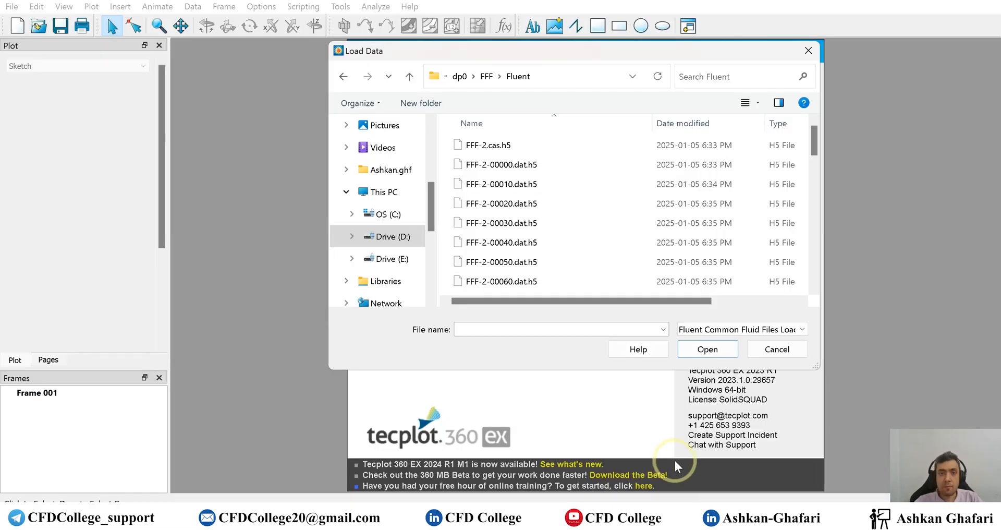
{"action": "mouse_move", "coordinate": [881, 292]}
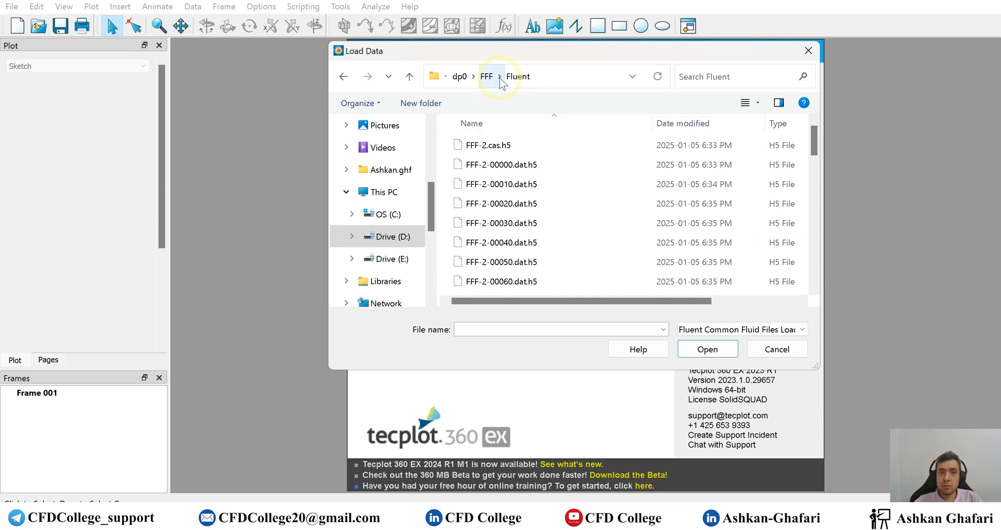
{"action": "mouse_move", "coordinate": [496, 56]}
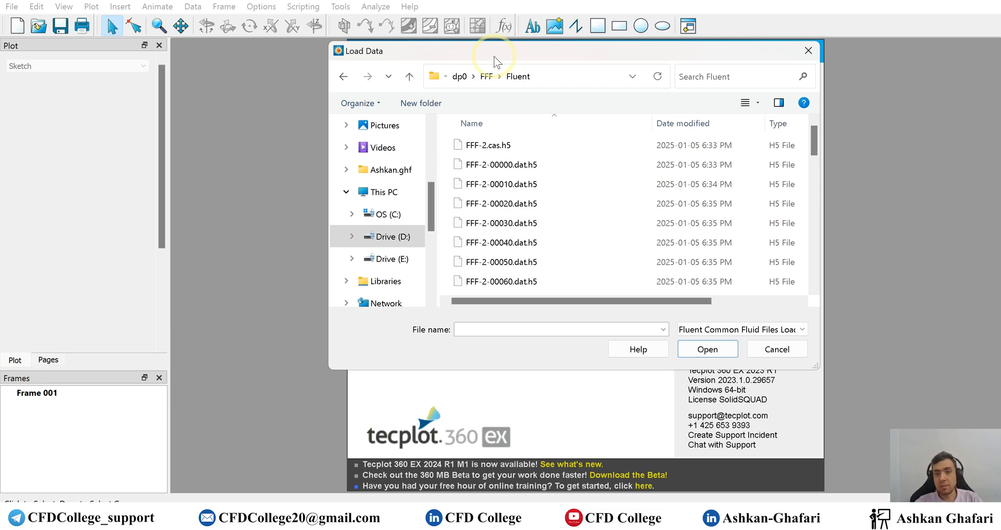
- Browse the FFF-2 .dat.h5 files in the Fluent folder in Load Data without loading any
{"action": "left_click", "coordinate": [501, 164]}
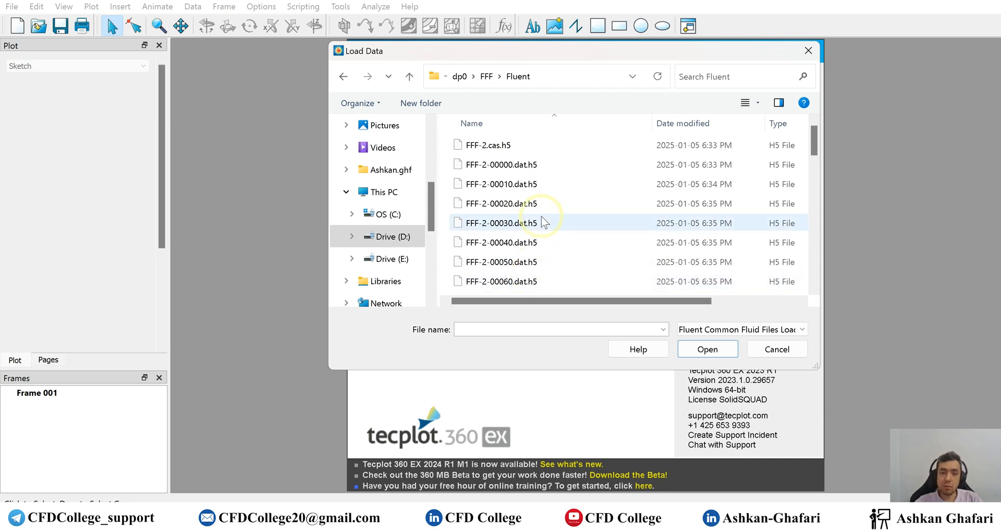
{"action": "mouse_move", "coordinate": [536, 223]}
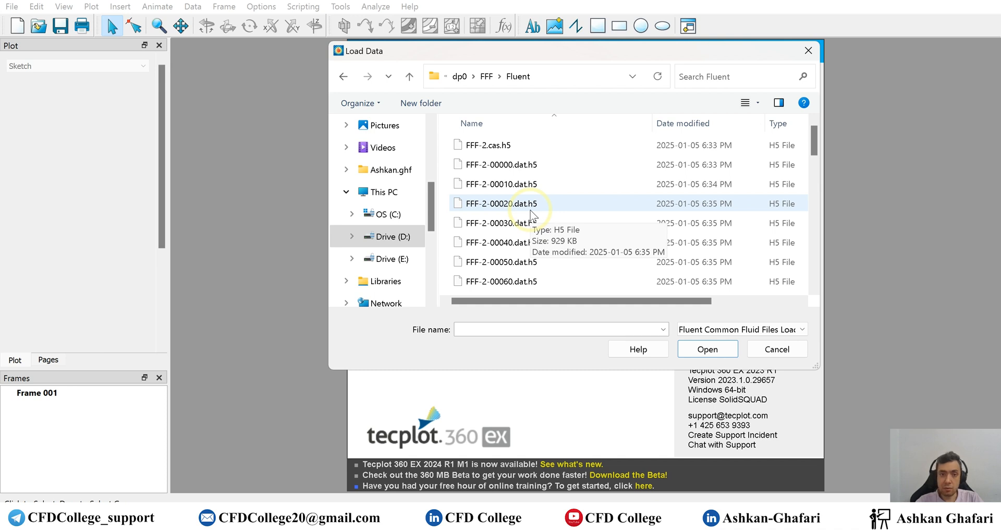
{"action": "left_click", "coordinate": [524, 164]}
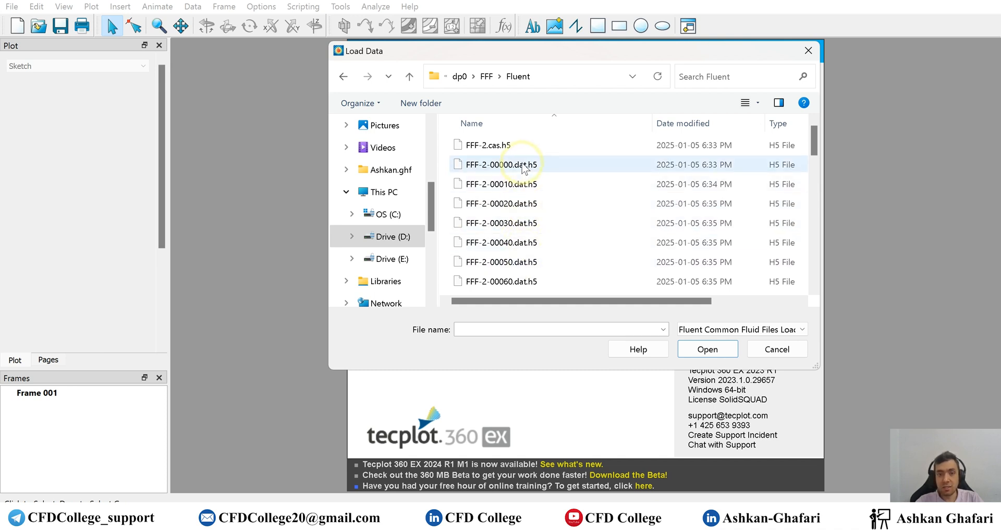
{"action": "scroll", "scroll_direction": "down", "scroll_amount": 3}
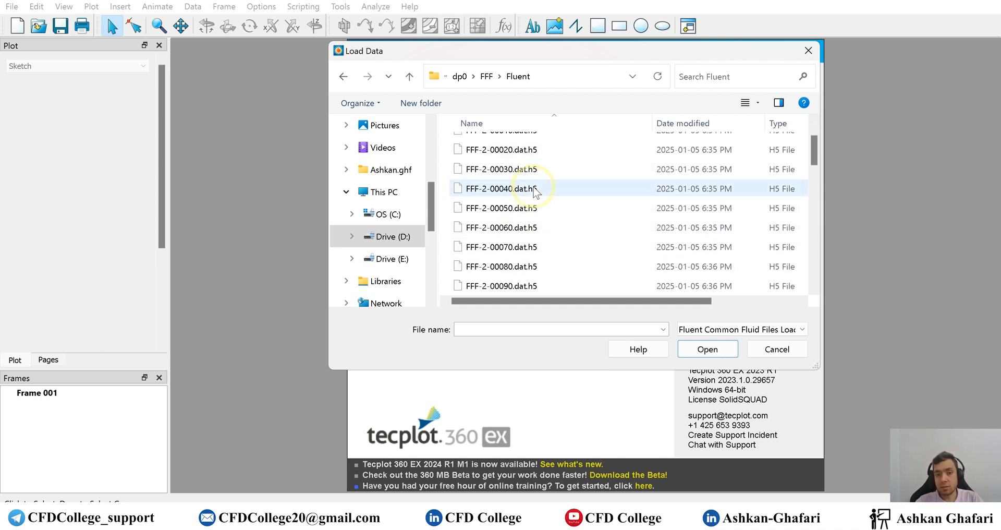
{"action": "scroll", "scroll_direction": "down", "scroll_amount": 3}
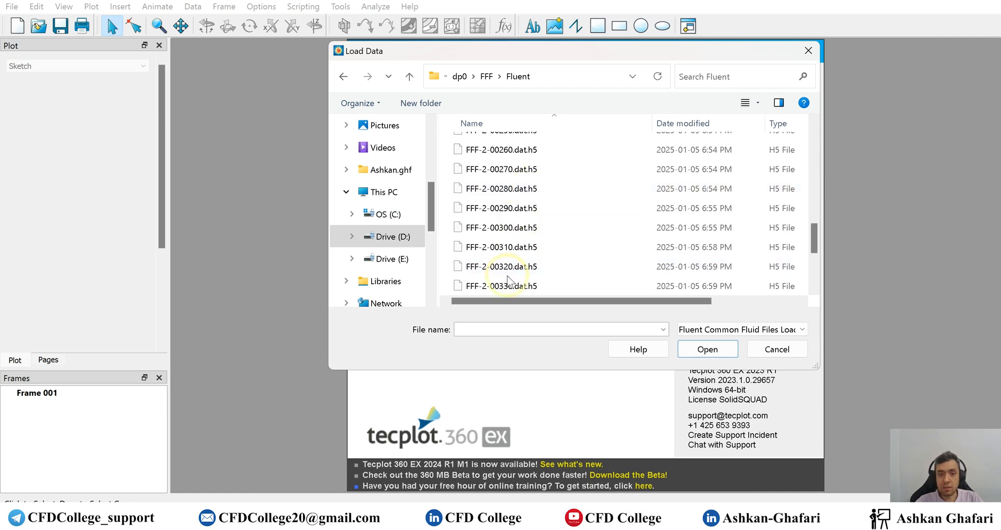
{"action": "scroll", "scroll_direction": "down", "scroll_amount": 3}
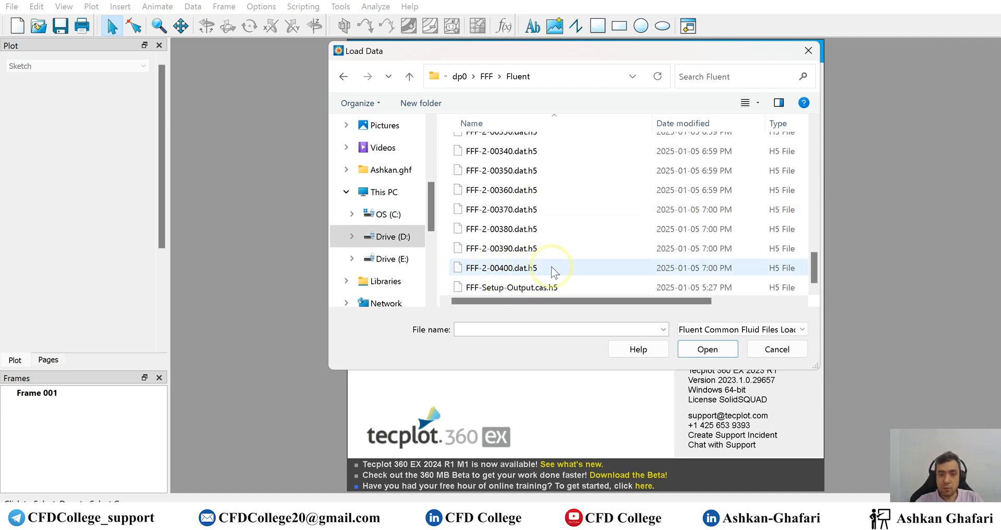
{"action": "scroll", "scroll_direction": "up", "scroll_amount": 3}
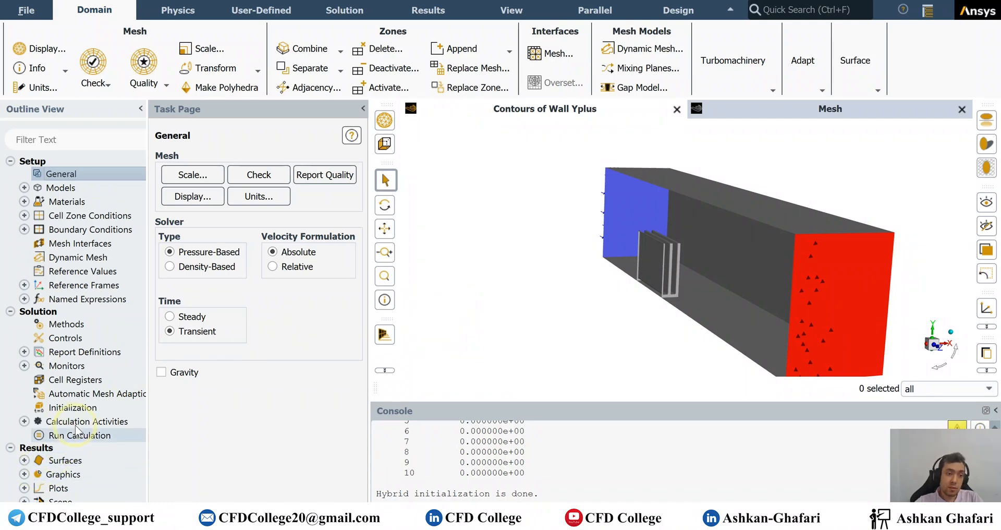
- Open Calculation Activities and create a Solution Data Export under Automatic Export
{"action": "left_click", "coordinate": [24, 421]}
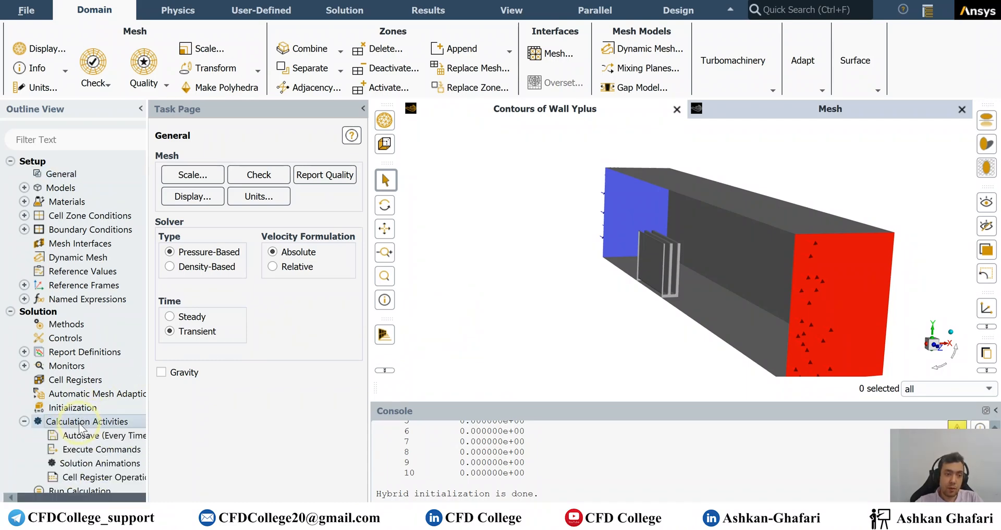
{"action": "left_click", "coordinate": [87, 422]}
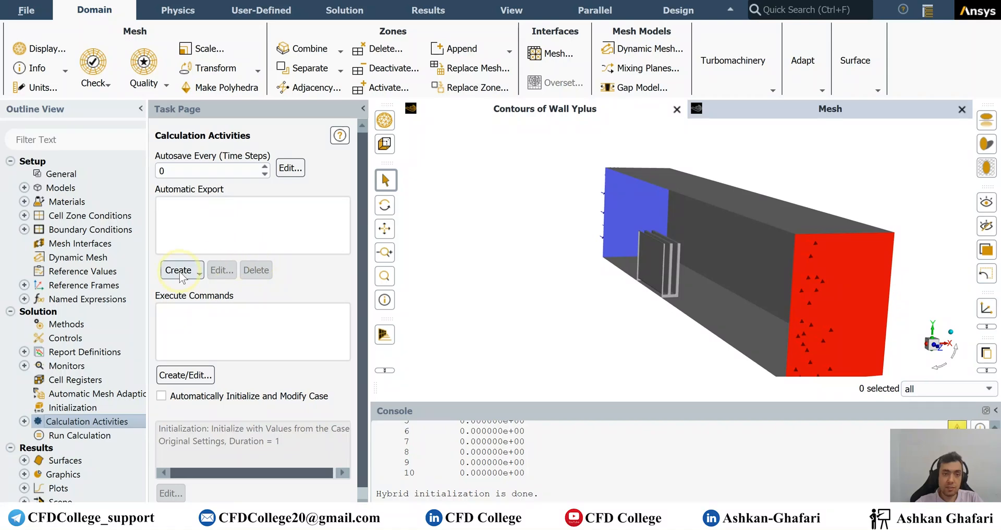
{"action": "mouse_move", "coordinate": [214, 197]}
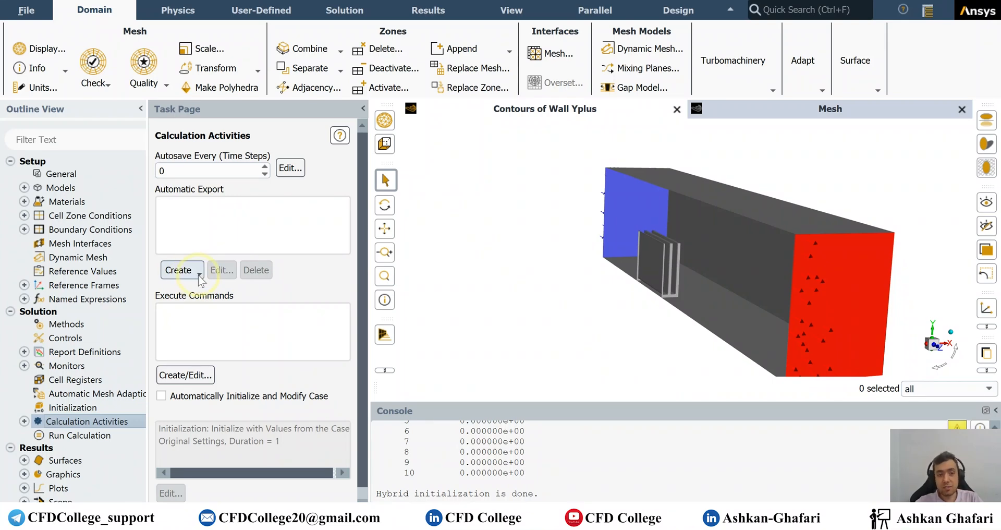
{"action": "left_click", "coordinate": [183, 270]}
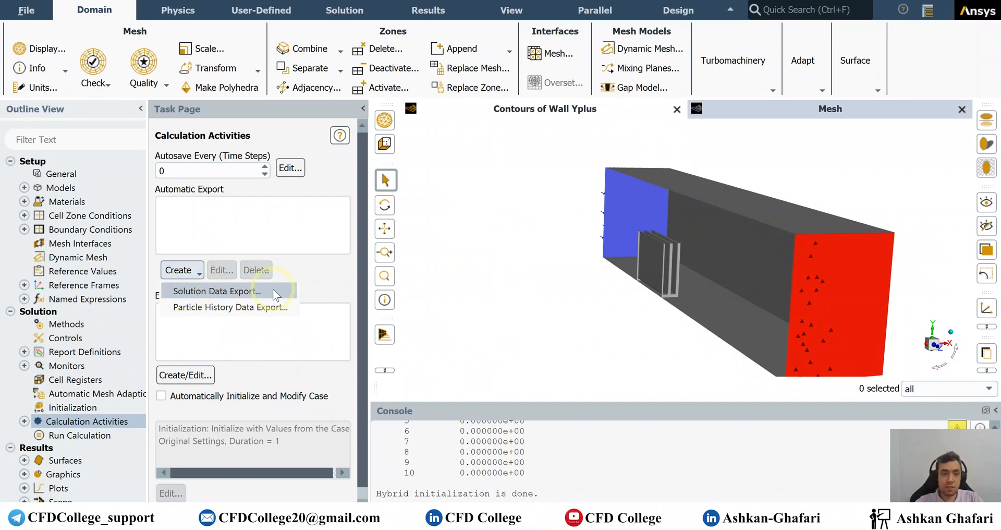
{"action": "left_click", "coordinate": [217, 291]}
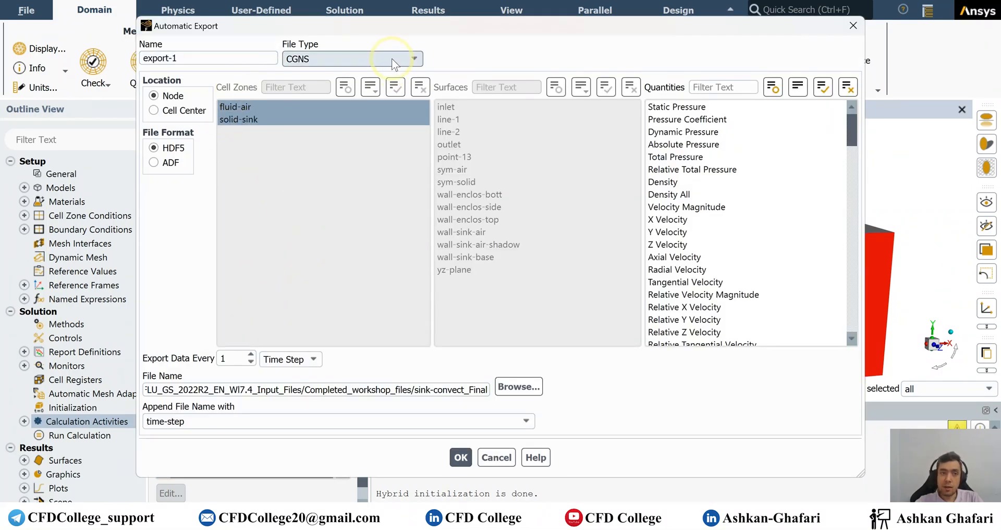
- Set export-1 to Tecplot file type, exporting every 0.01 of Flow Time
{"action": "left_click", "coordinate": [420, 58]}
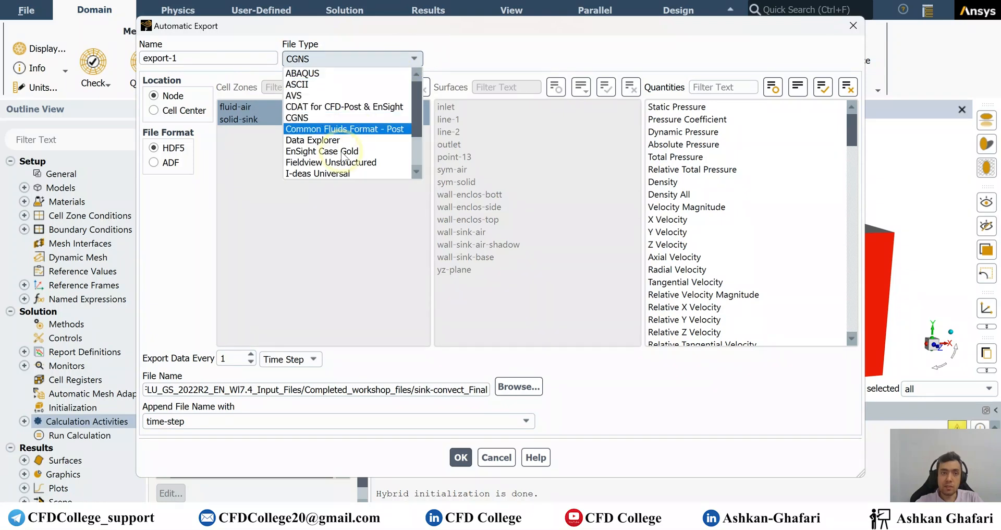
{"action": "left_click", "coordinate": [340, 151]}
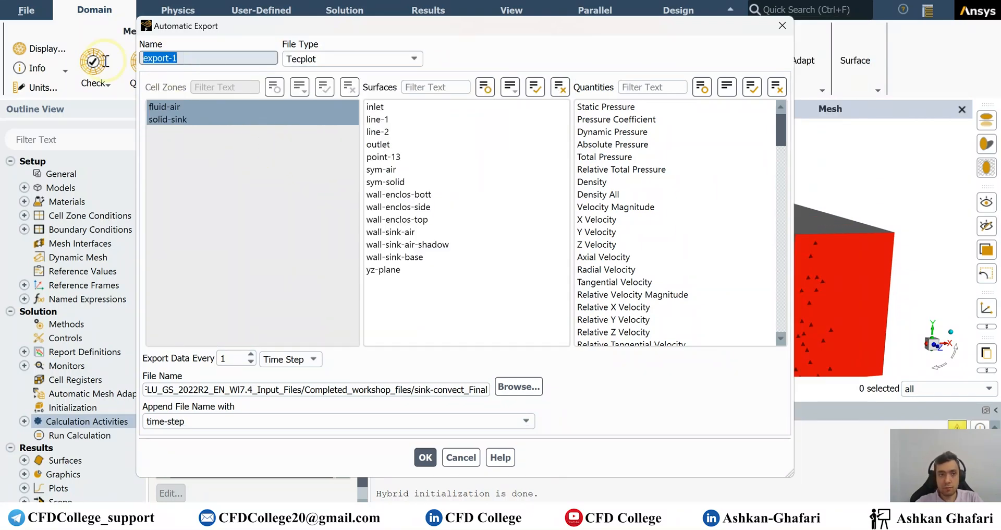
{"action": "left_click", "coordinate": [231, 357]}
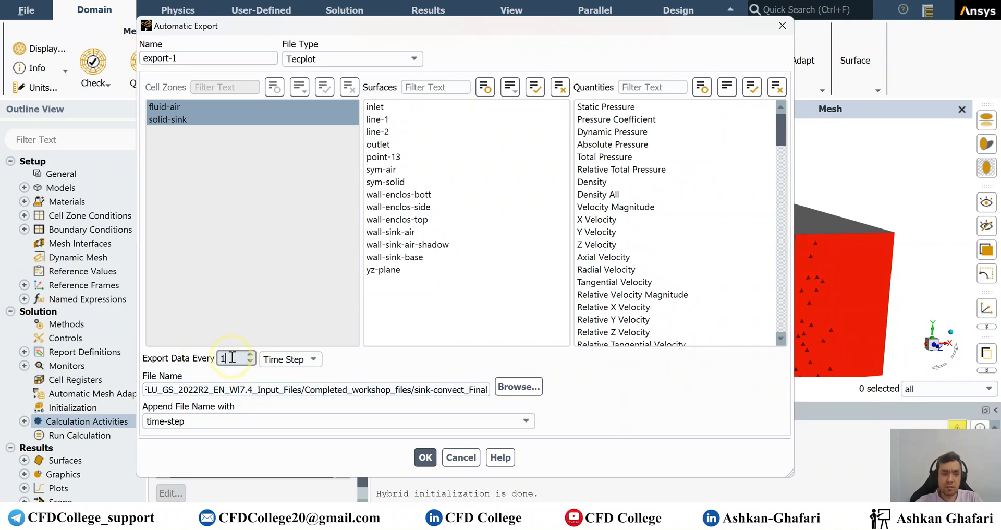
{"action": "double_click", "coordinate": [232, 358]}
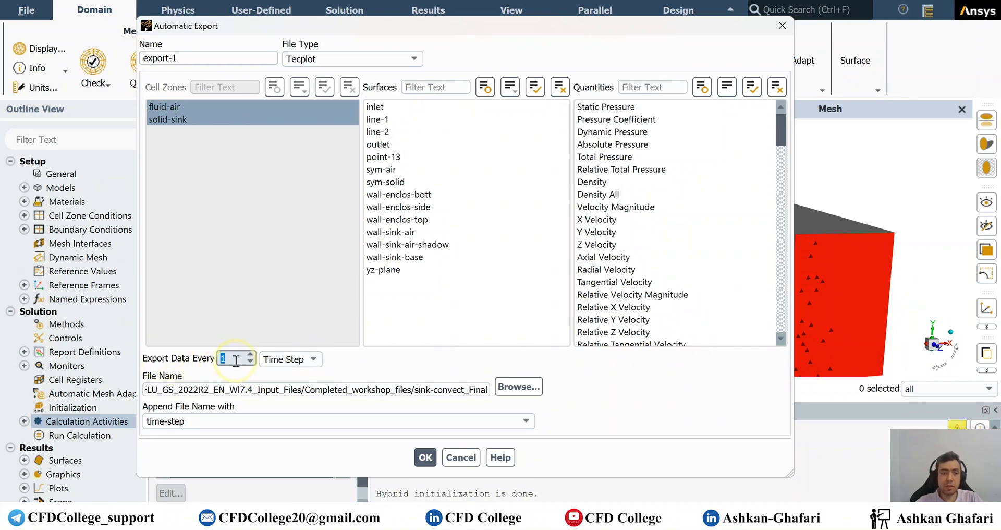
{"action": "type", "text": "5"}
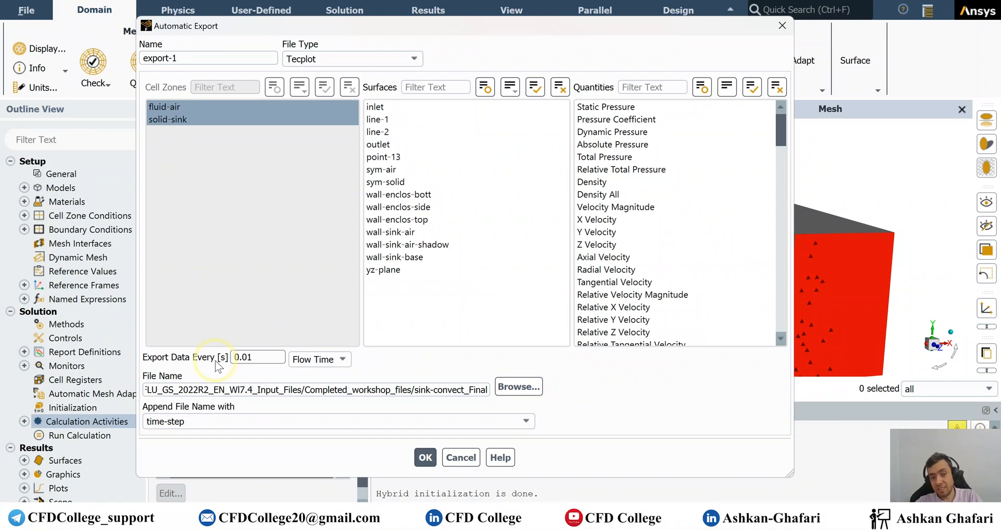
{"action": "left_click", "coordinate": [257, 357]}
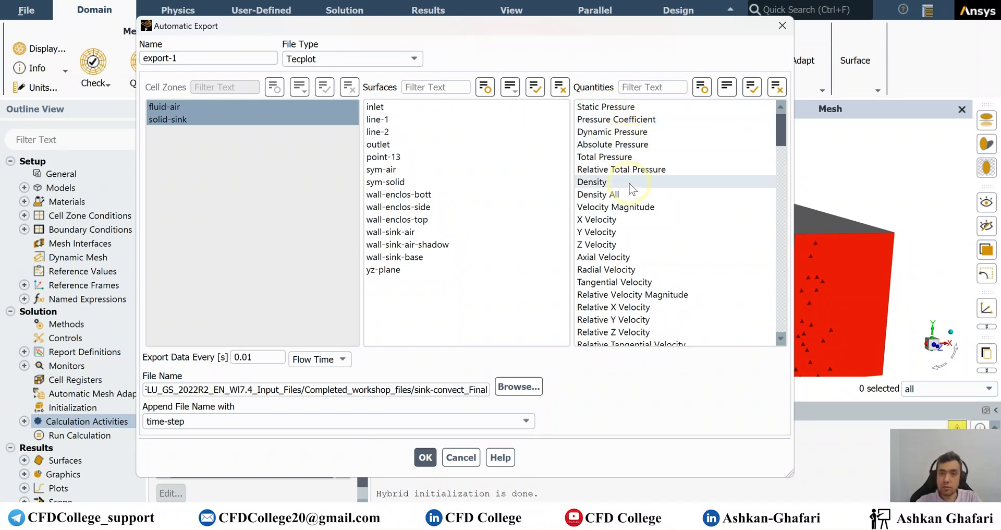
{"action": "mouse_move", "coordinate": [631, 186]}
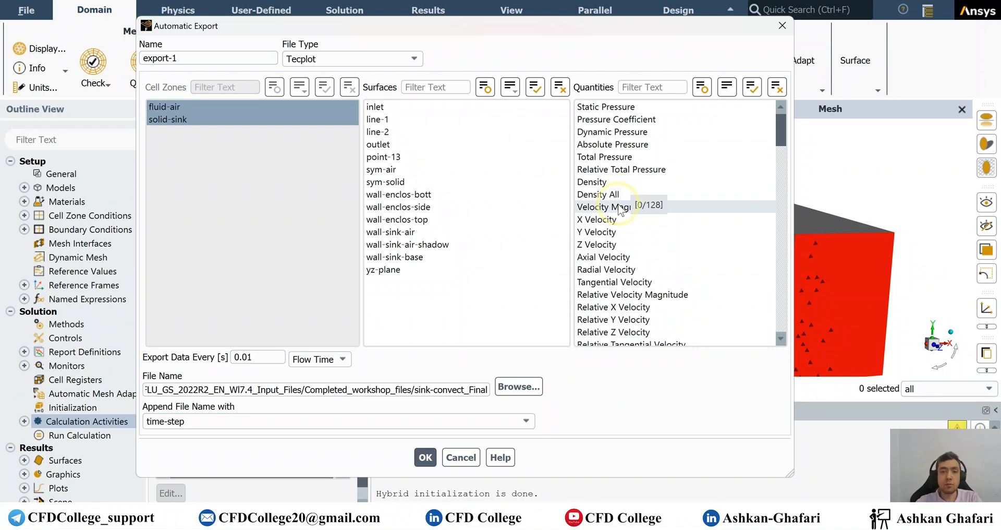
{"action": "mouse_move", "coordinate": [687, 211]}
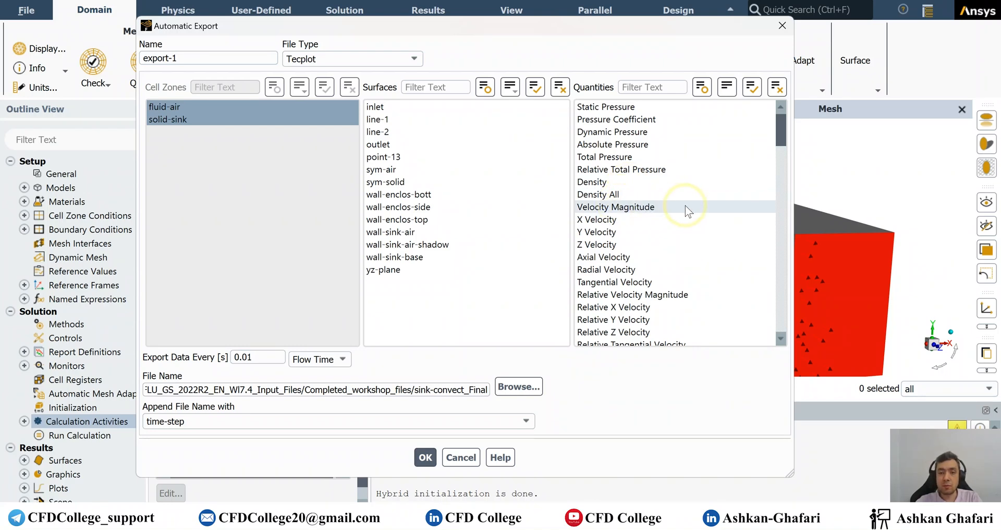
- Add Velocity Magnitude, Z-Vorticity, Q Criterion Normalized and Raw, and Lambda 2 to the quantities
{"action": "left_click", "coordinate": [615, 207]}
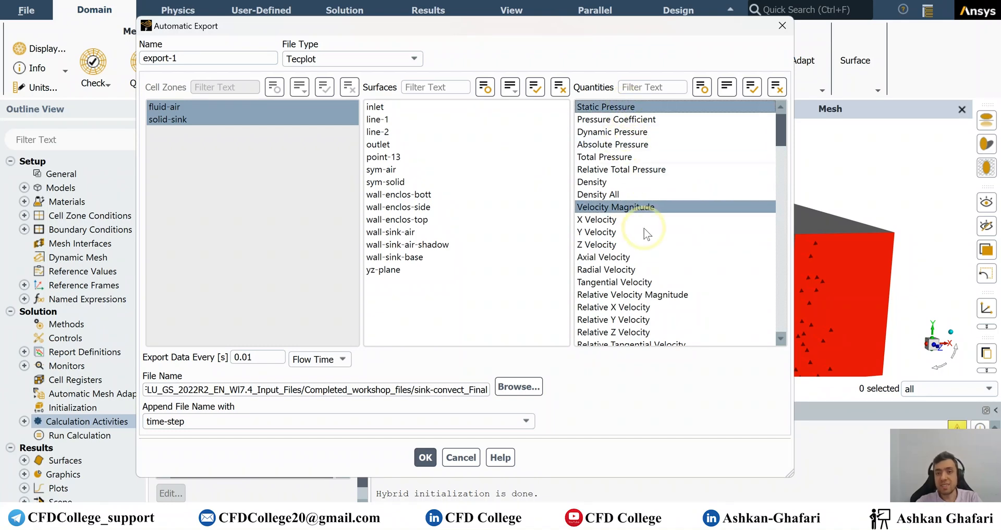
{"action": "scroll", "scroll_direction": "down", "scroll_amount": 3}
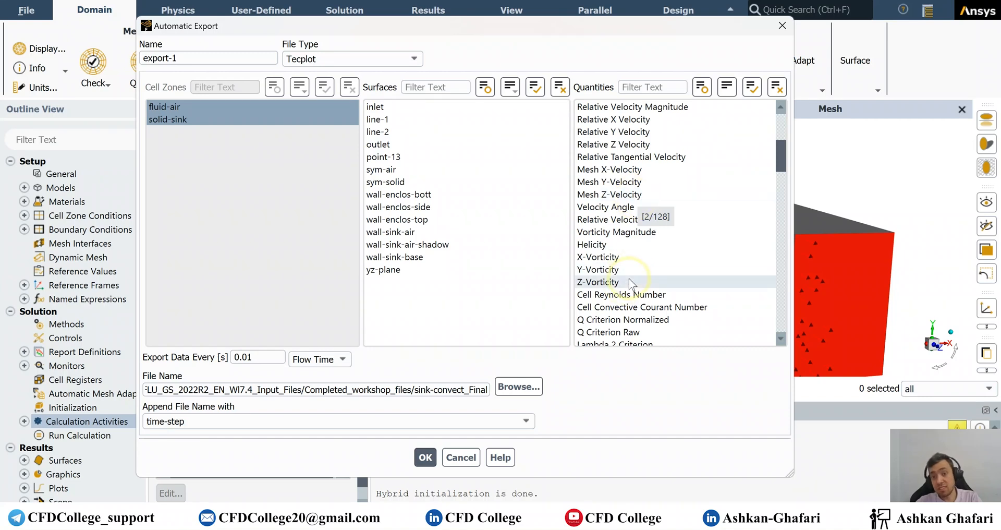
{"action": "left_click", "coordinate": [598, 281]}
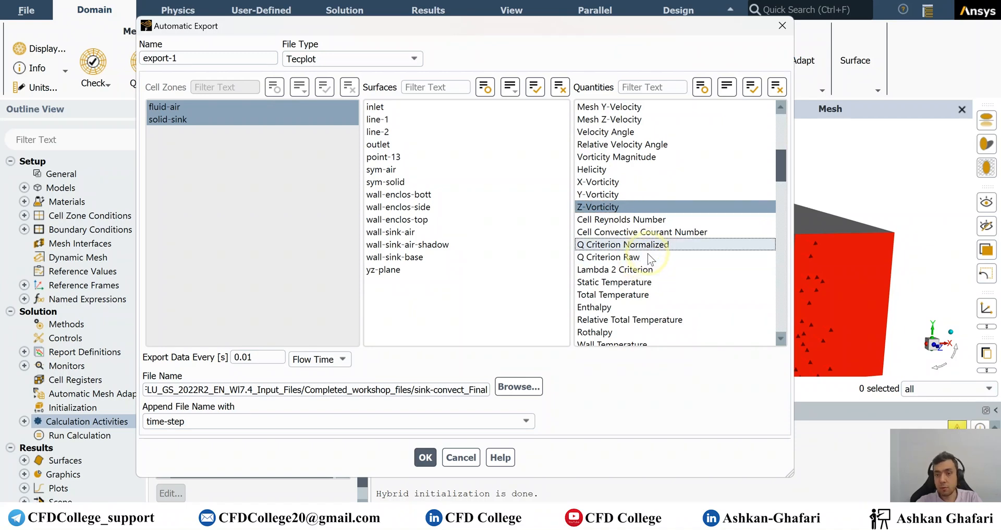
{"action": "left_click", "coordinate": [608, 257]}
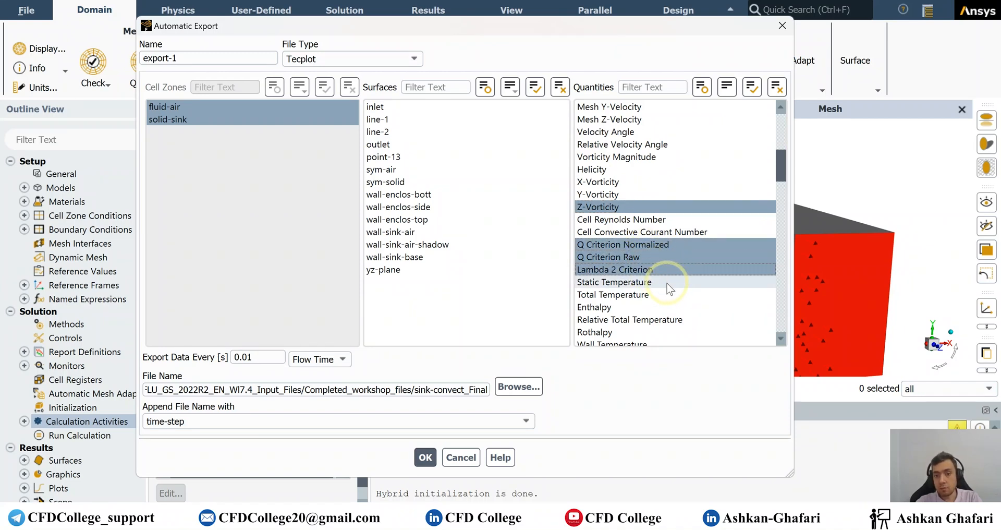
{"action": "scroll", "scroll_direction": "down", "scroll_amount": 3}
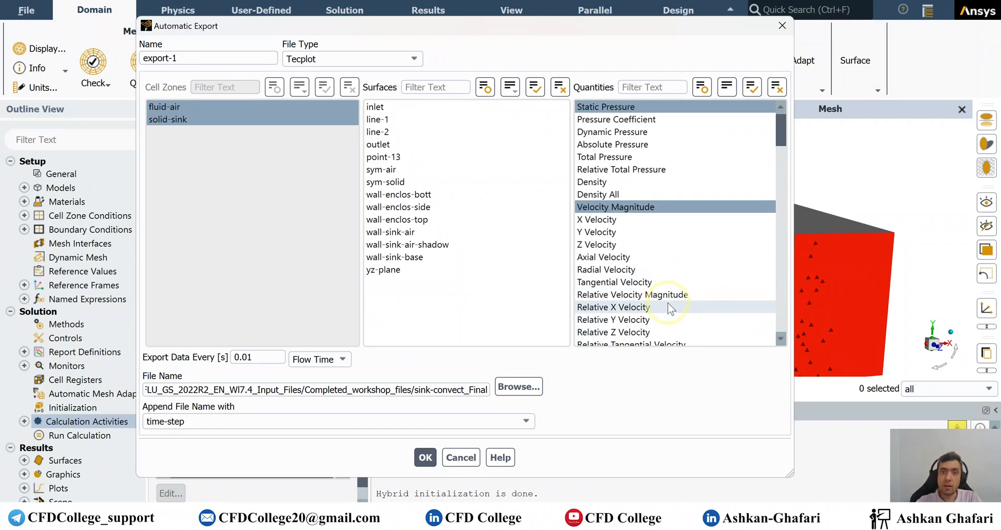
{"action": "mouse_move", "coordinate": [660, 304]}
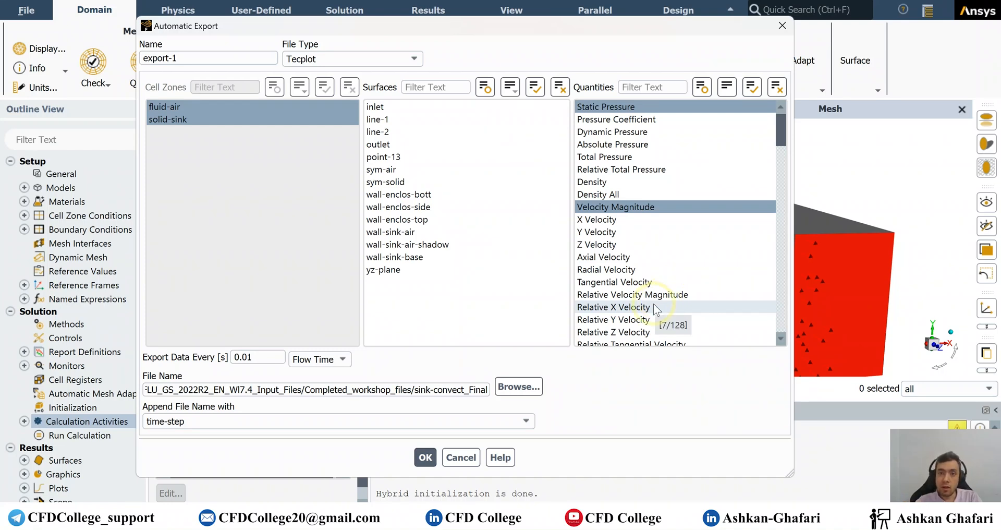
{"action": "mouse_move", "coordinate": [655, 302]}
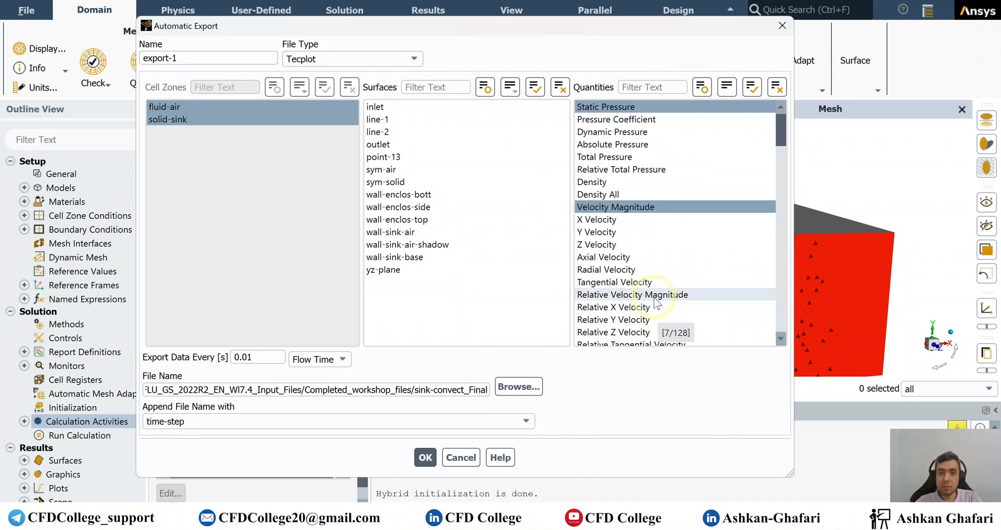
{"action": "left_click", "coordinate": [426, 87]}
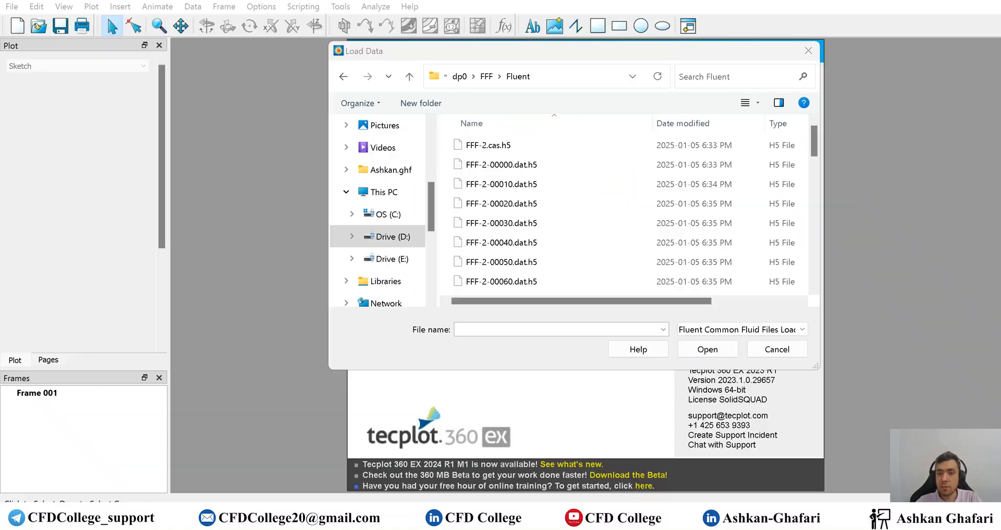
{"action": "mouse_move", "coordinate": [587, 255]}
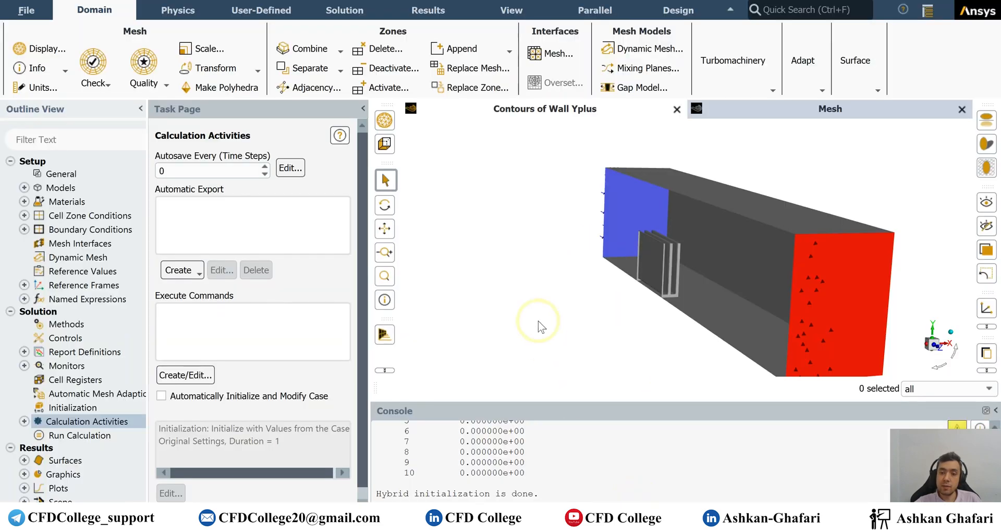
{"action": "mouse_move", "coordinate": [22, 10]}
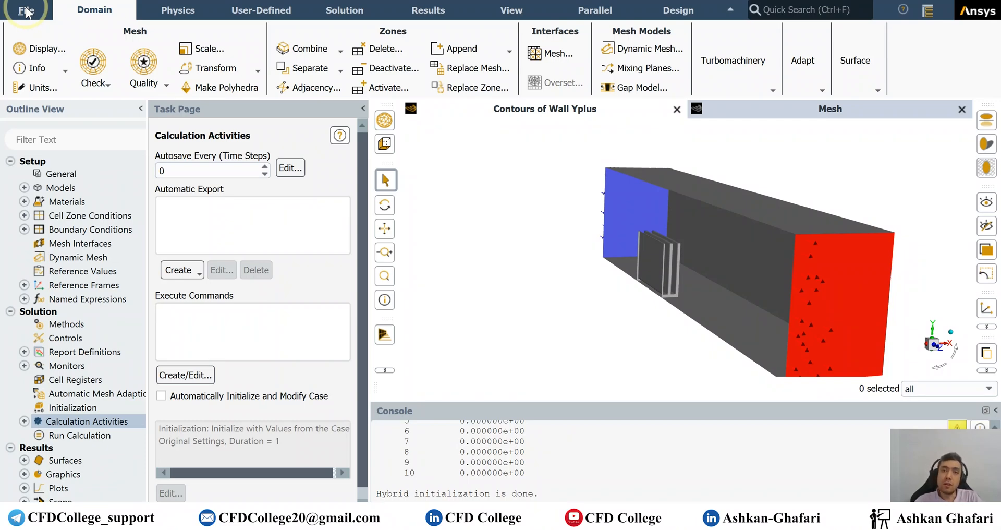
{"action": "mouse_move", "coordinate": [198, 50]}
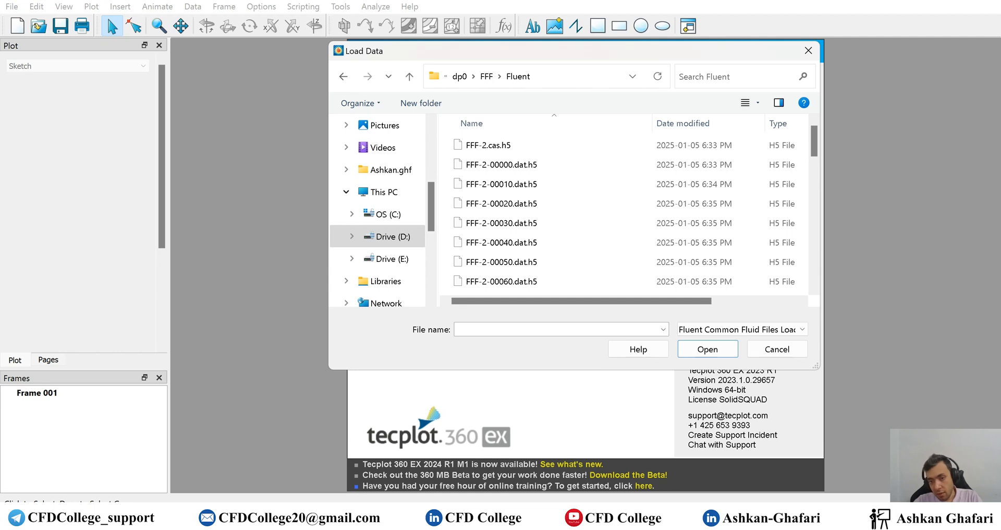
- Load FFF-2.cas.h5 with all .dat.h5 files and dismiss the welcome panel
{"action": "left_click", "coordinate": [488, 145]}
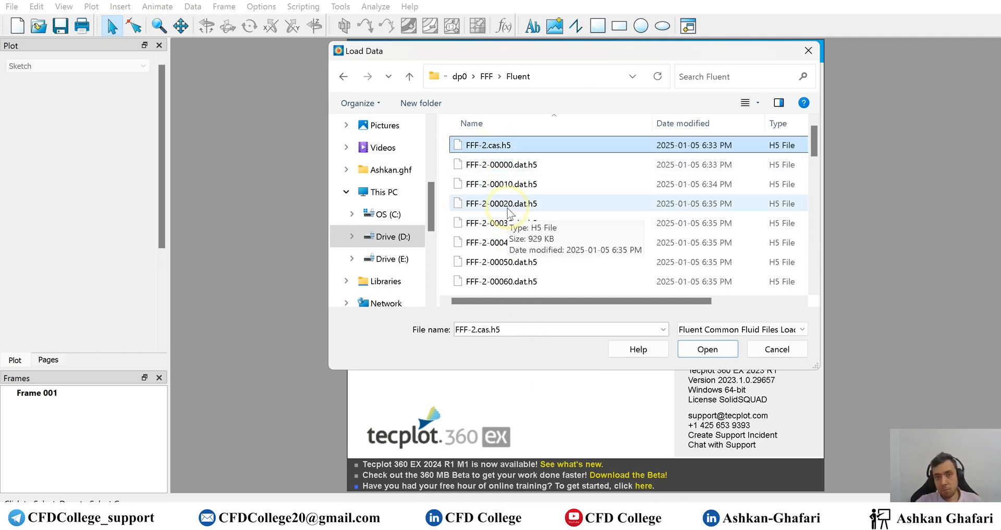
{"action": "scroll", "scroll_direction": "down", "scroll_amount": 3}
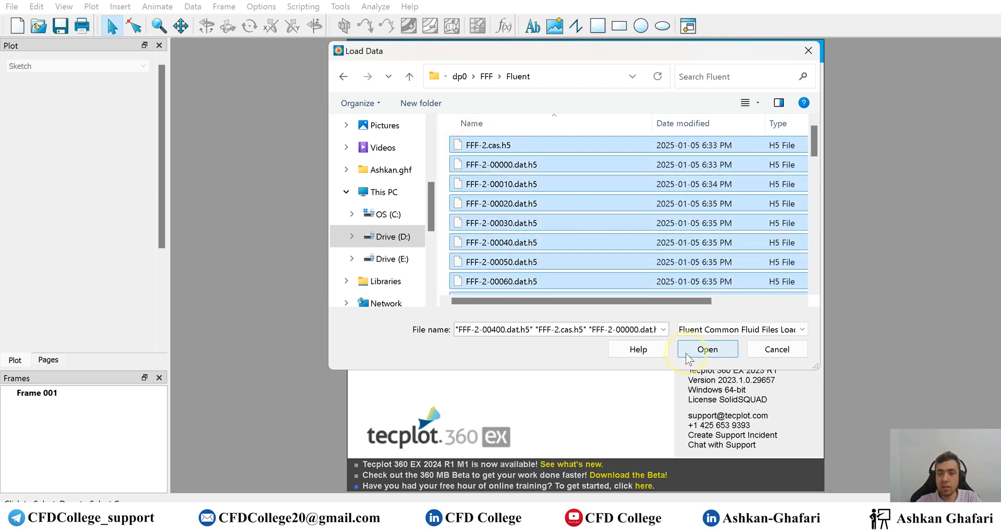
{"action": "left_click", "coordinate": [707, 349]}
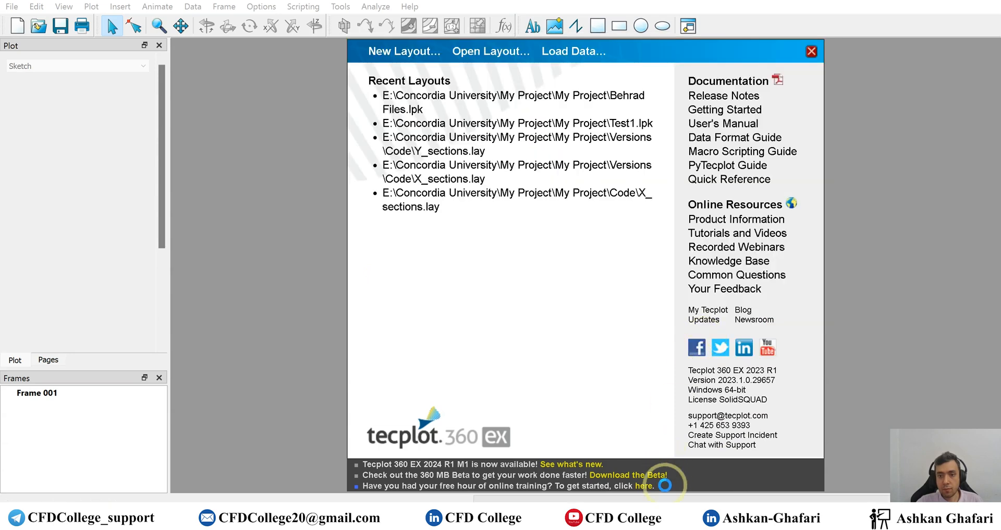
{"action": "left_click", "coordinate": [811, 51]}
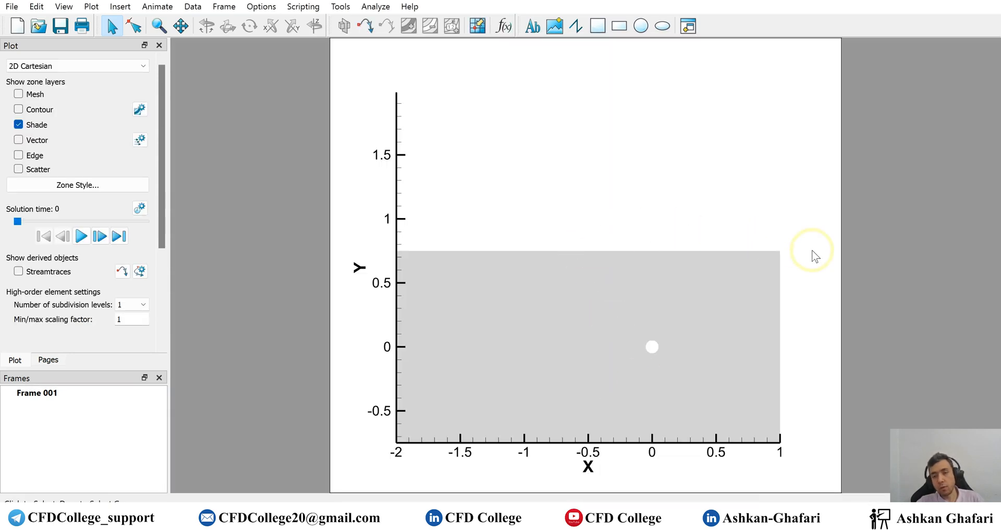
{"action": "mouse_move", "coordinate": [806, 280]}
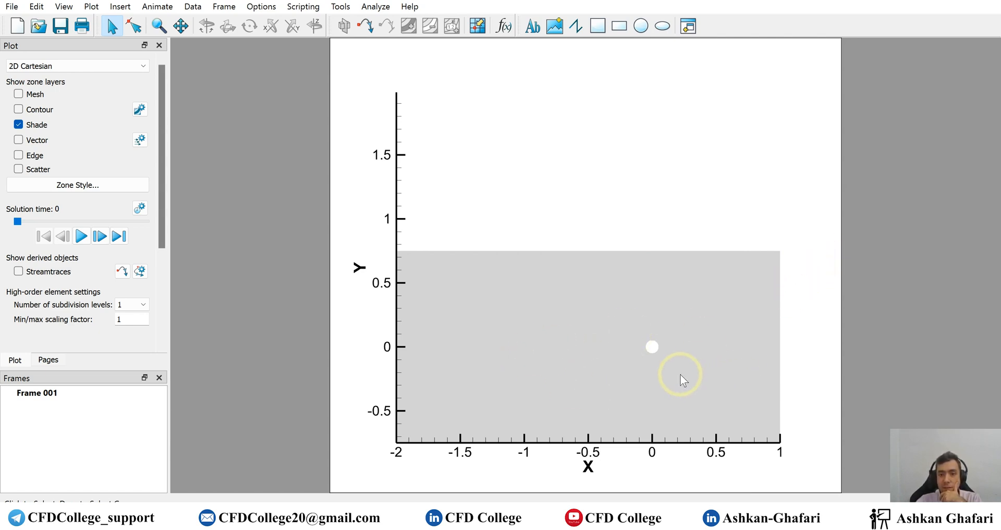
- Replace grey shading with a contour plot colored by X Velocity
{"action": "left_click", "coordinate": [20, 125]}
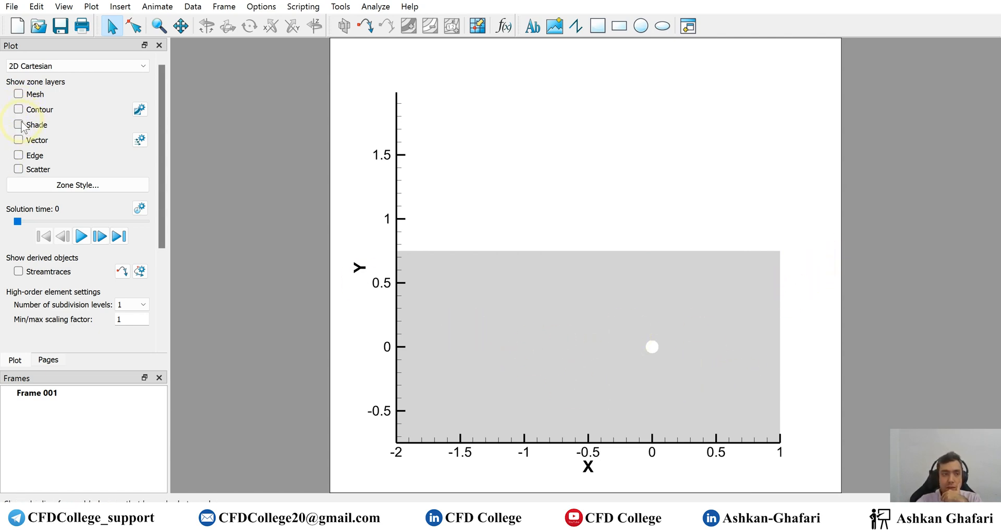
{"action": "left_click", "coordinate": [17, 109]}
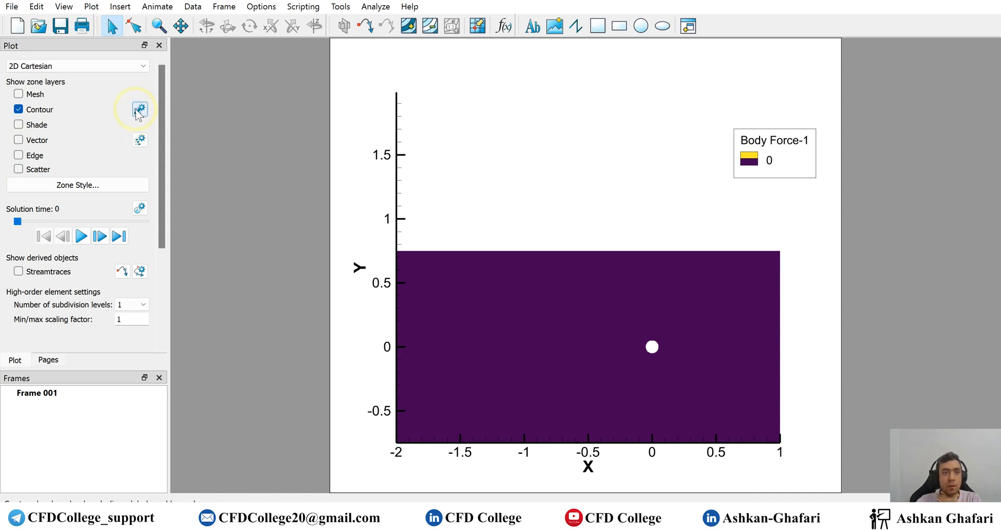
{"action": "left_click", "coordinate": [140, 110]}
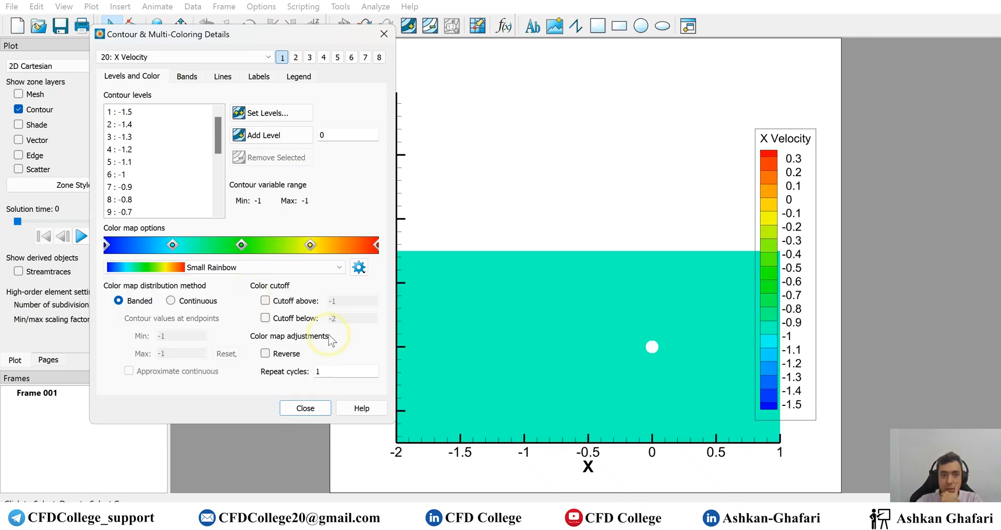
{"action": "left_click", "coordinate": [305, 408]}
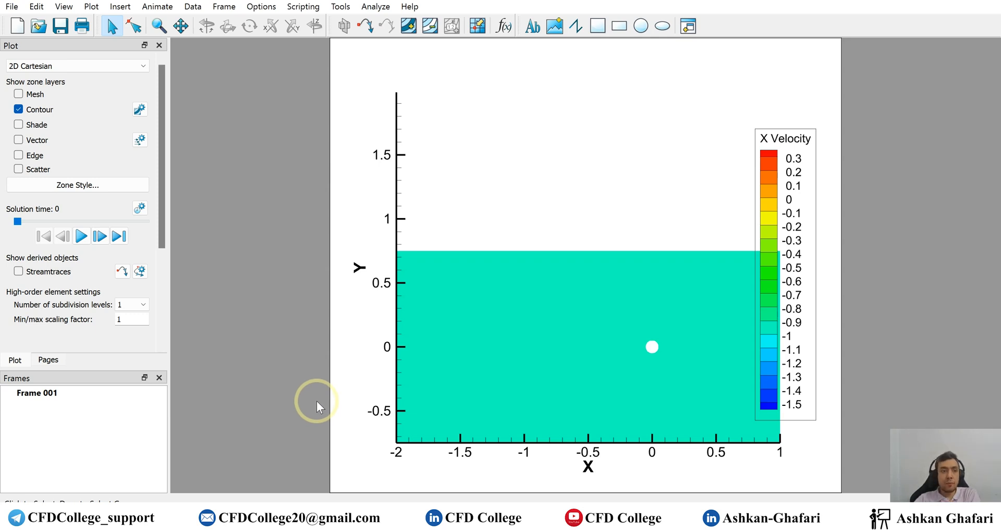
{"action": "mouse_move", "coordinate": [293, 312]}
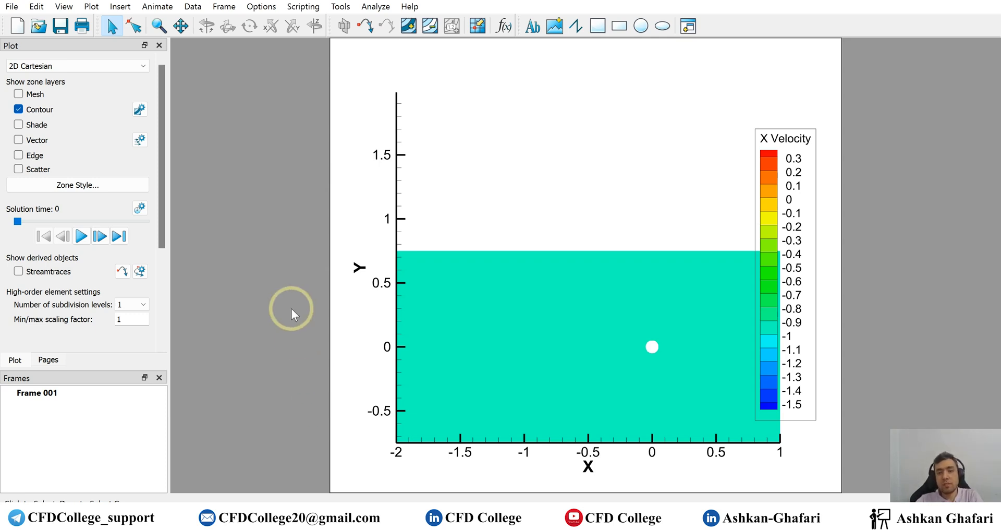
{"action": "mouse_move", "coordinate": [454, 183]}
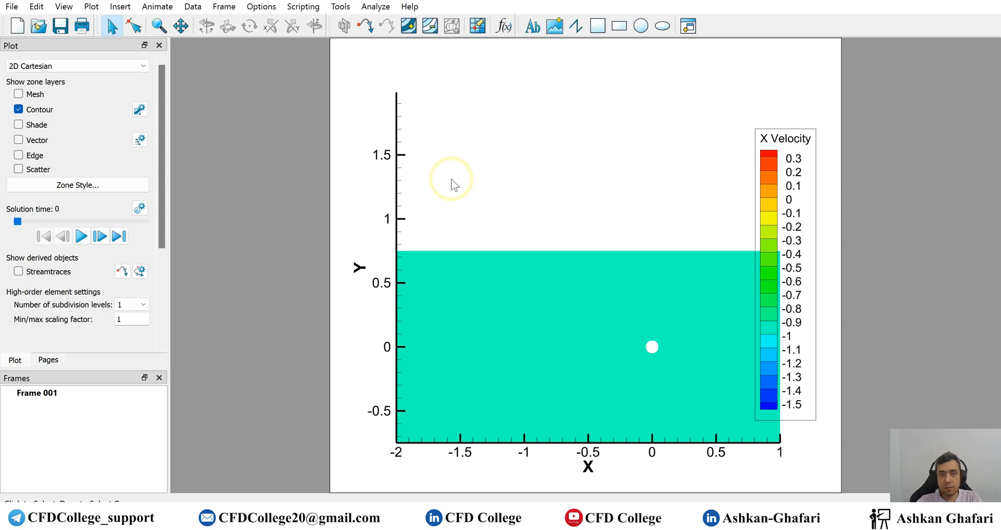
- Step forward to solution time 2.6 to show the wavy wake
{"action": "left_click_drag", "start_coordinate": [17, 221], "coordinate": [57, 221]}
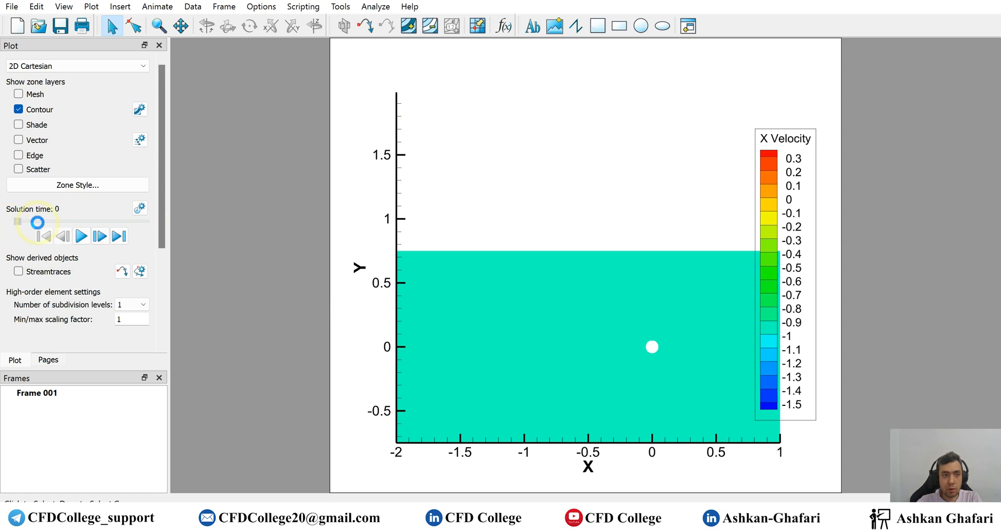
{"action": "left_click", "coordinate": [81, 236]}
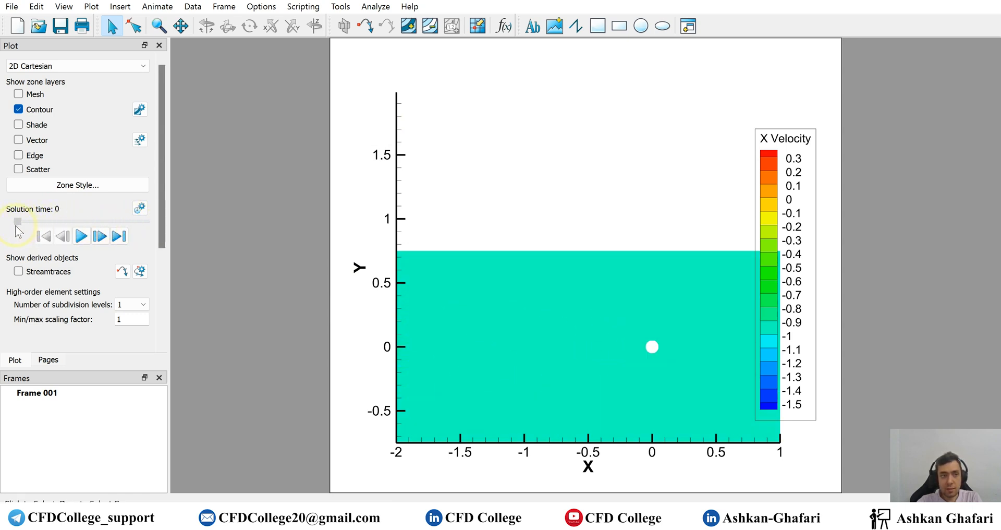
{"action": "mouse_move", "coordinate": [99, 238]}
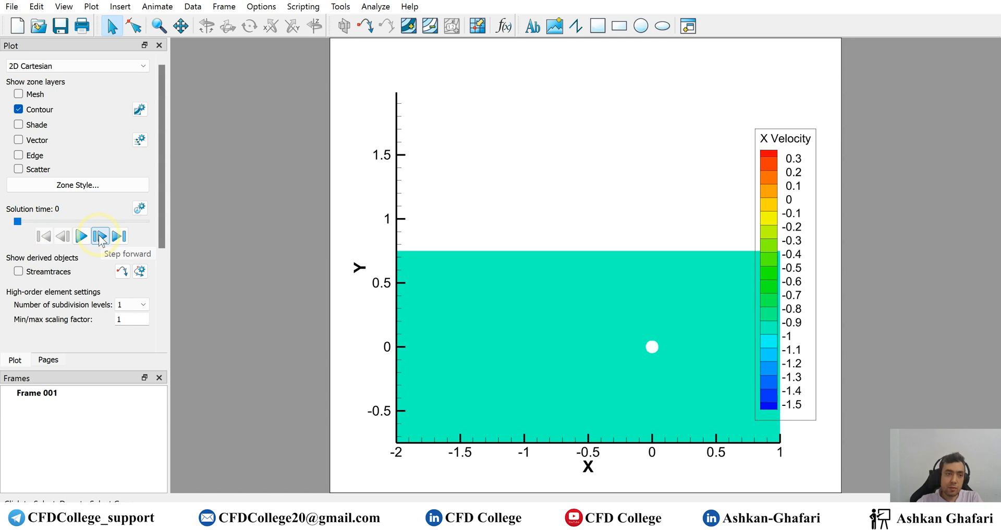
{"action": "left_click", "coordinate": [100, 236]}
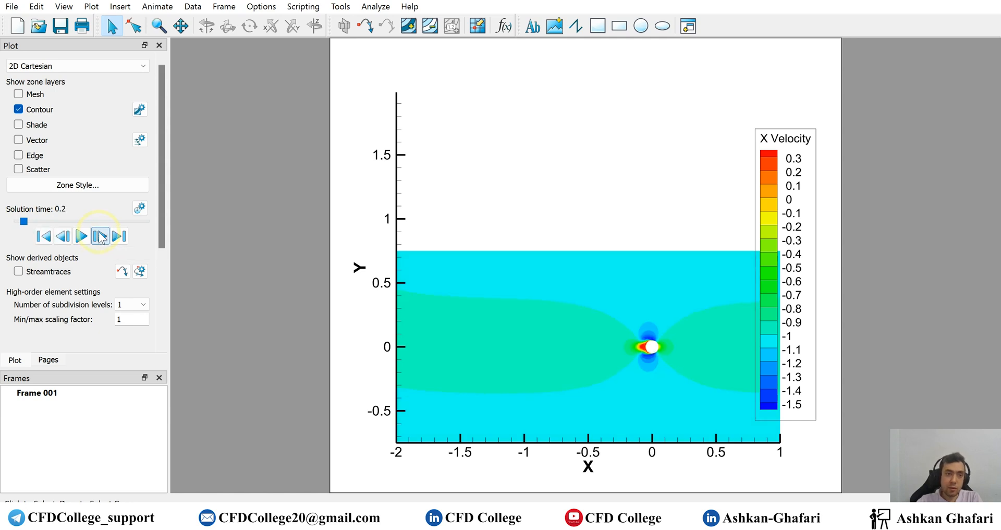
{"action": "left_click", "coordinate": [79, 236]}
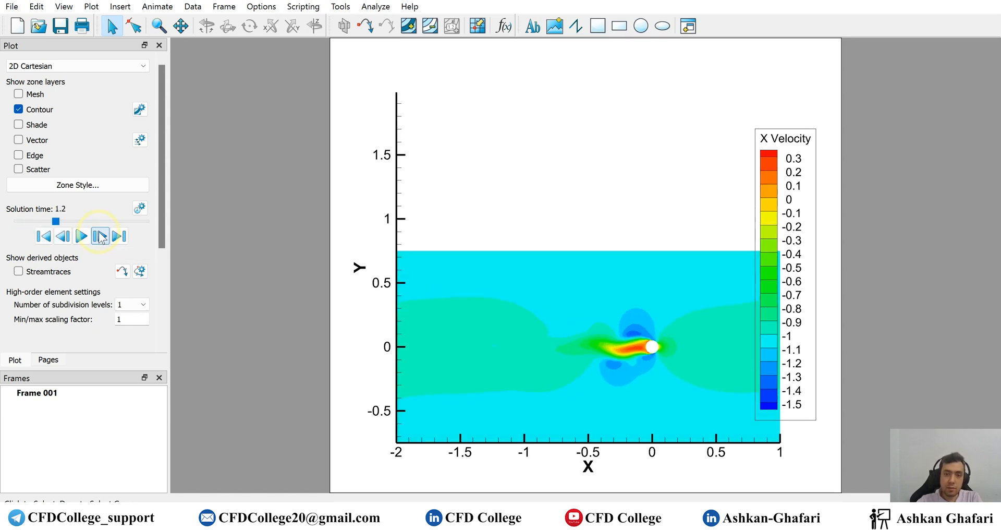
{"action": "left_click", "coordinate": [99, 236]}
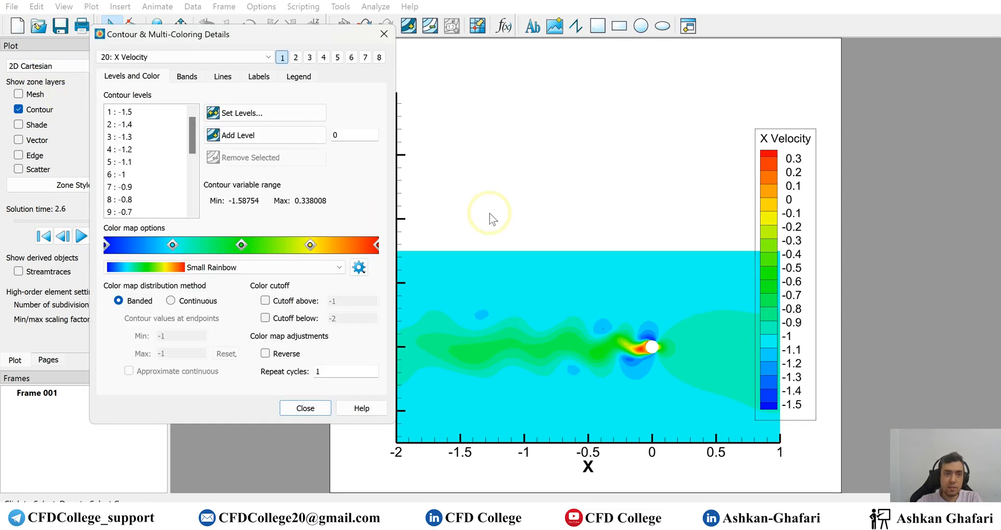
- Browse the contour variable list, then close the dialog keeping X Velocity
{"action": "left_click", "coordinate": [182, 57]}
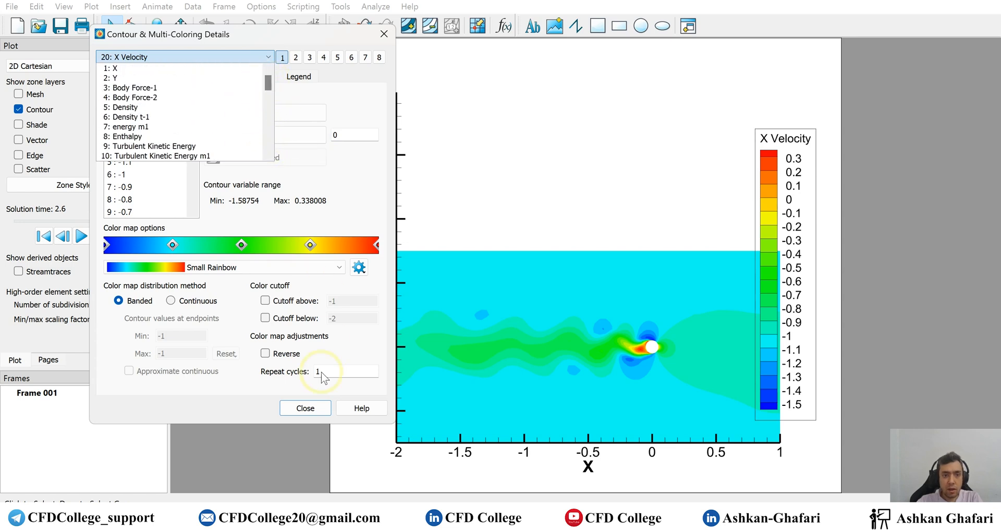
{"action": "left_click", "coordinate": [305, 408]}
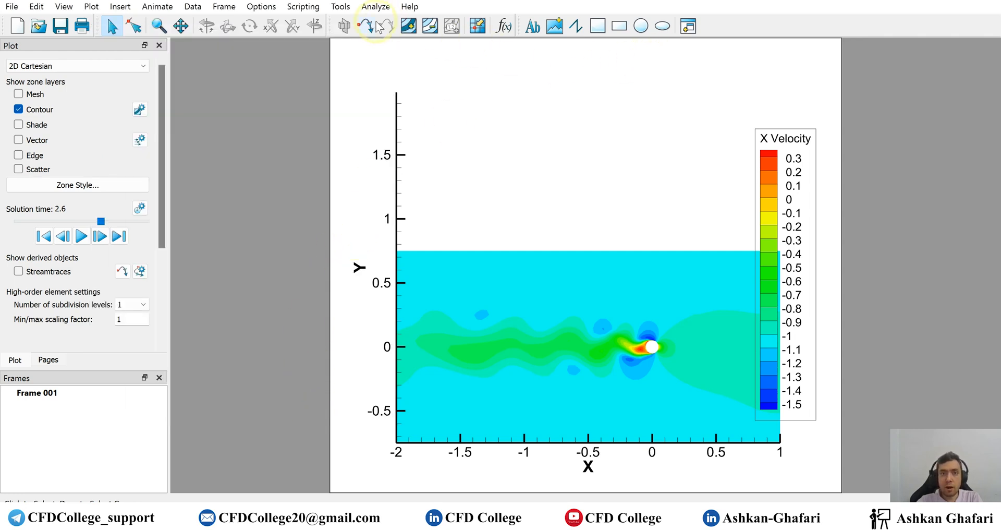
{"action": "mouse_move", "coordinate": [335, 11]}
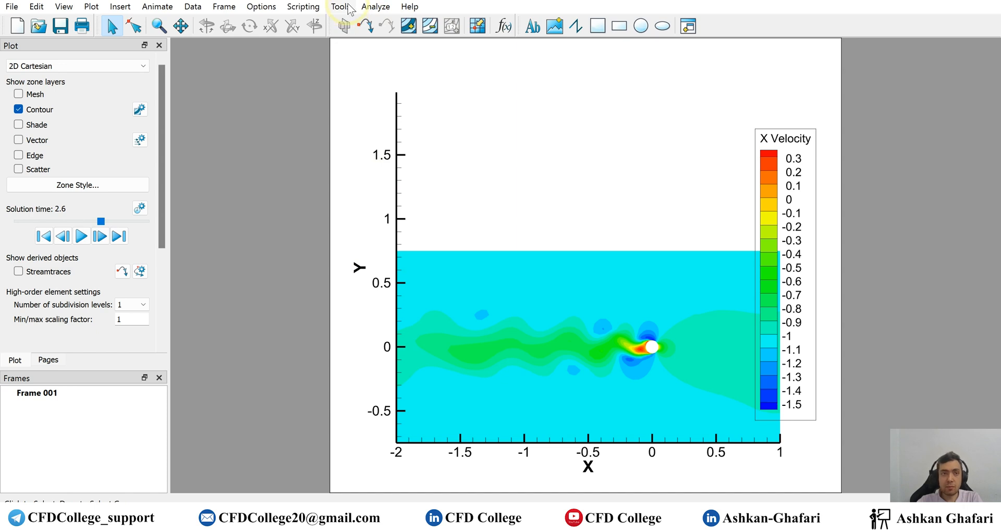
- Calculate the Z Vorticity derived variable via Analyze > Calculate Variables
{"action": "left_click", "coordinate": [377, 6]}
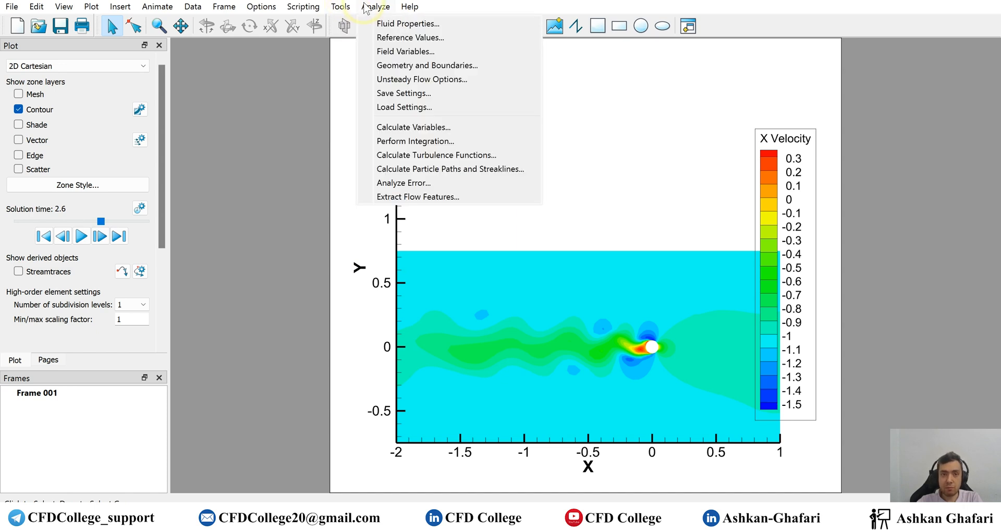
{"action": "mouse_move", "coordinate": [440, 132]}
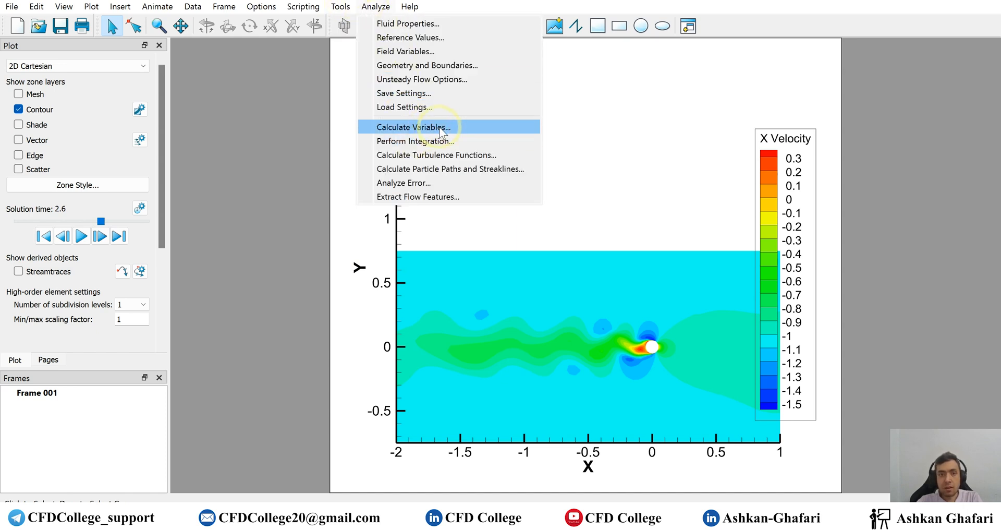
{"action": "mouse_move", "coordinate": [390, 6]}
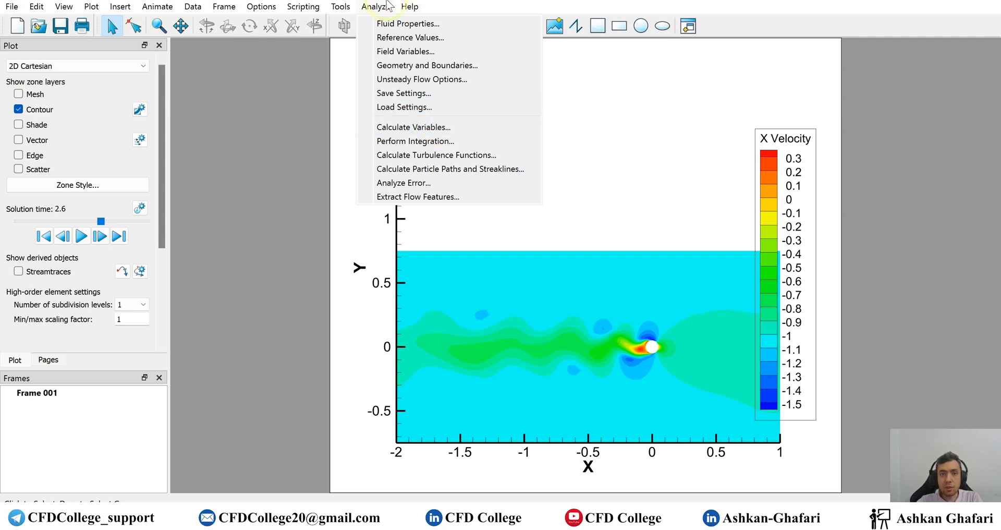
{"action": "left_click", "coordinate": [413, 127]}
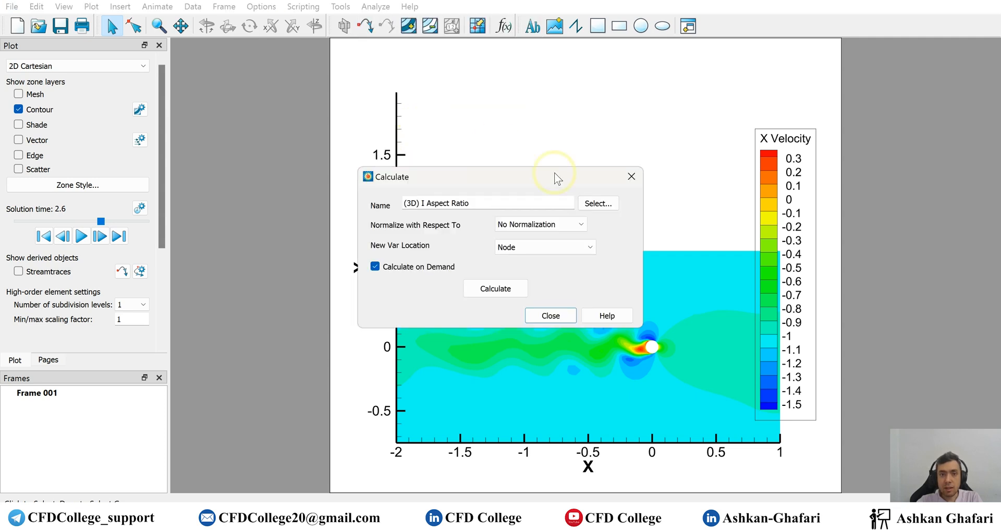
{"action": "left_click", "coordinate": [597, 203]}
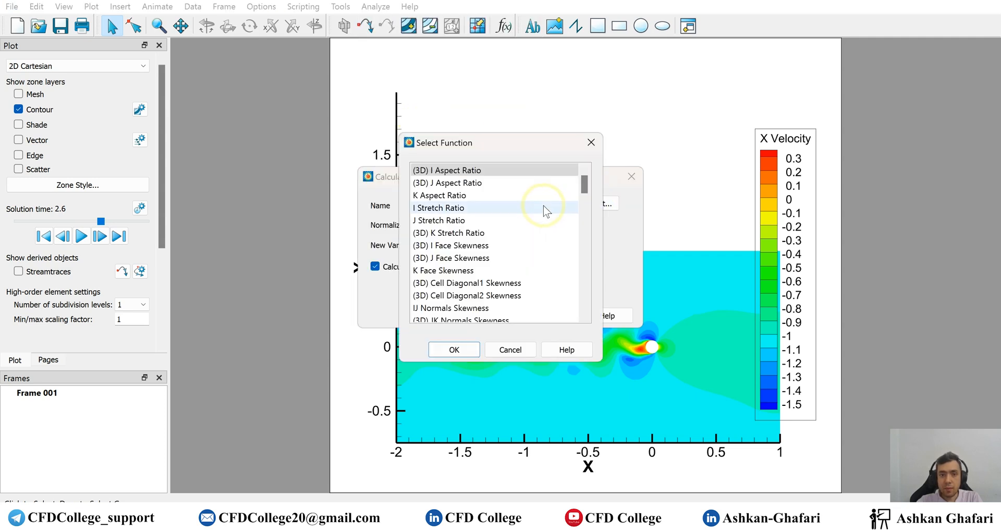
{"action": "scroll", "scroll_direction": "down", "scroll_amount": 3}
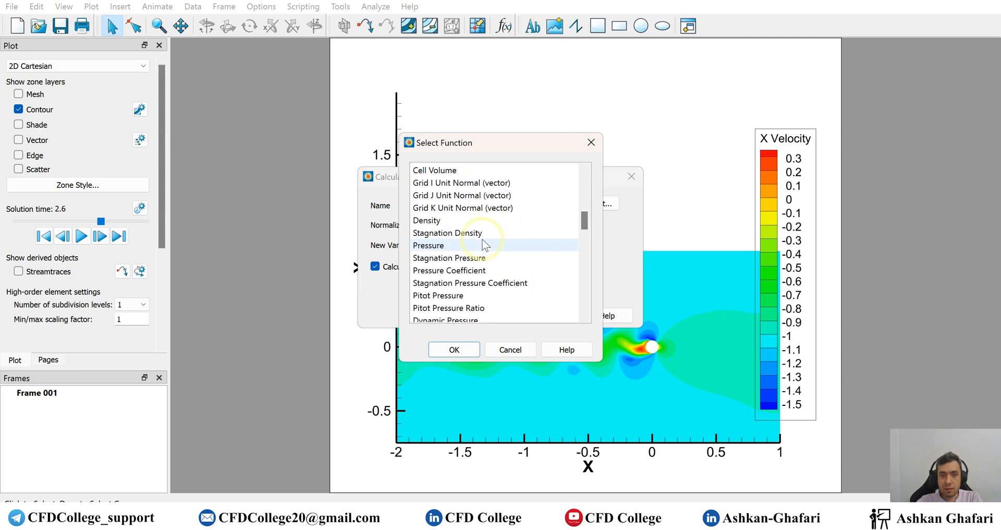
{"action": "scroll", "scroll_direction": "down", "scroll_amount": 3}
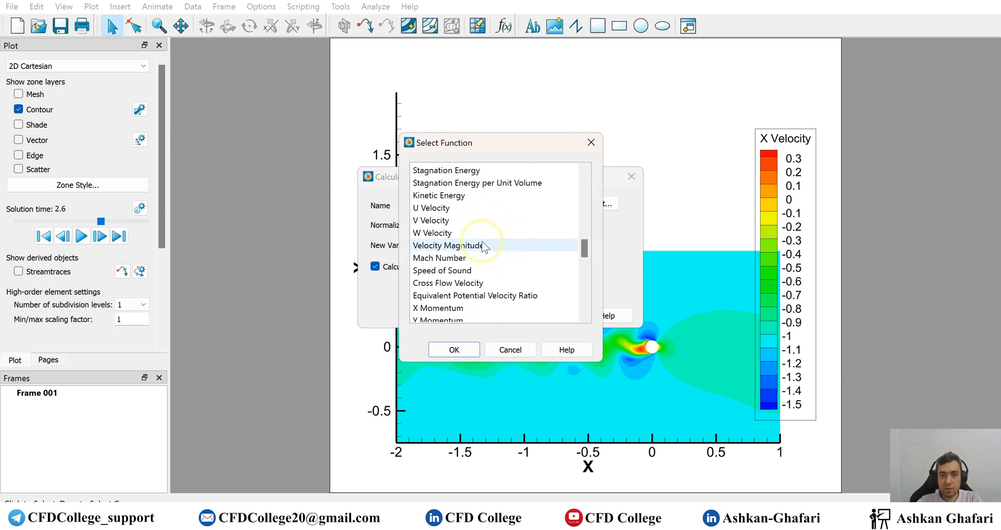
{"action": "scroll", "scroll_direction": "down", "scroll_amount": 3}
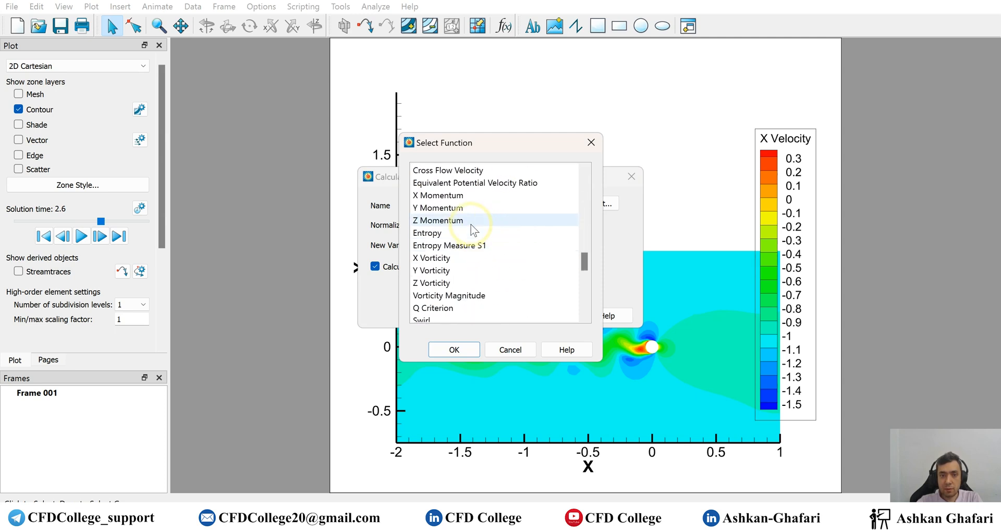
{"action": "left_click", "coordinate": [453, 349]}
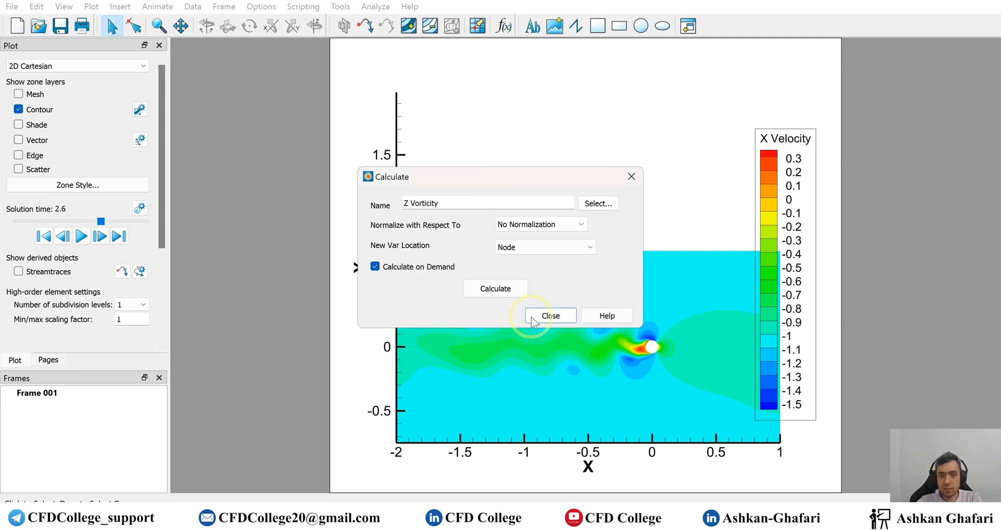
{"action": "left_click", "coordinate": [549, 315]}
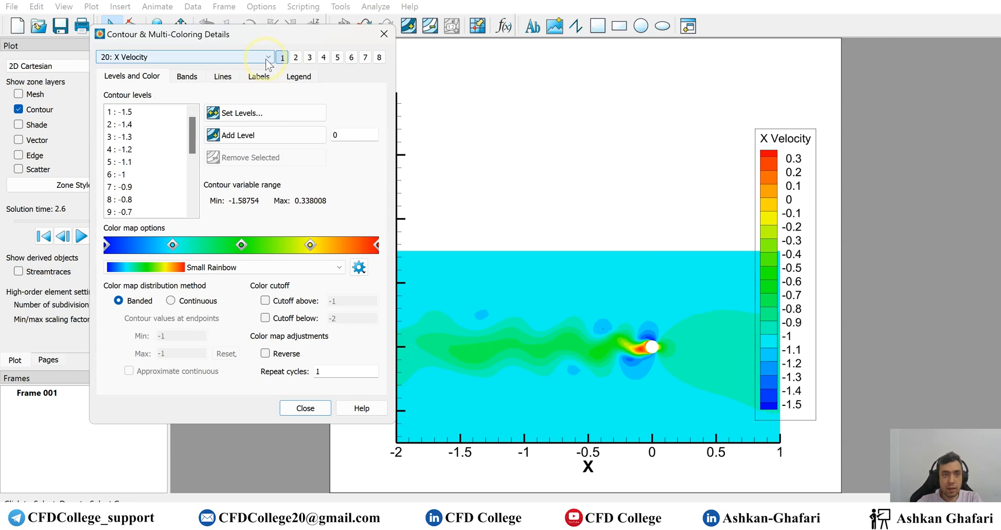
- Contour by 49: Z Vorticity and reset the levels from -20 to 20 in steps of 4
{"action": "left_click", "coordinate": [265, 57]}
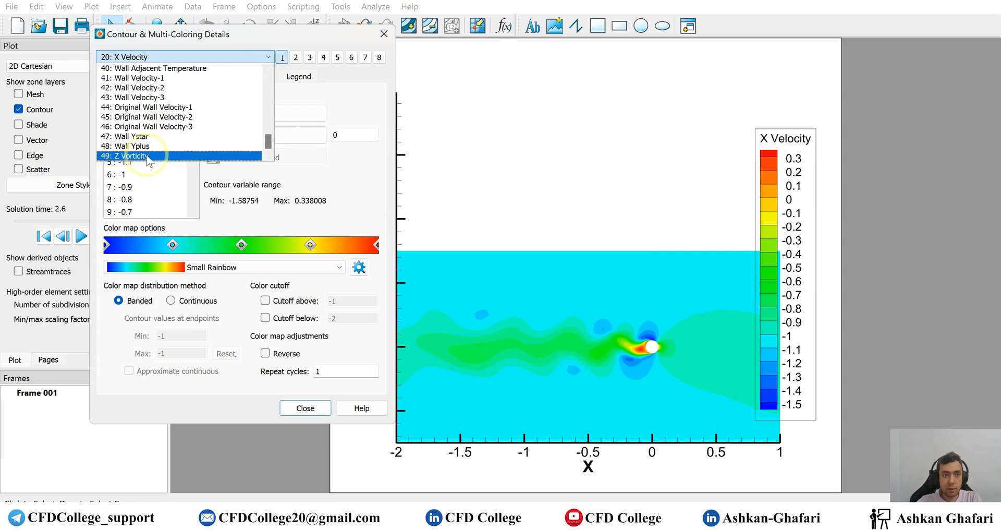
{"action": "left_click", "coordinate": [130, 156]}
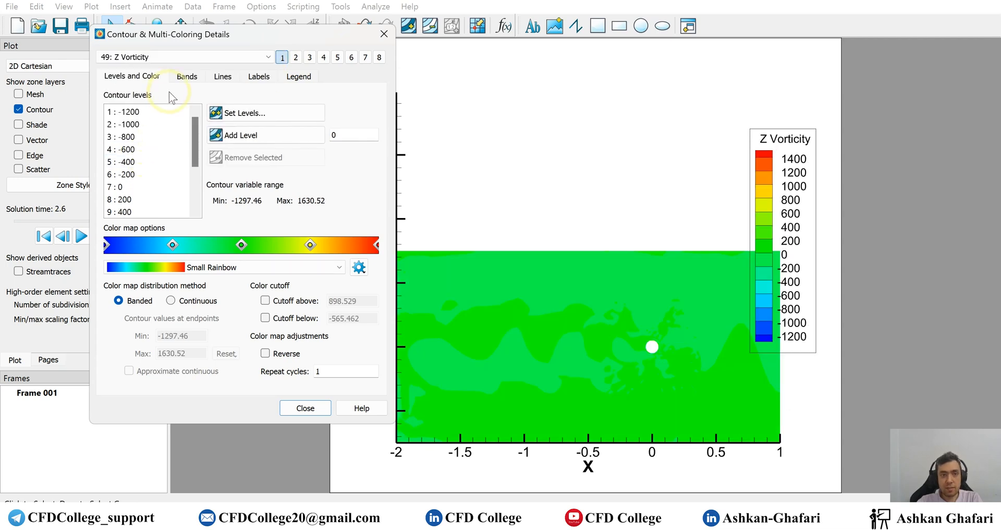
{"action": "left_click_drag", "start_coordinate": [128, 111], "coordinate": [128, 161]}
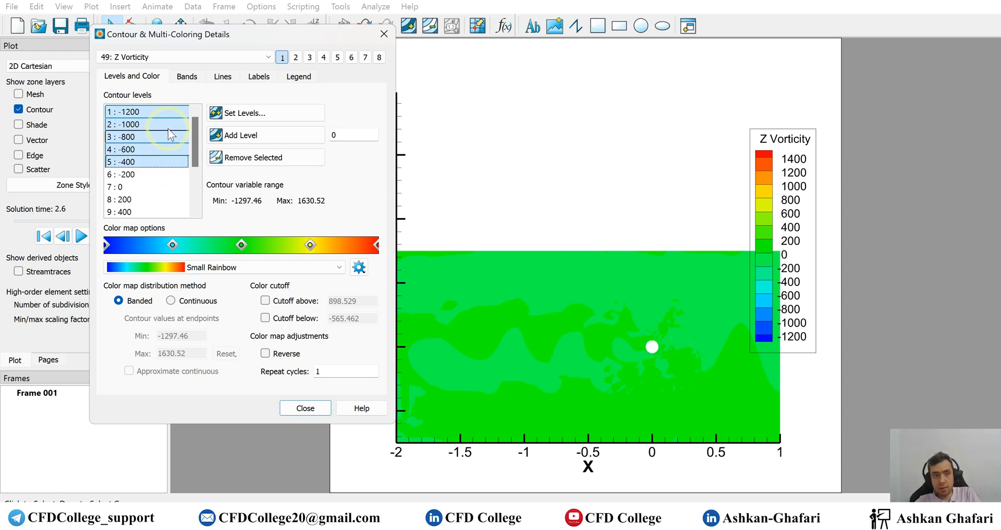
{"action": "scroll", "scroll_direction": "down", "scroll_amount": 3}
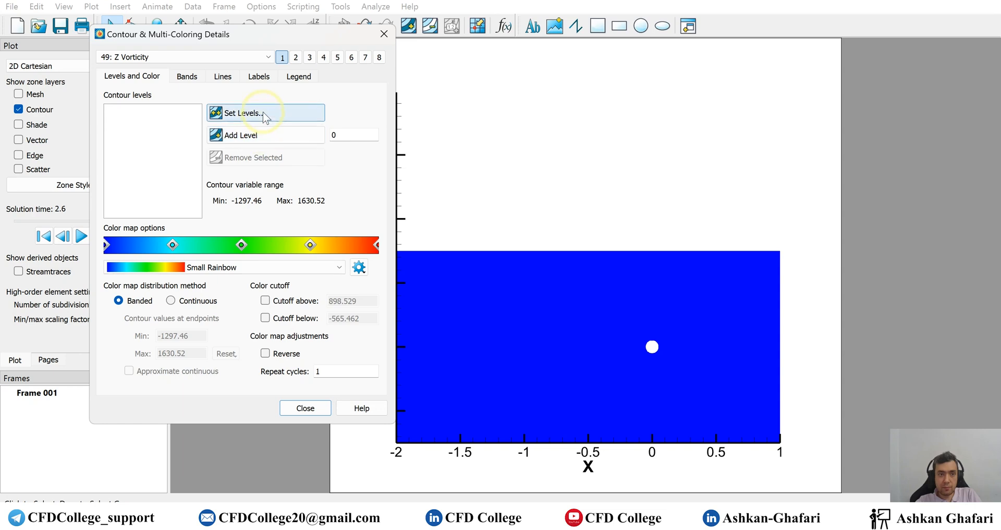
{"action": "left_click", "coordinate": [251, 113]}
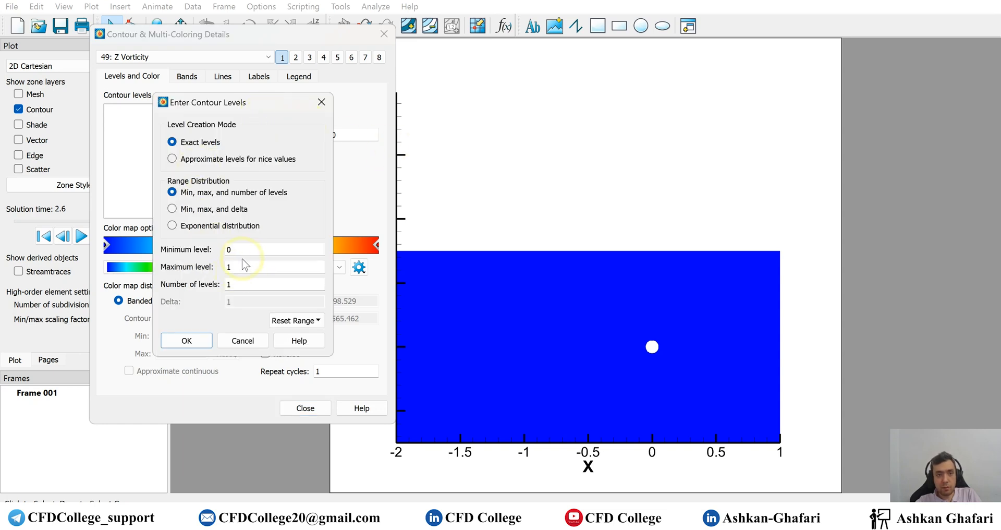
{"action": "type", "text": "-50"}
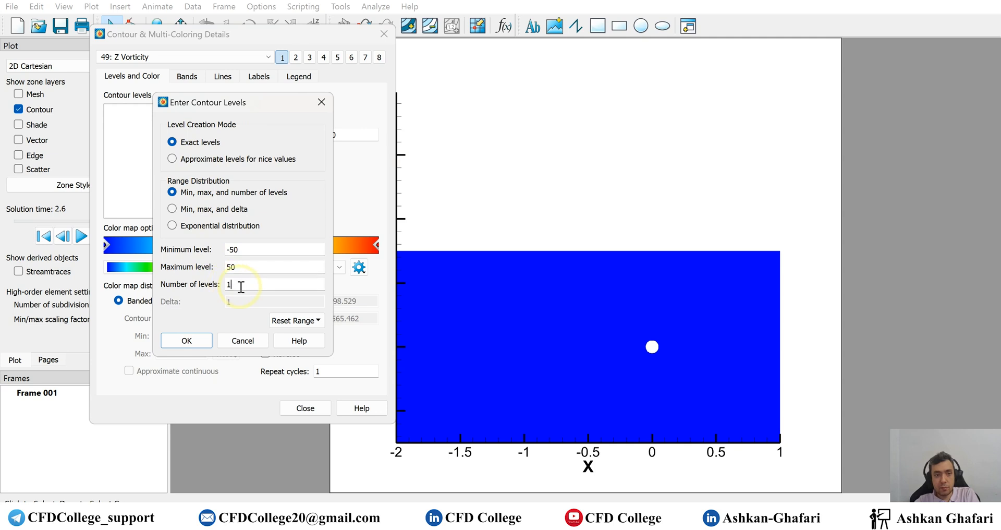
{"action": "left_click", "coordinate": [187, 340]}
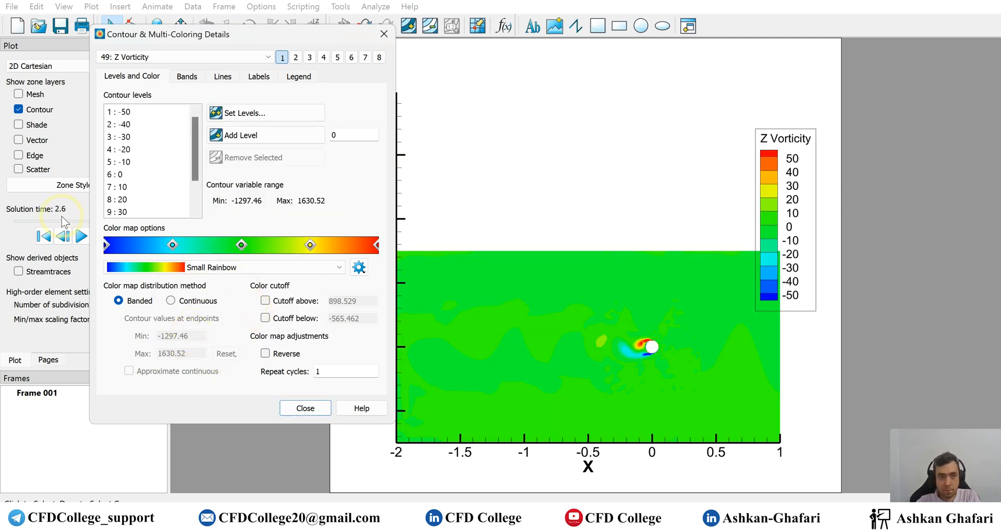
{"action": "left_click", "coordinate": [62, 236]}
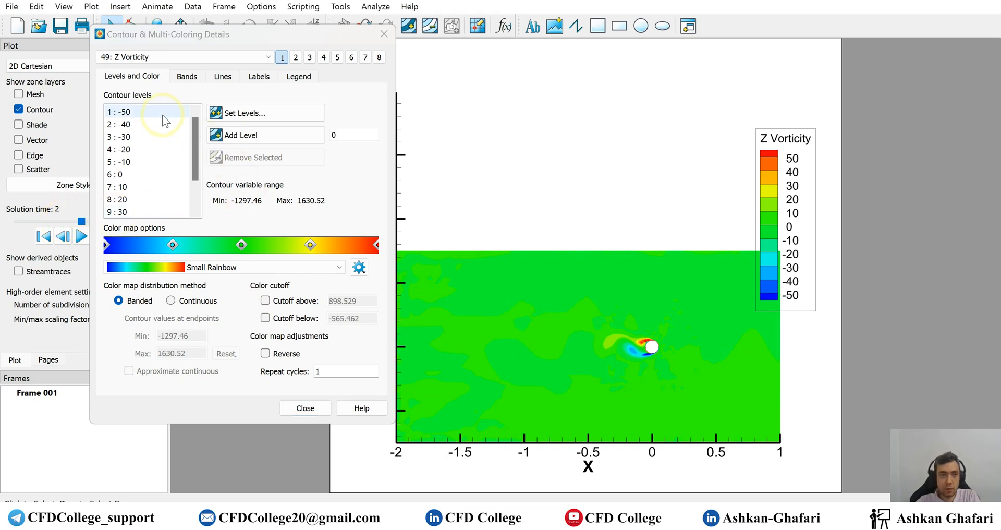
{"action": "left_click", "coordinate": [266, 112]}
{"action": "type", "text": "1"}
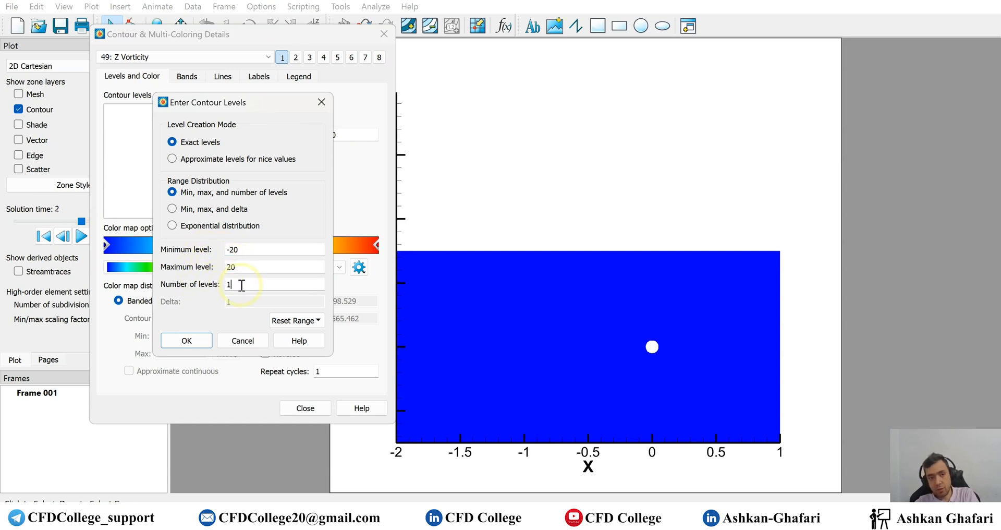
{"action": "left_click", "coordinate": [186, 341]}
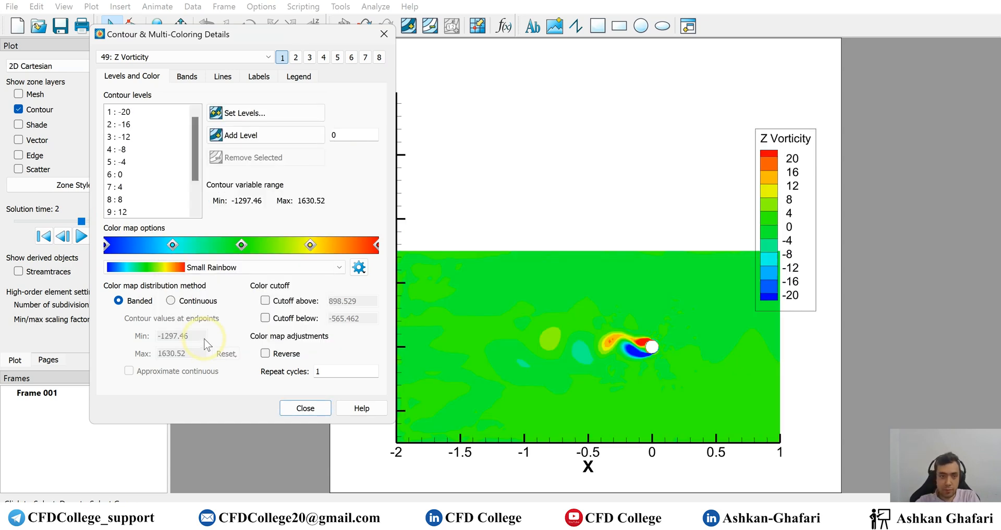
{"action": "left_click", "coordinate": [260, 267]}
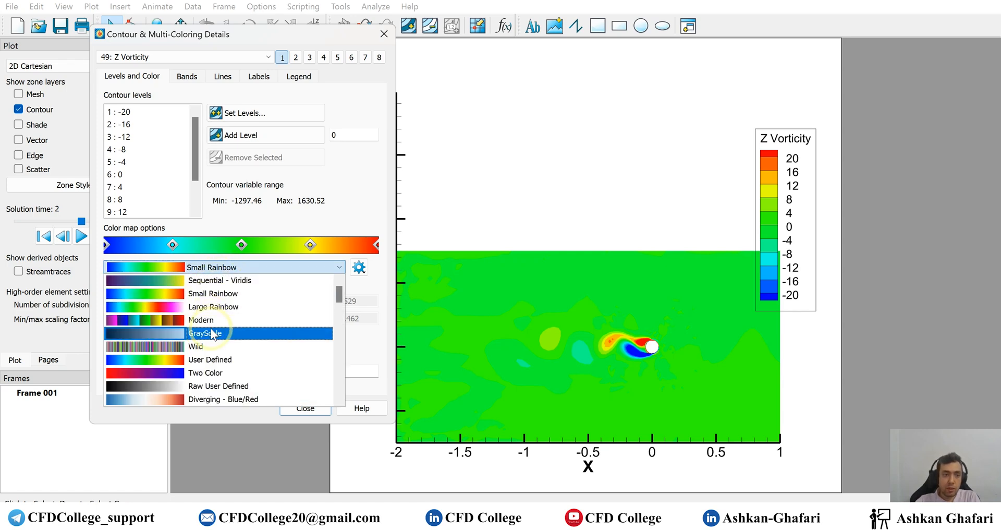
{"action": "mouse_move", "coordinate": [212, 337]}
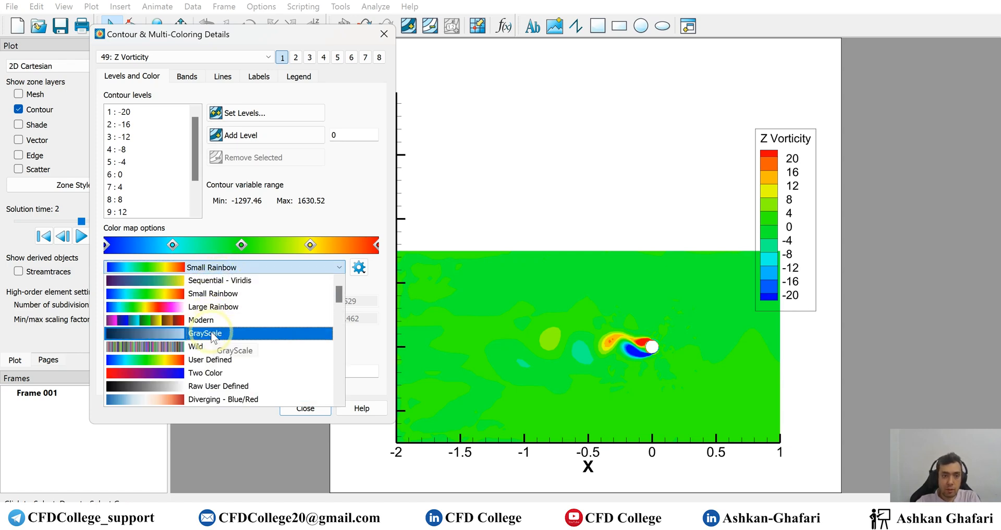
- Give the Z Vorticity contour a continuous GrayScale color map spanning -15 to 15
{"action": "left_click", "coordinate": [204, 333]}
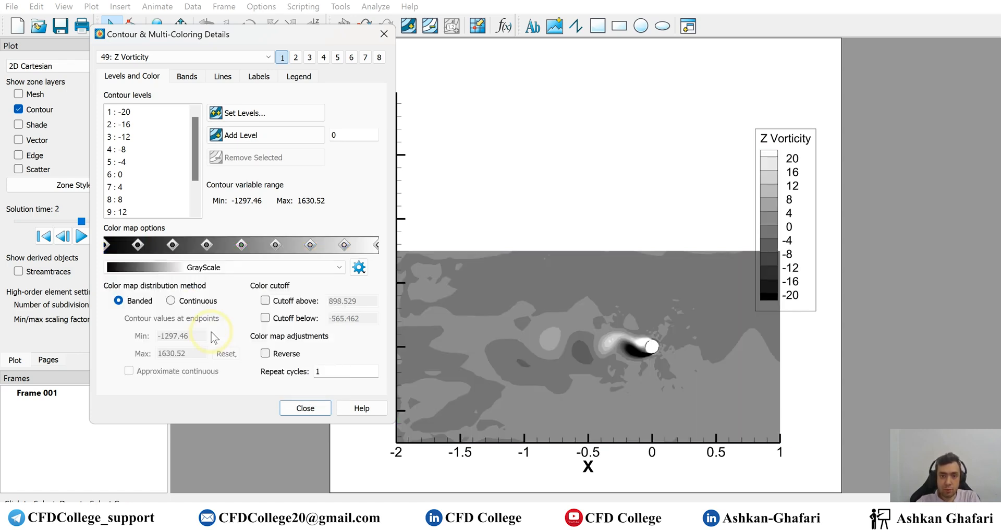
{"action": "left_click", "coordinate": [170, 301]}
{"action": "type", "text": "15"}
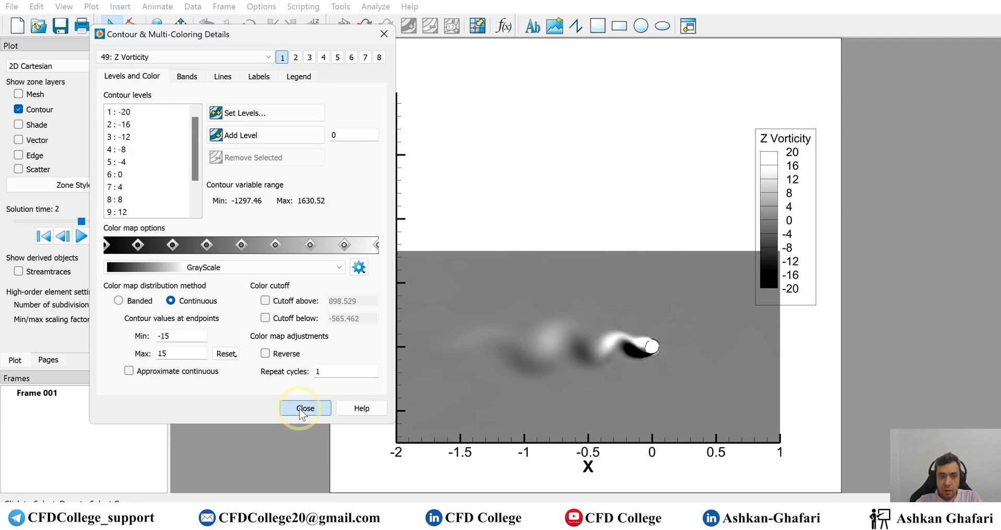
{"action": "left_click", "coordinate": [305, 408]}
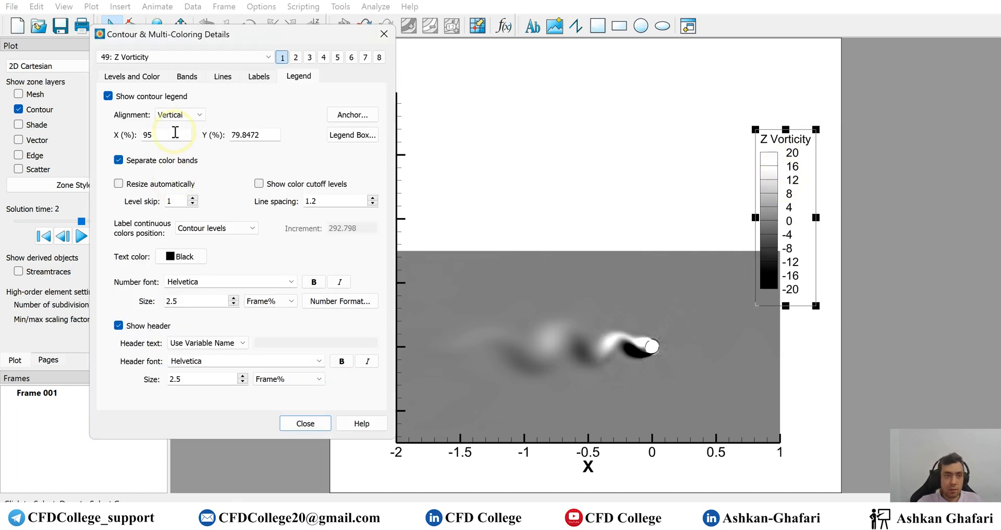
- Set the contour legend alignment to Horizontal in the Legend tab
{"action": "left_click", "coordinate": [199, 115]}
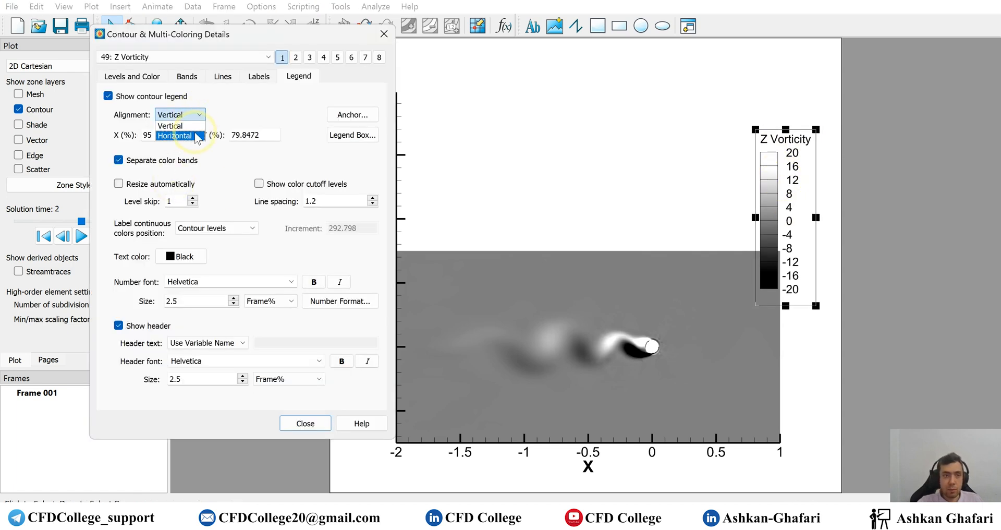
{"action": "left_click", "coordinate": [174, 136]}
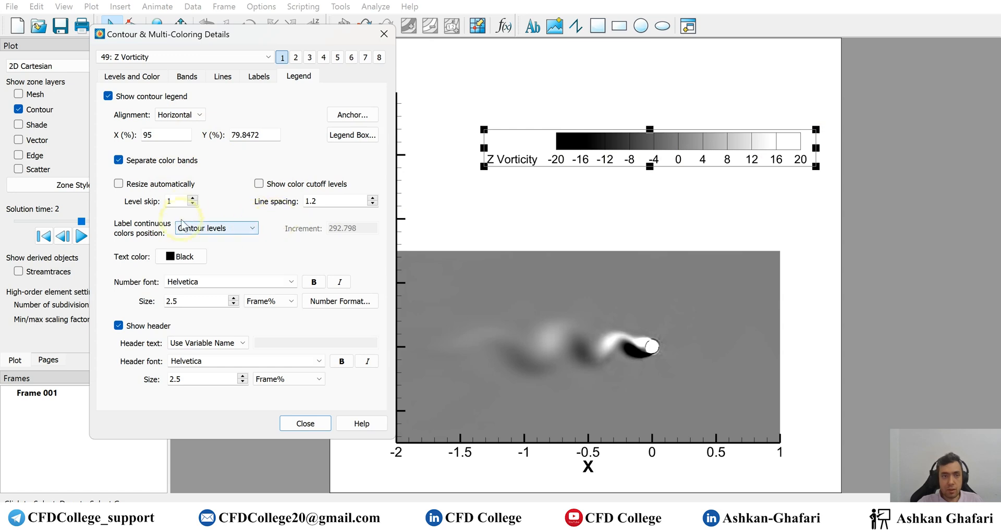
{"action": "left_click", "coordinate": [305, 423]}
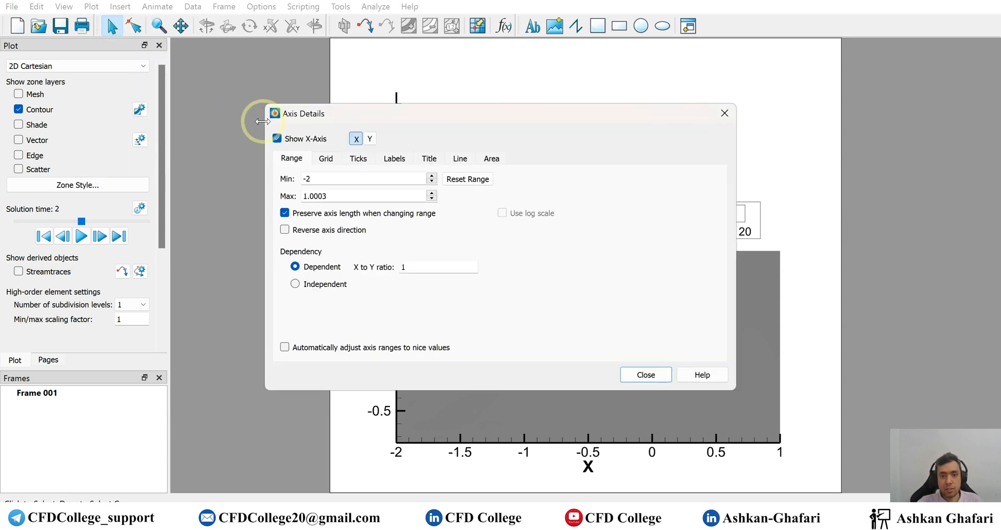
- Hide the X and Y axes and move the solution time to 2.6
{"action": "left_click", "coordinate": [277, 139]}
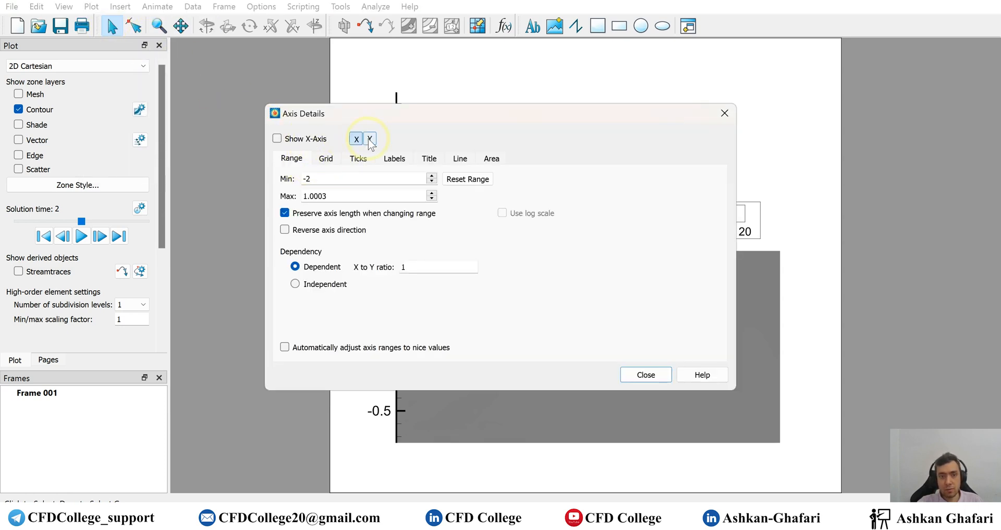
{"action": "left_click", "coordinate": [645, 374]}
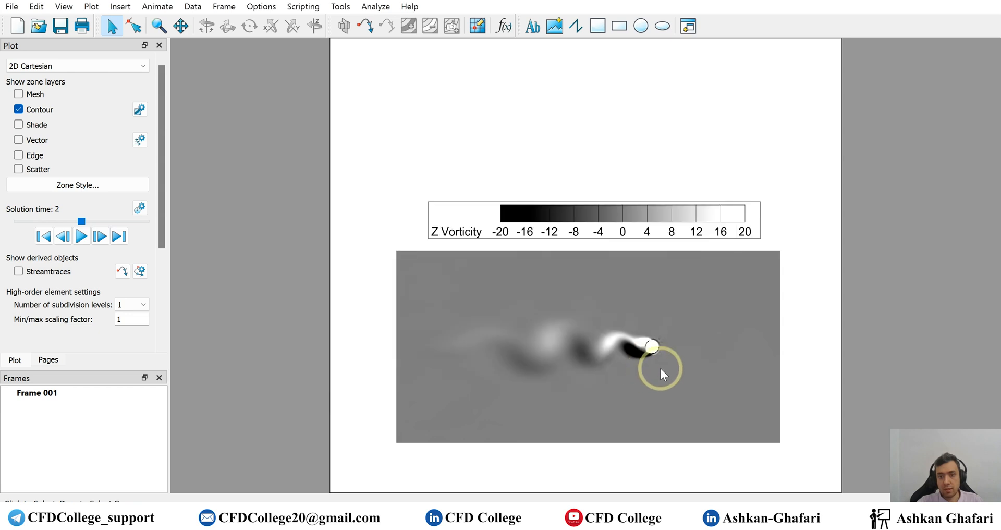
{"action": "mouse_move", "coordinate": [276, 166]}
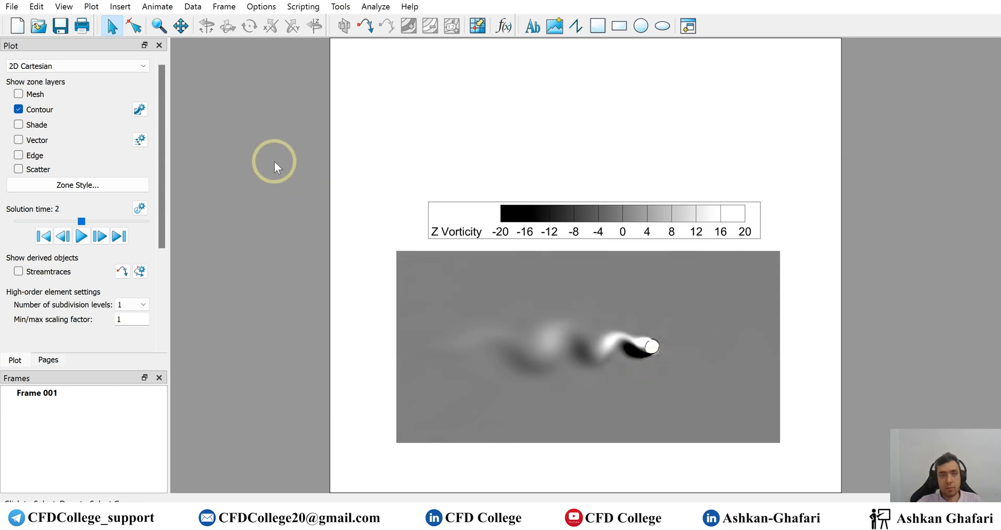
{"action": "left_click", "coordinate": [91, 7]}
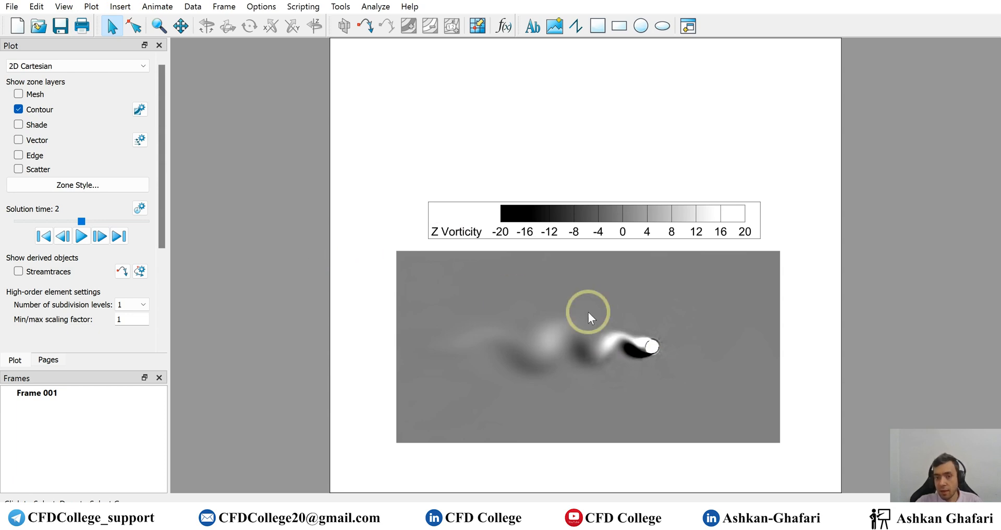
{"action": "left_click_drag", "start_coordinate": [82, 221], "coordinate": [107, 221]}
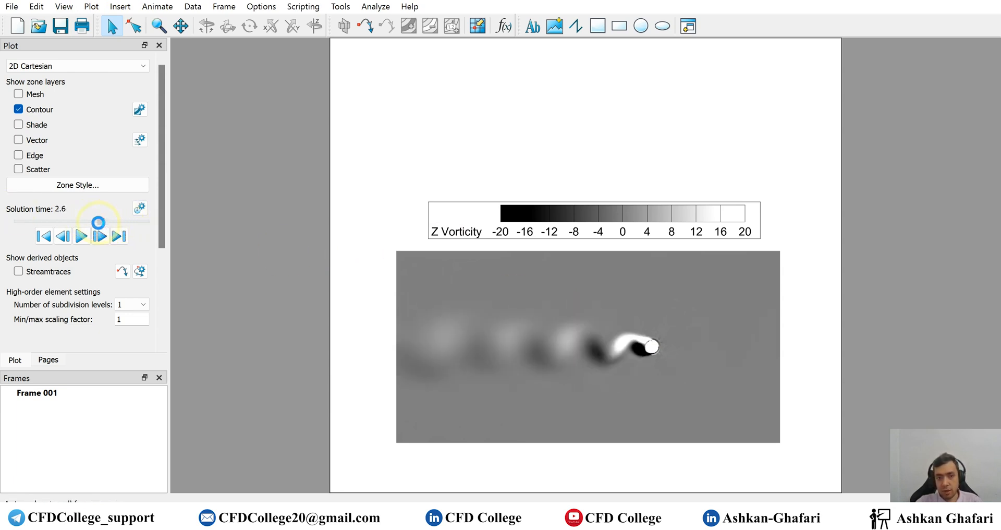
- Step through the solution times and play the wake animation to time 4
{"action": "left_click", "coordinate": [44, 236]}
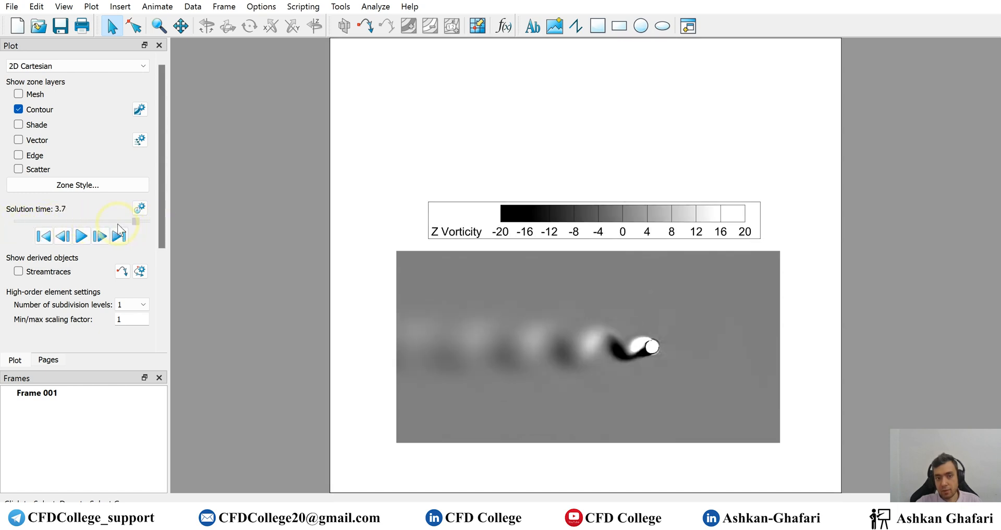
{"action": "left_click", "coordinate": [44, 236]}
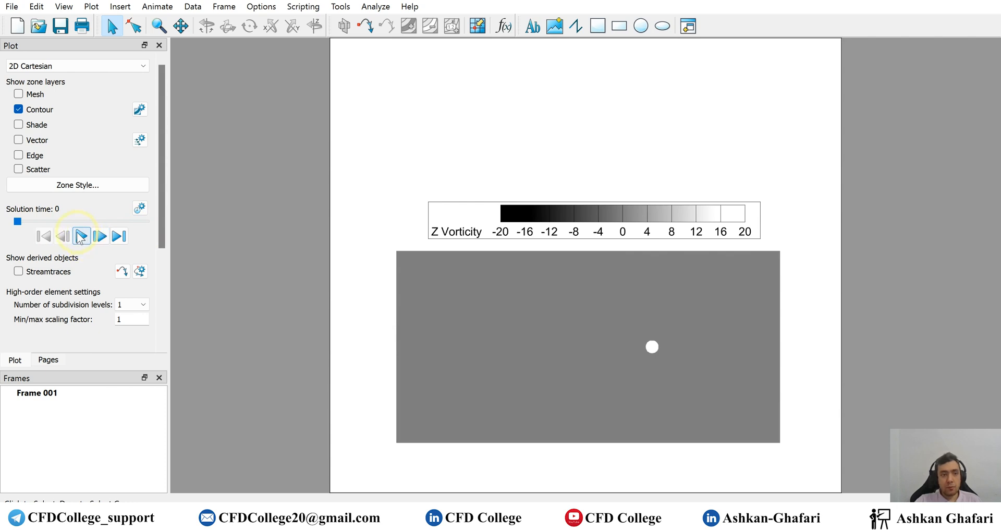
{"action": "left_click", "coordinate": [81, 237]}
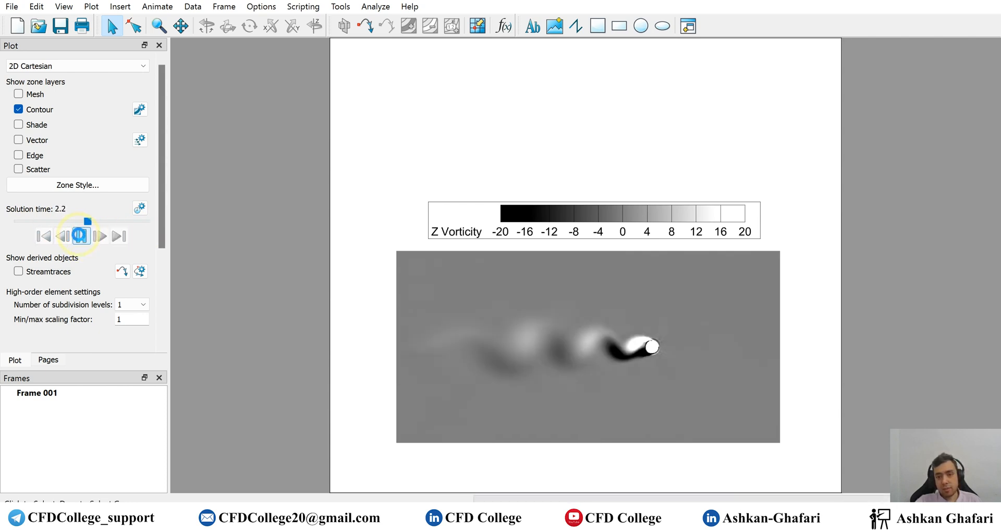
{"action": "left_click", "coordinate": [81, 236]}
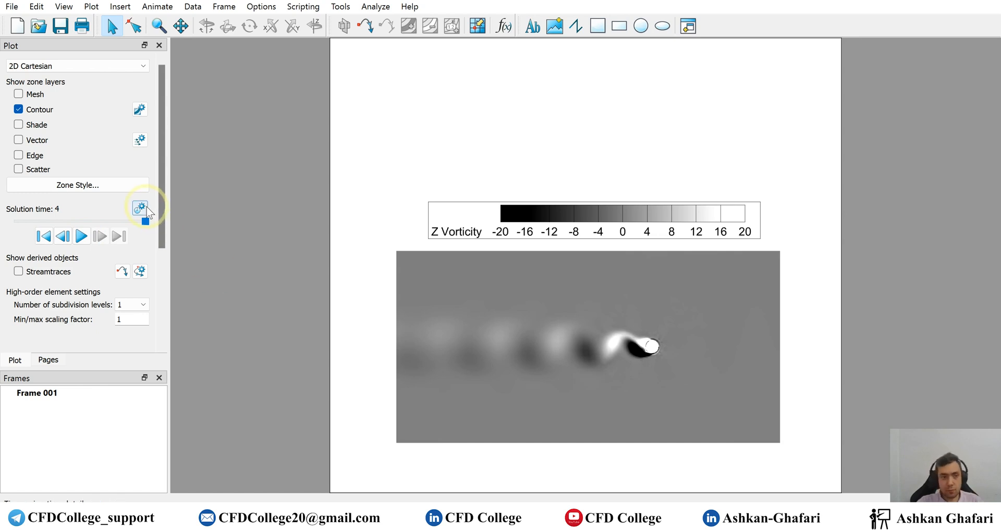
{"action": "mouse_move", "coordinate": [145, 212]}
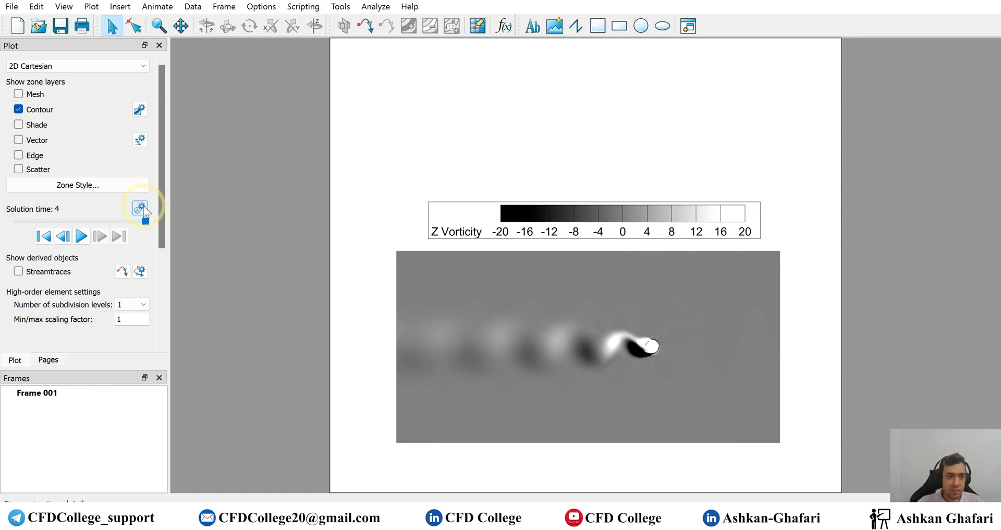
- Keep animation direction Forward and rewind the time animation to step 1, time 0
{"action": "left_click", "coordinate": [139, 209]}
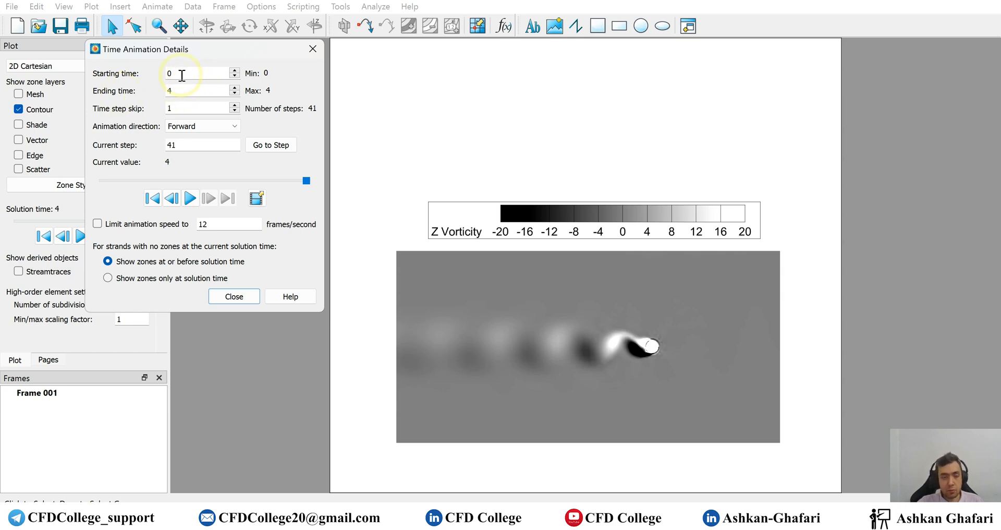
{"action": "mouse_move", "coordinate": [108, 113]}
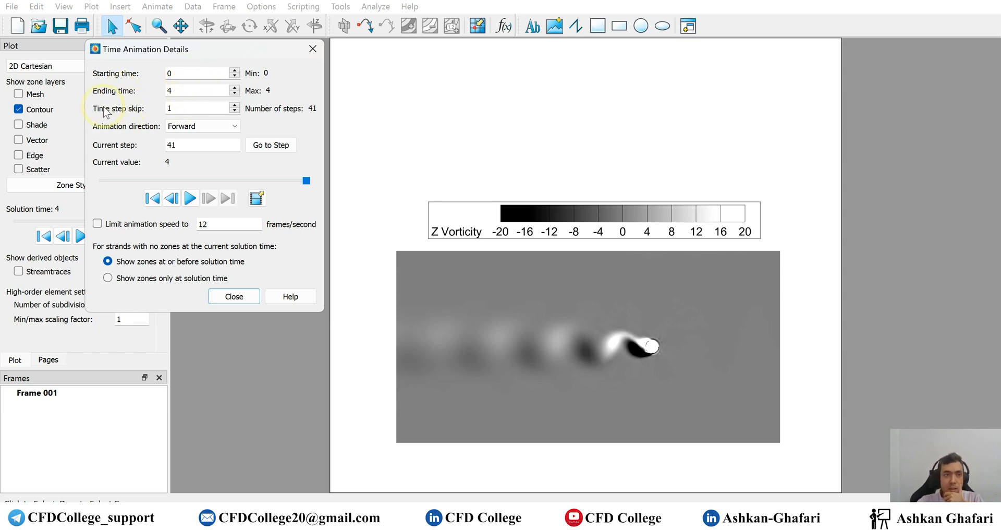
{"action": "left_click", "coordinate": [198, 108]}
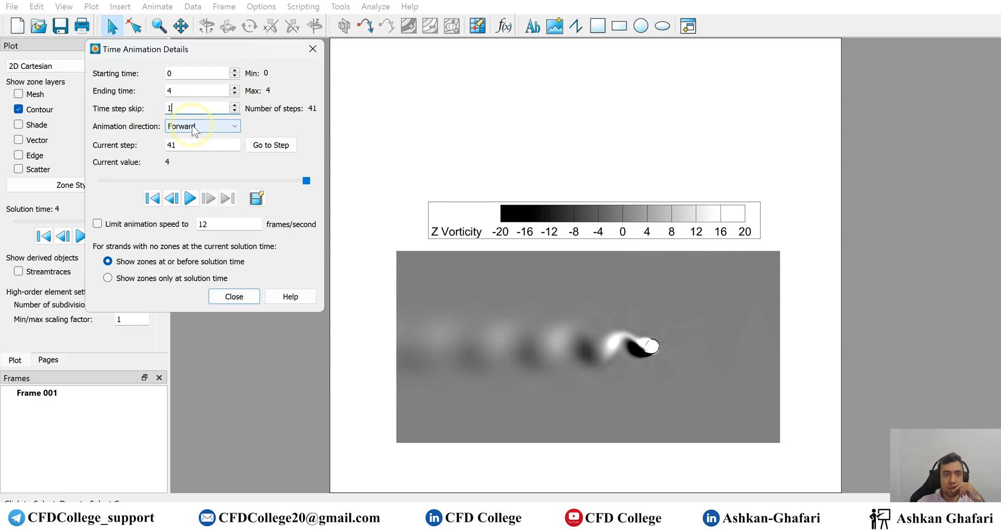
{"action": "left_click", "coordinate": [227, 126]}
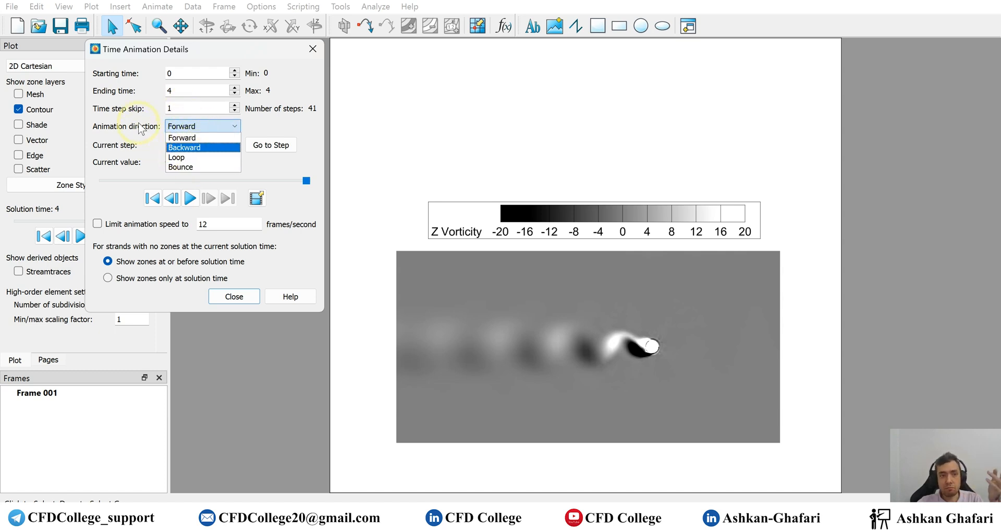
{"action": "left_click", "coordinate": [200, 137]}
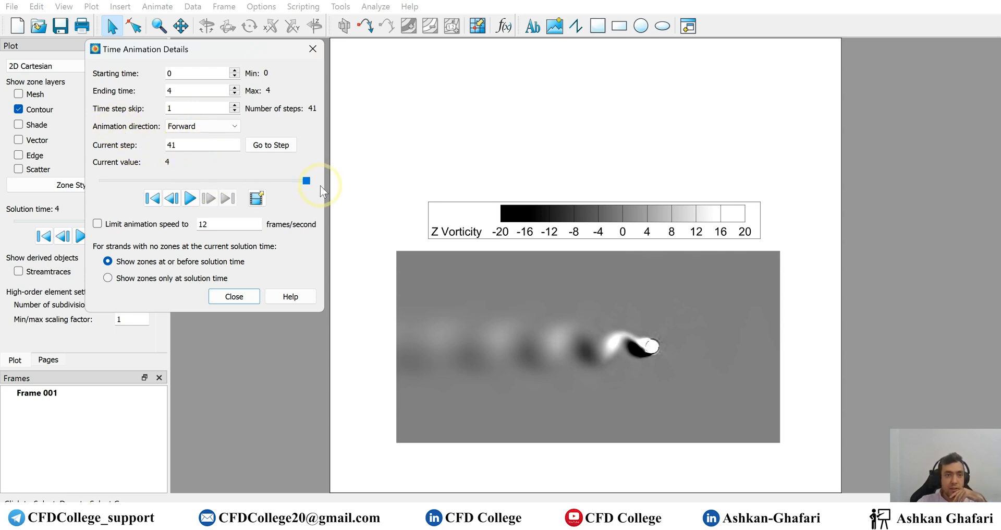
{"action": "left_click_drag", "start_coordinate": [306, 181], "coordinate": [131, 184]}
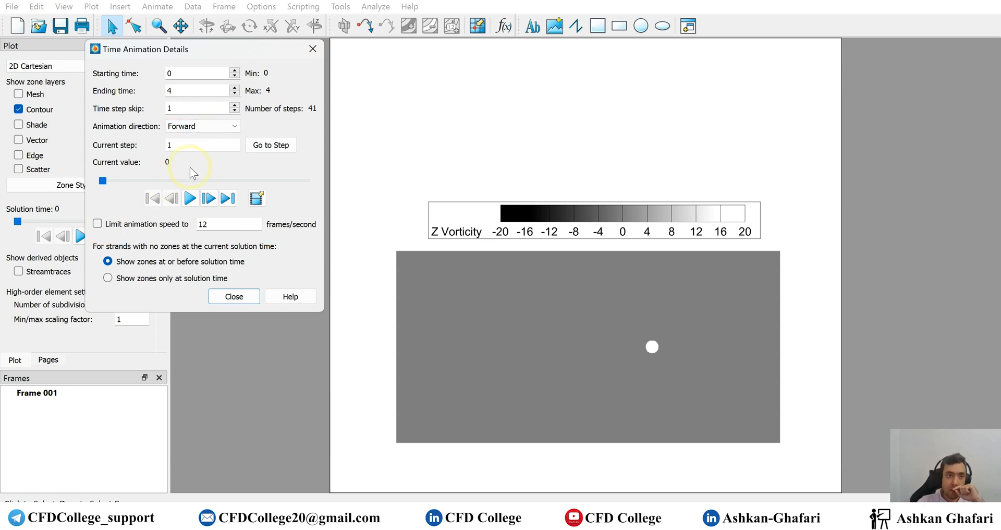
{"action": "mouse_move", "coordinate": [289, 124]}
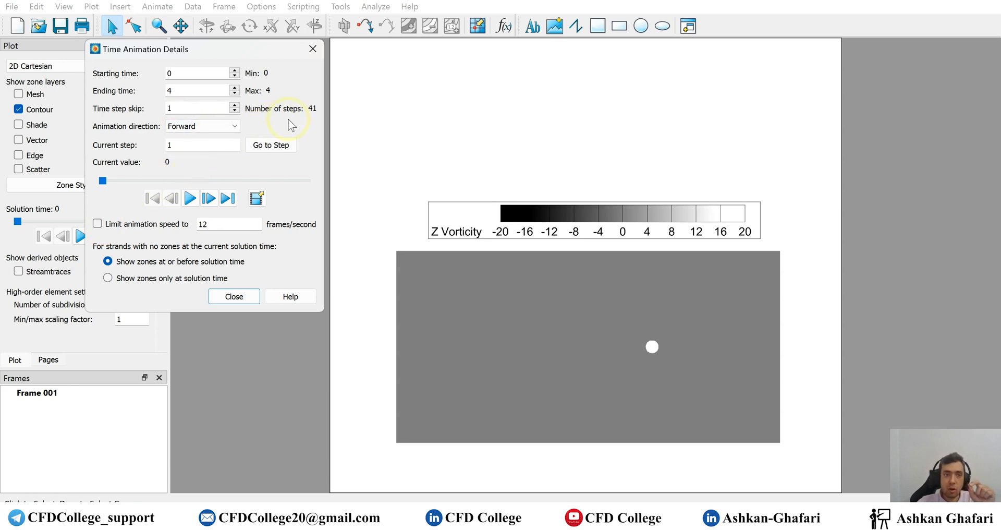
{"action": "mouse_move", "coordinate": [173, 231]}
{"action": "type", "text": "10"}
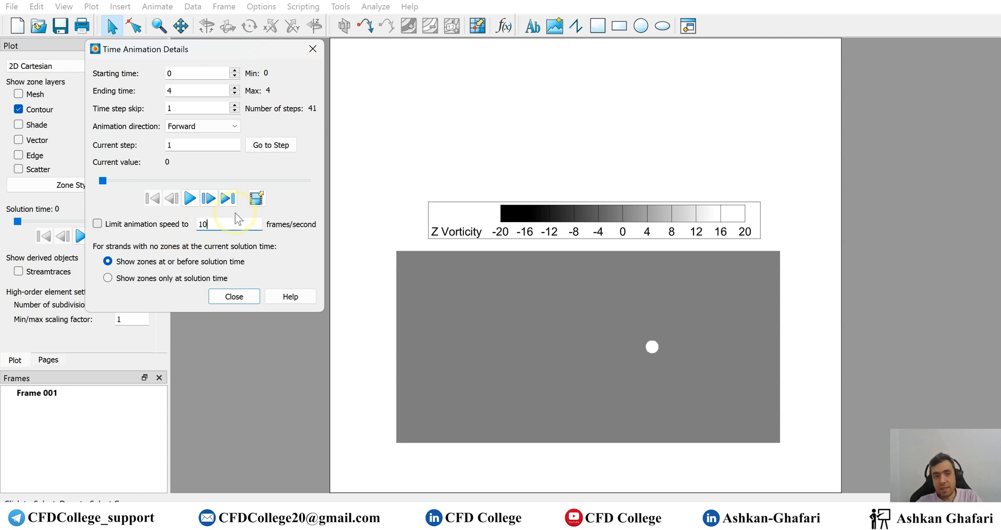
{"action": "mouse_move", "coordinate": [296, 210]}
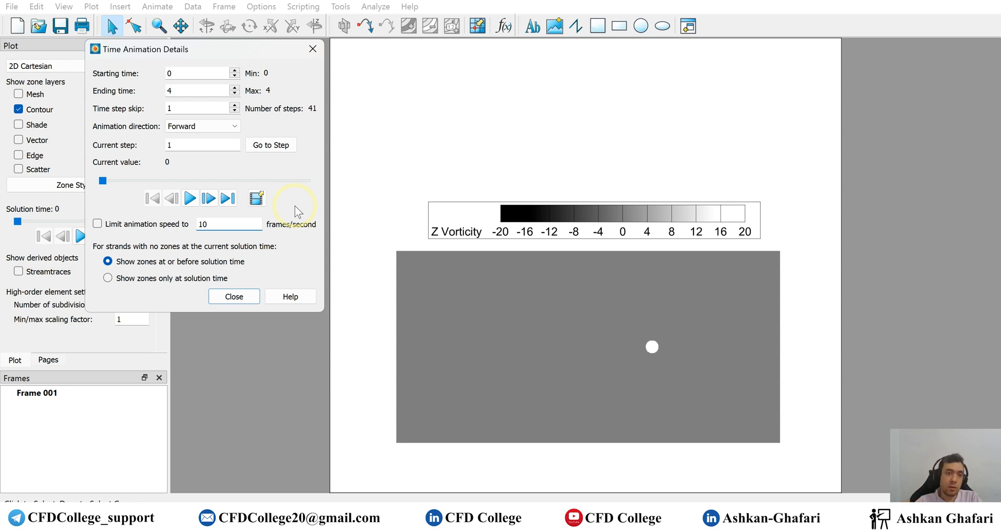
- Limit animation playback speed to 10 frames per second
{"action": "left_click", "coordinate": [220, 224]}
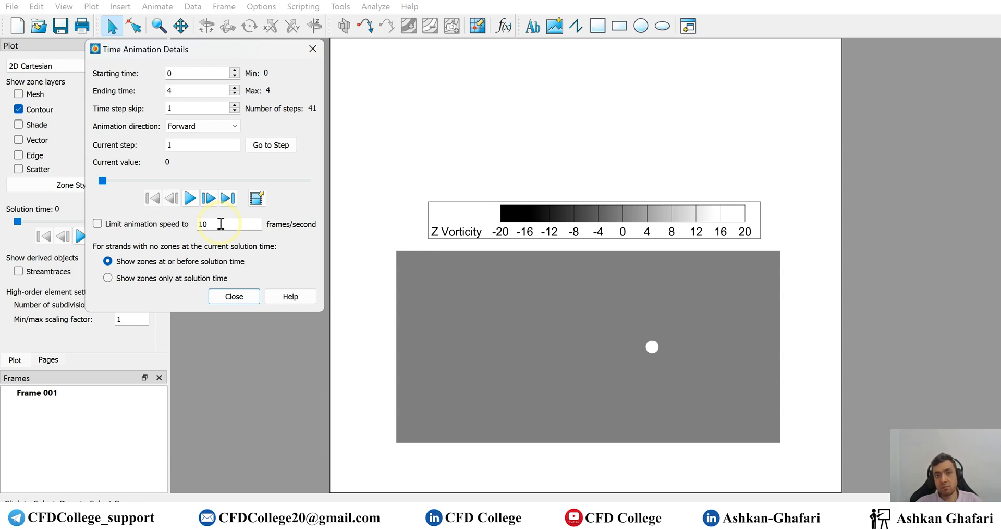
{"action": "left_click", "coordinate": [220, 224]}
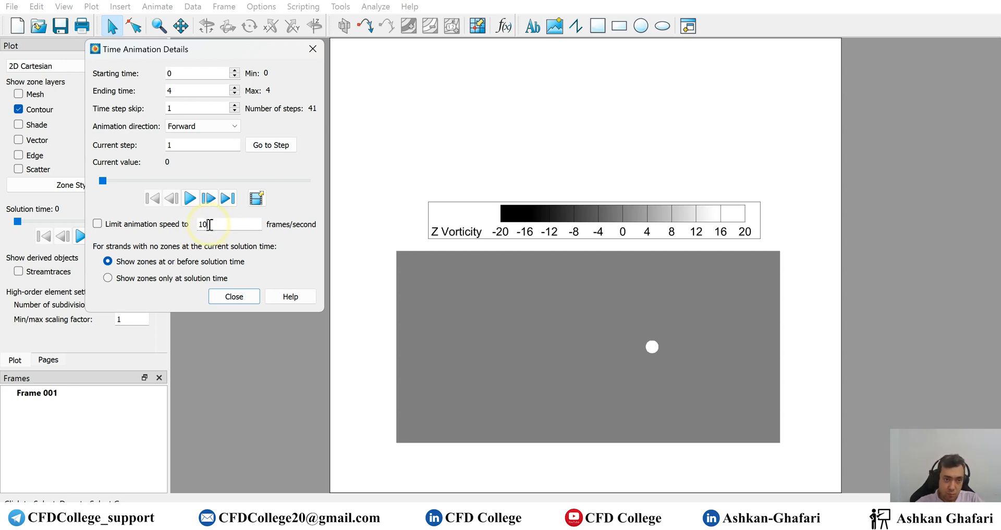
{"action": "mouse_move", "coordinate": [205, 227]}
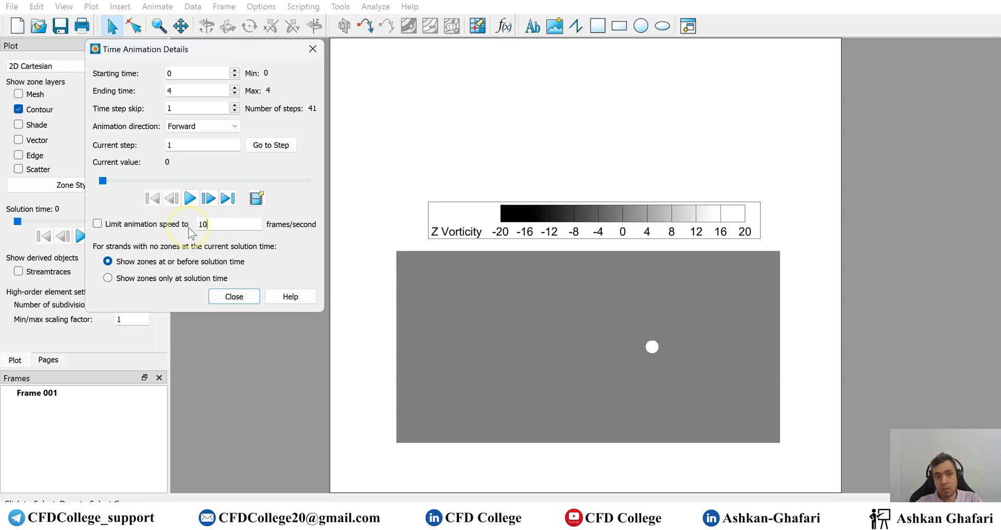
{"action": "left_click", "coordinate": [97, 224]}
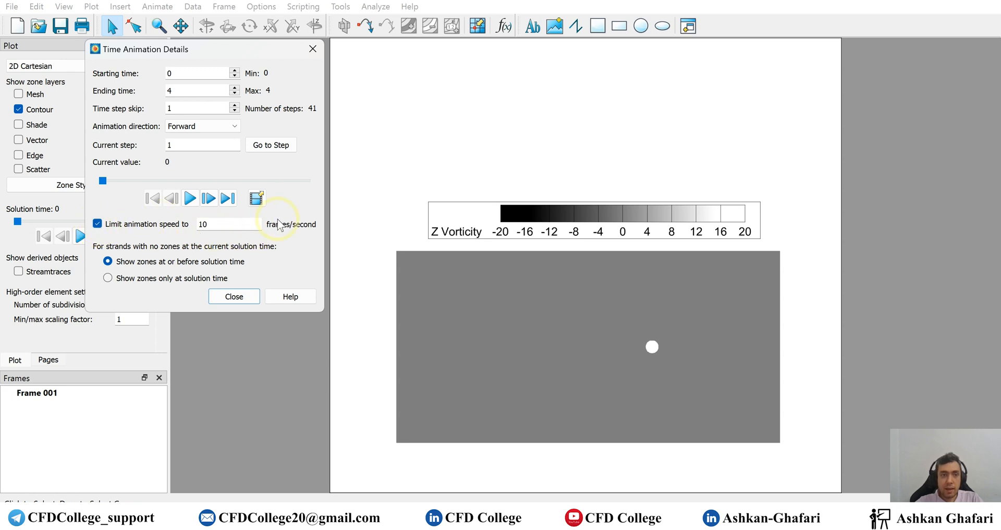
- Confirm MPEG-4 movie export of all frames at screen width and 10 fps
{"action": "left_click", "coordinate": [257, 198]}
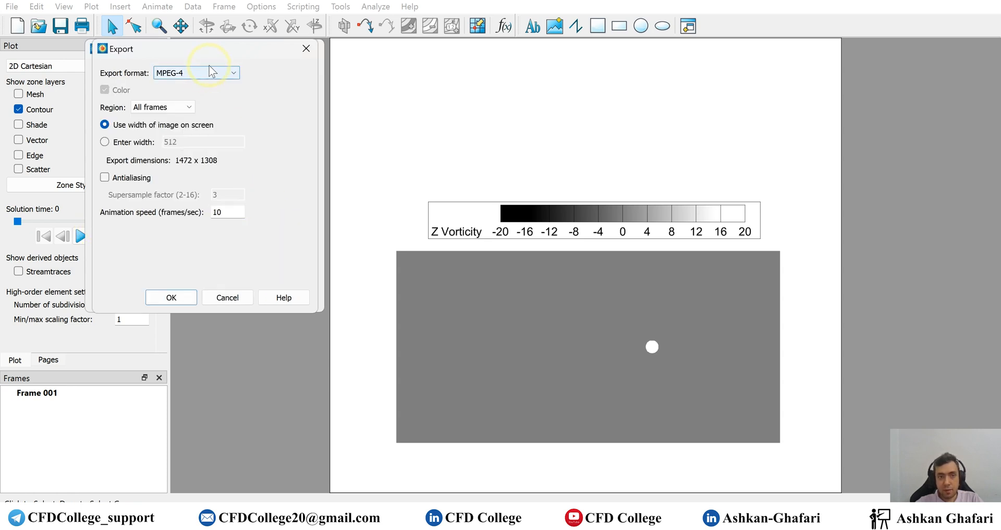
{"action": "mouse_move", "coordinate": [214, 76]}
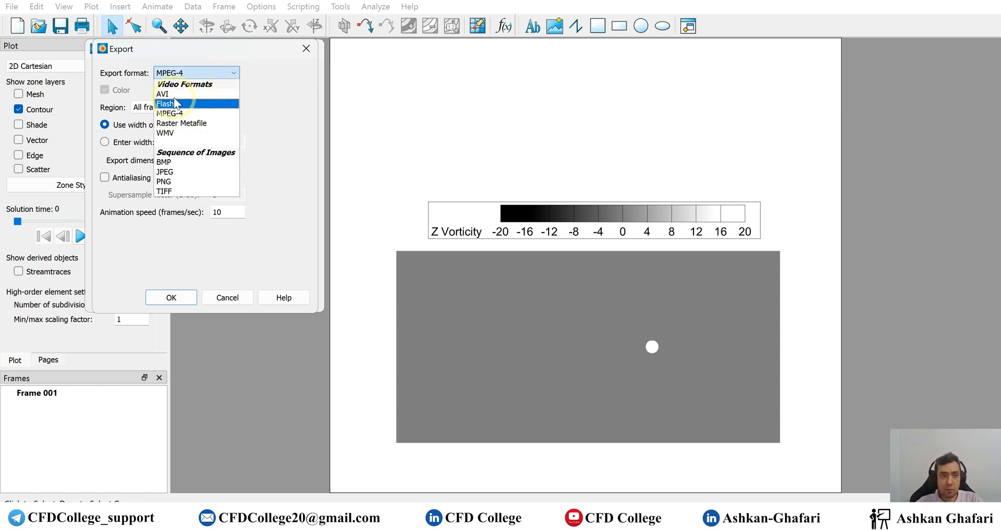
{"action": "mouse_move", "coordinate": [163, 94]}
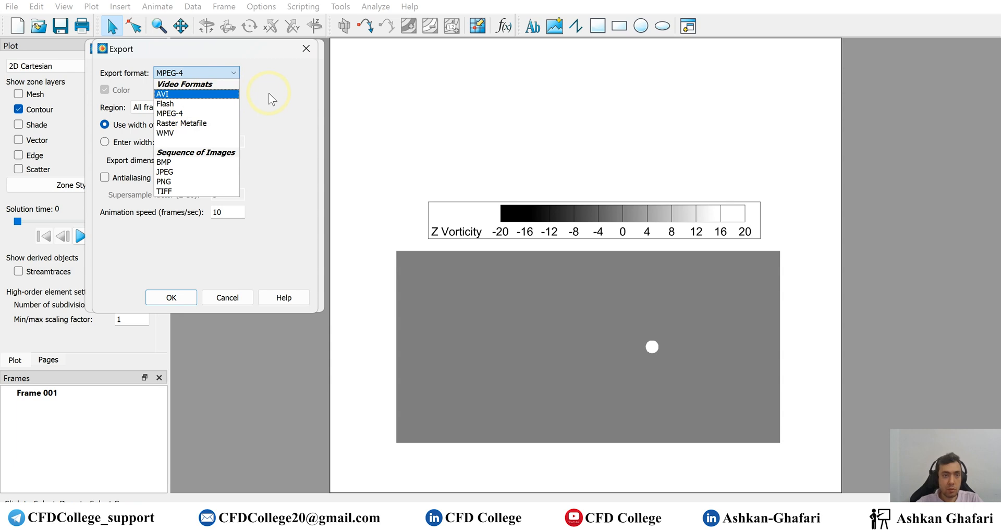
{"action": "left_click", "coordinate": [187, 113]}
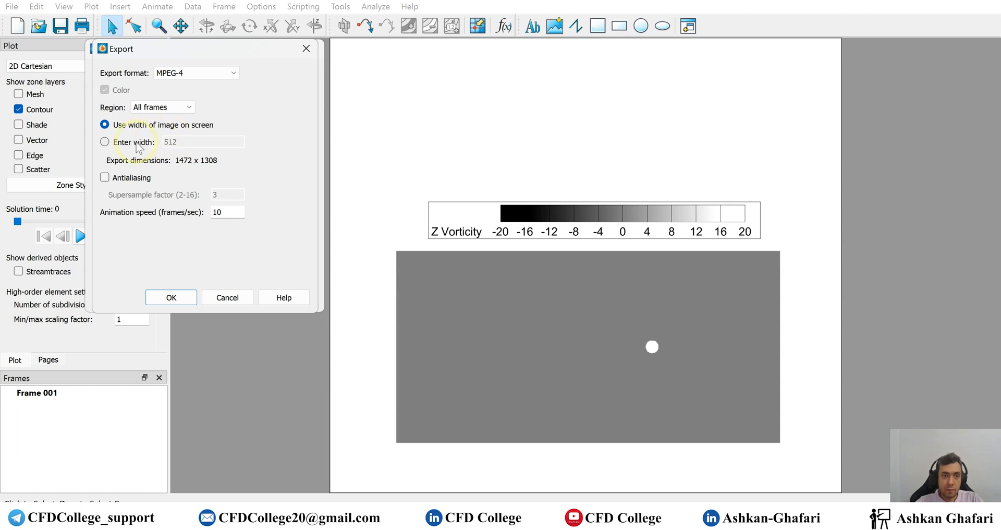
{"action": "mouse_move", "coordinate": [584, 153]}
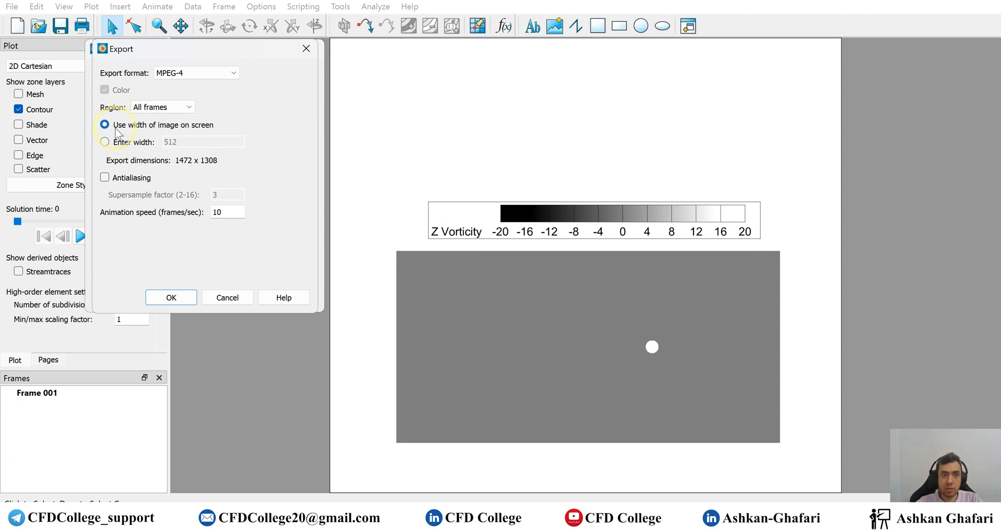
{"action": "mouse_move", "coordinate": [196, 130]}
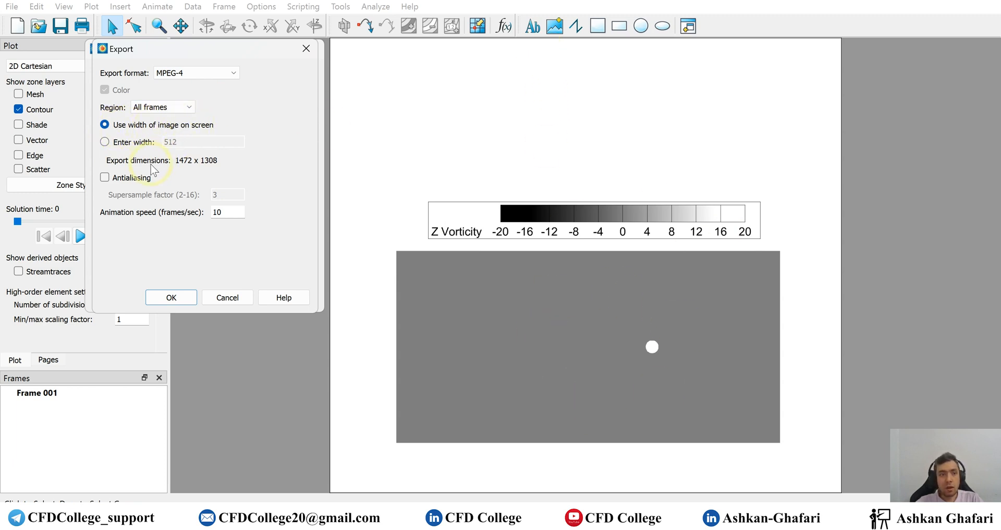
{"action": "mouse_move", "coordinate": [182, 148]}
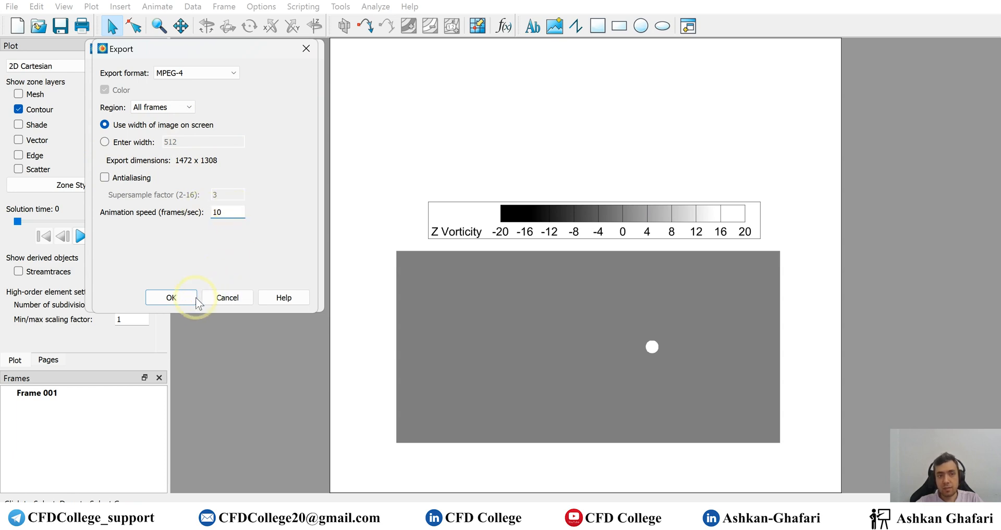
{"action": "left_click", "coordinate": [171, 297]}
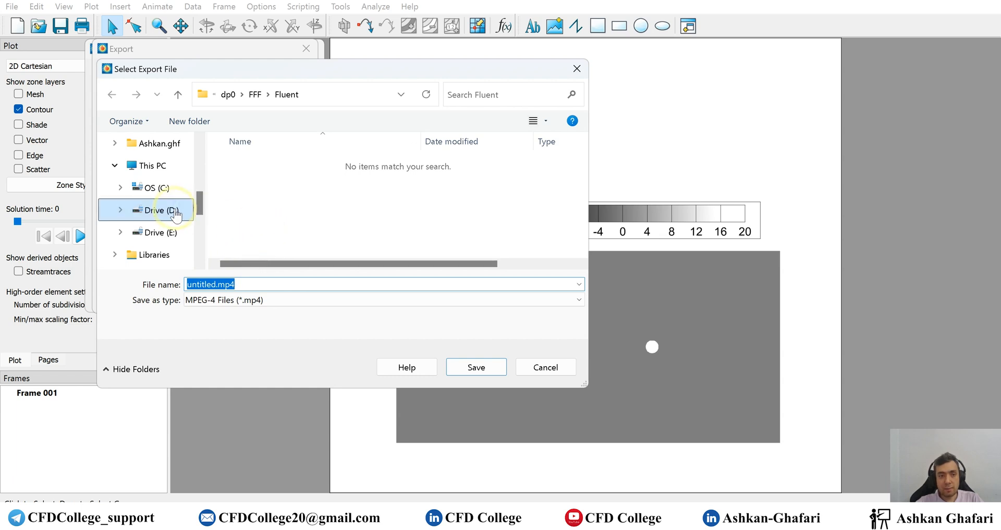
- Save the movie as FirstTry in D: > Fluent Projects > cfdcollege
{"action": "type", "text": "F"}
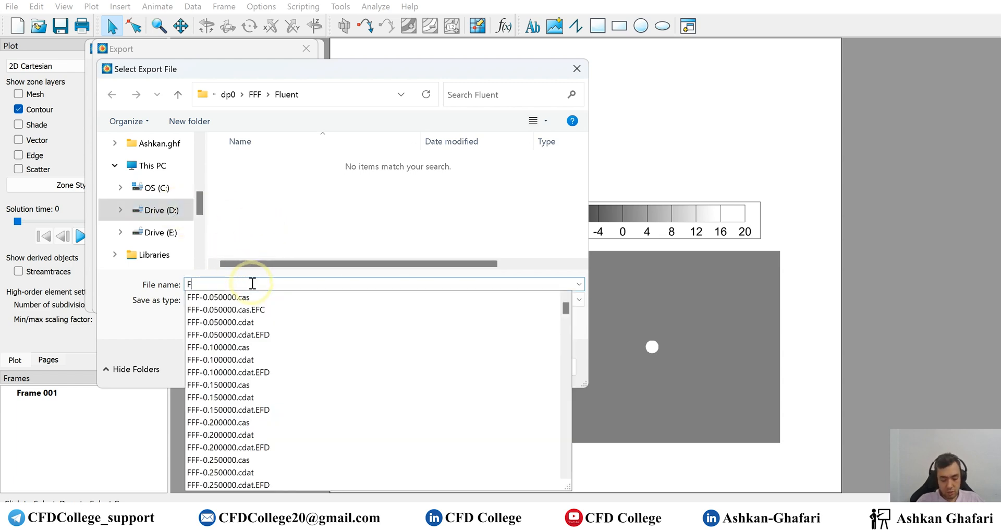
{"action": "type", "text": "irstTry"}
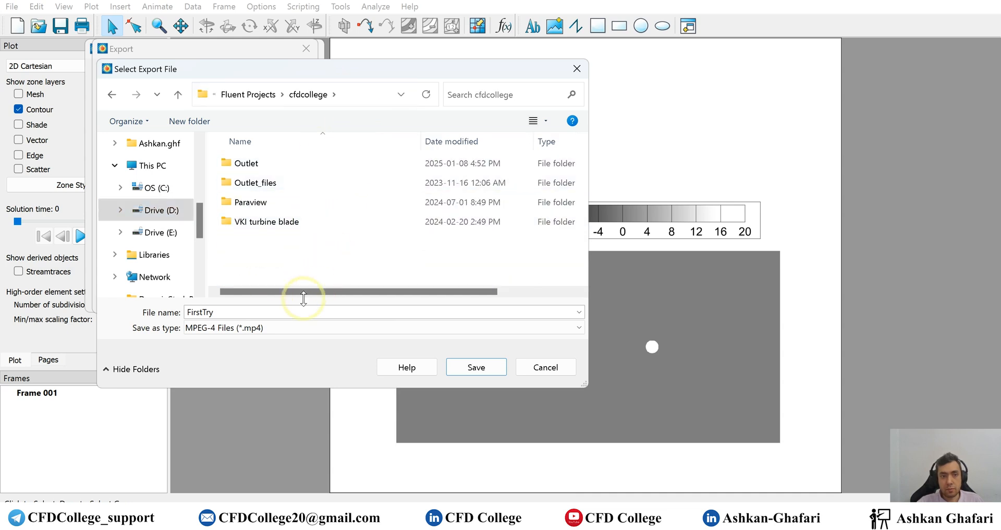
{"action": "left_click", "coordinate": [476, 367]}
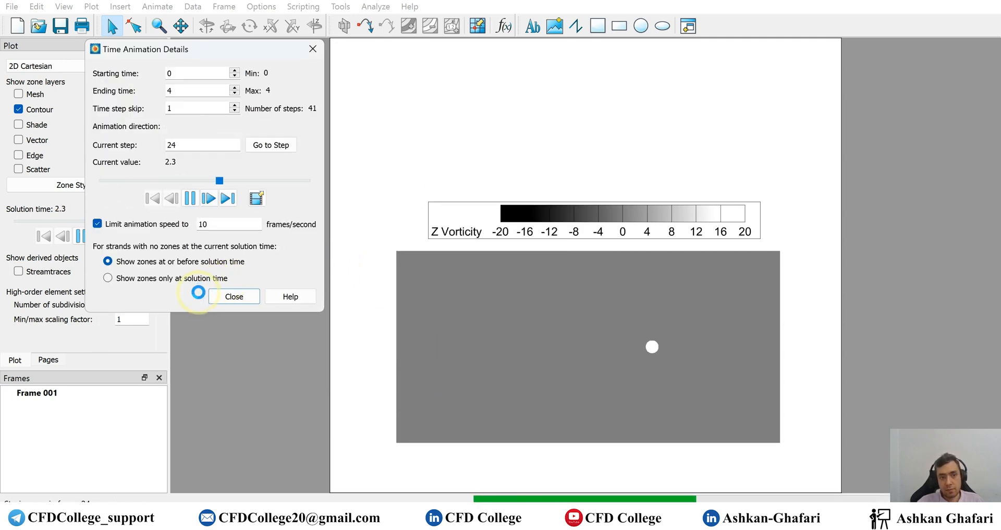
- Let the export record all 41 time steps through to time 4
{"action": "left_click", "coordinate": [209, 198]}
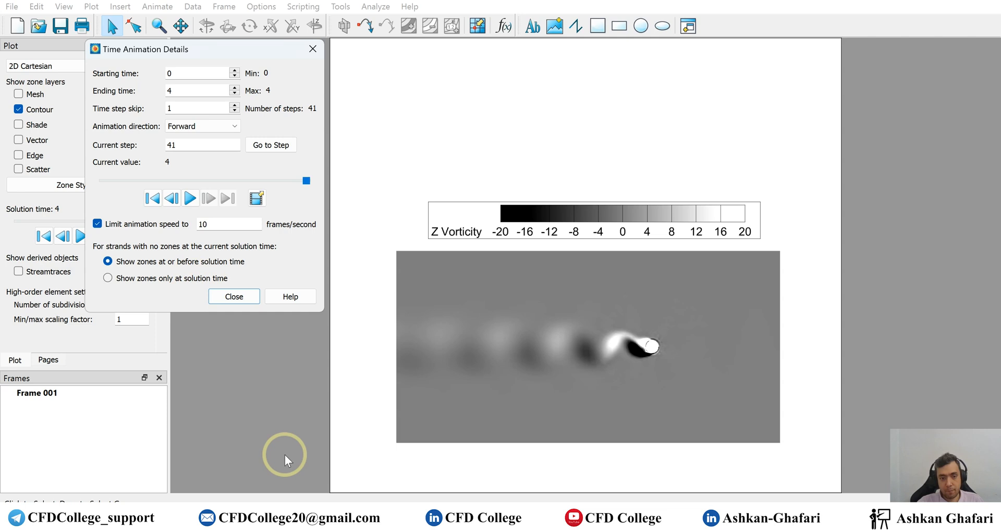
{"action": "mouse_move", "coordinate": [827, 488]}
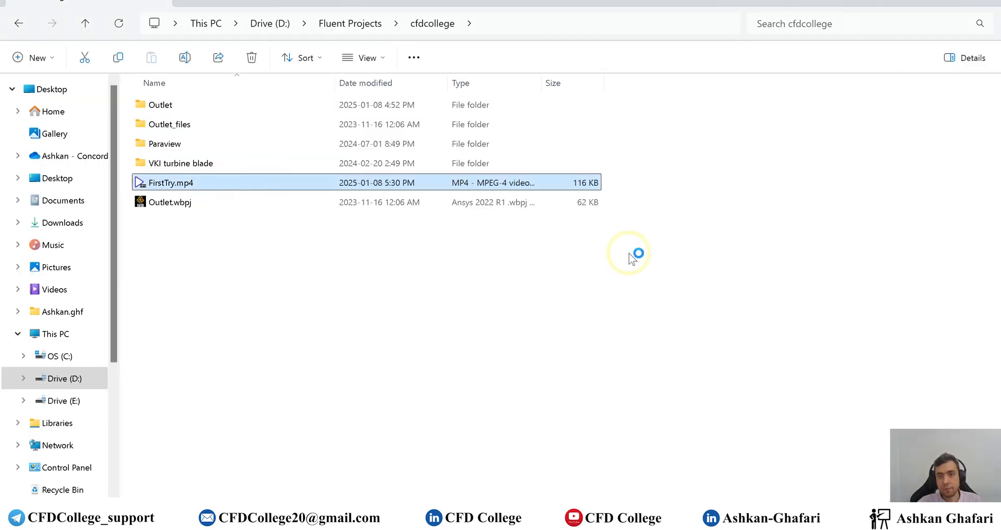
- Play FirstTry.mp4 in PotPlayer to the end, then close the player
{"action": "double_click", "coordinate": [169, 182]}
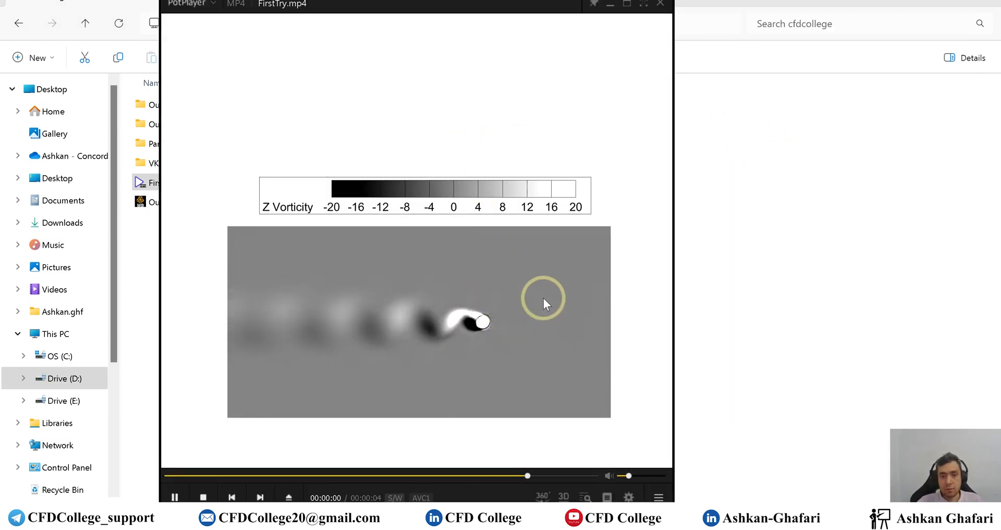
{"action": "left_click", "coordinate": [417, 475]}
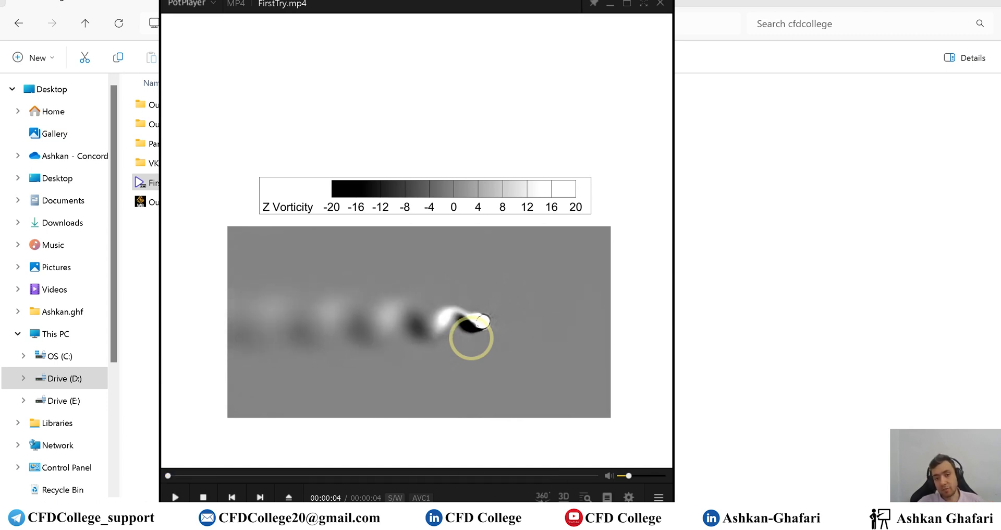
{"action": "left_click", "coordinate": [660, 4]}
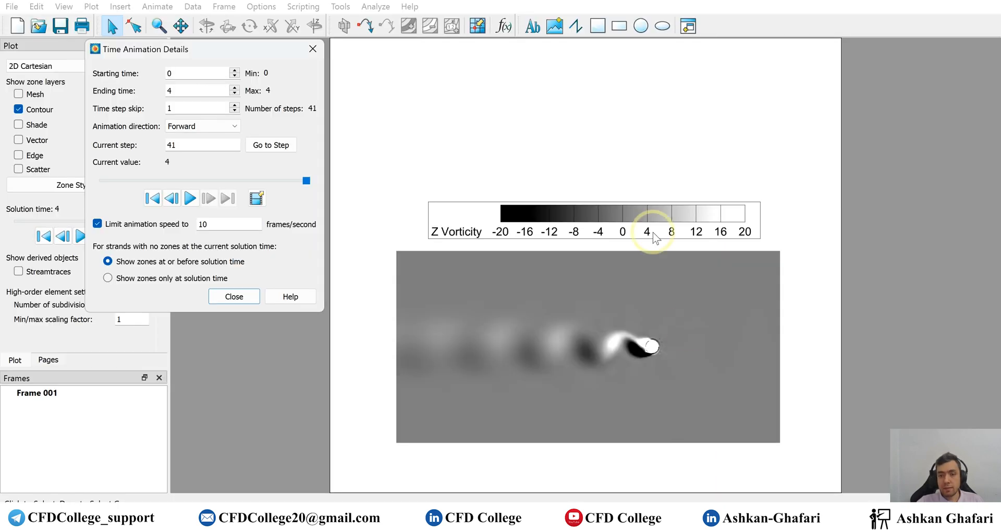
- Close the time animation dialog and start a new text label with the Ab tool
{"action": "left_click", "coordinate": [234, 296]}
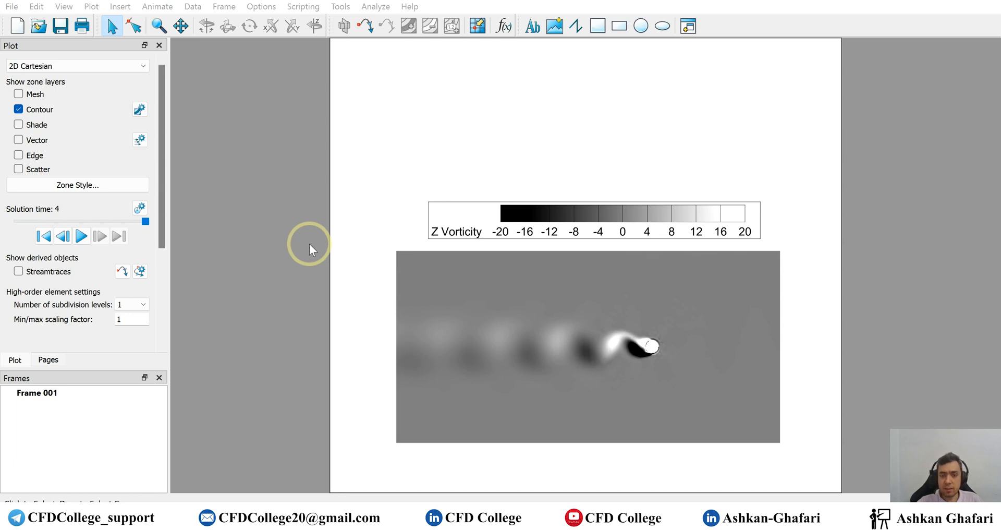
{"action": "mouse_move", "coordinate": [671, 151]}
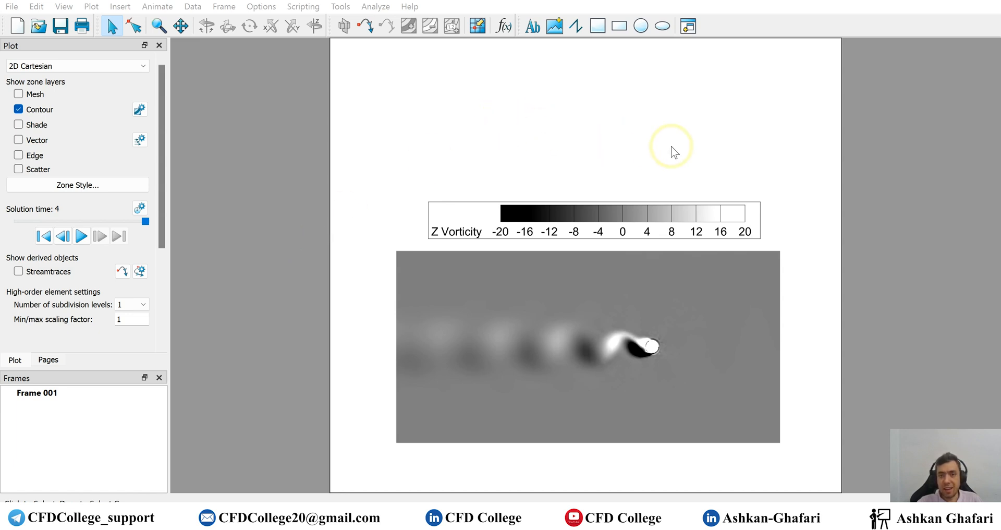
{"action": "mouse_move", "coordinate": [512, 147]}
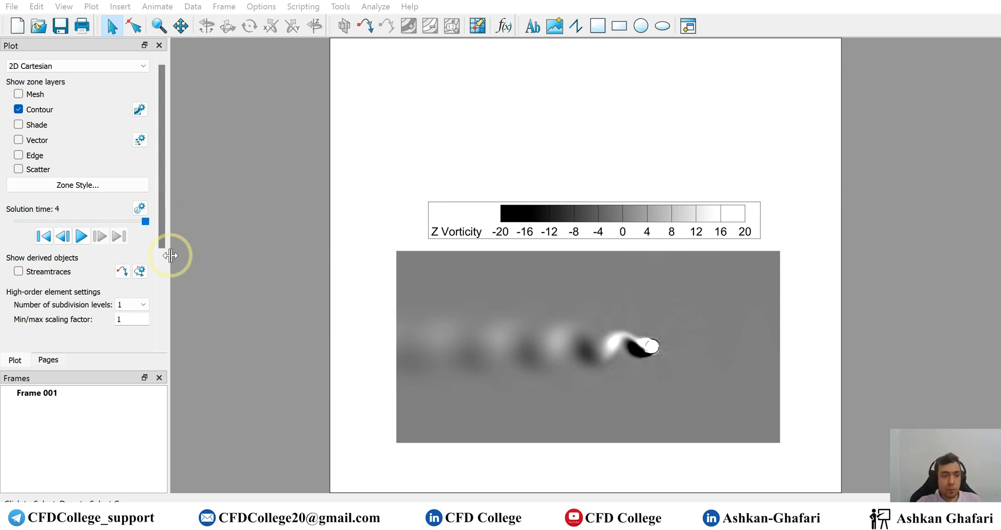
{"action": "left_click", "coordinate": [119, 7]}
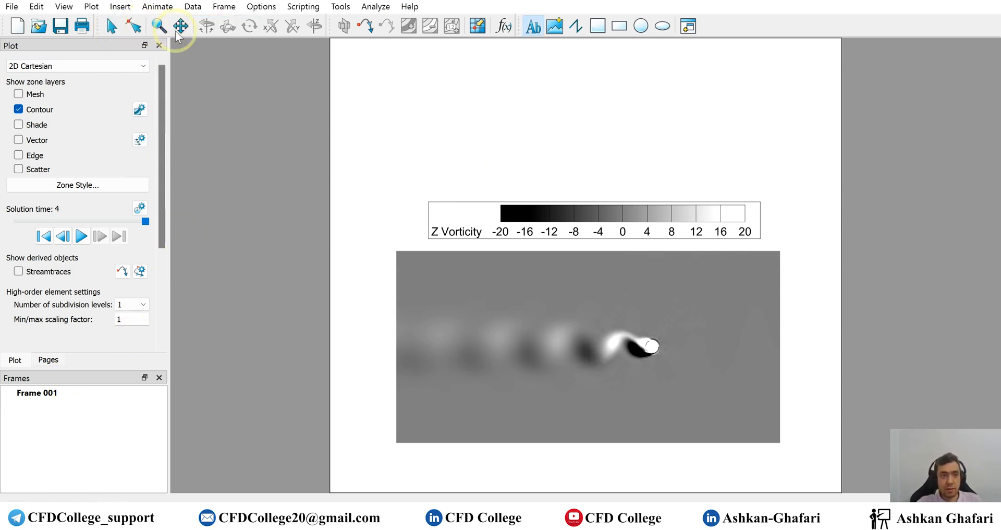
{"action": "left_click", "coordinate": [533, 26]}
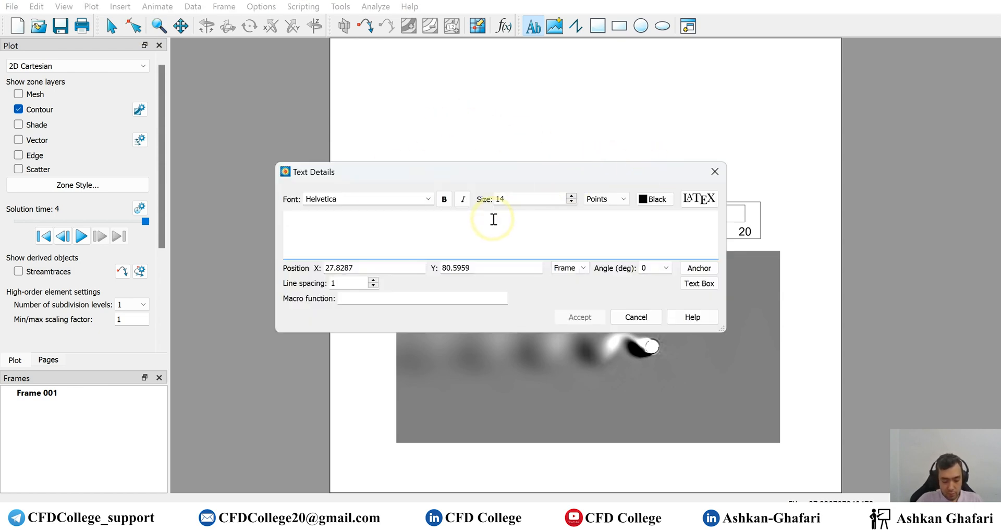
- Enter the label 'Time = &(SOLUTIONTIME%.2f)', testing removal and restoration of the %.2f format
{"action": "type", "text": "Time ="}
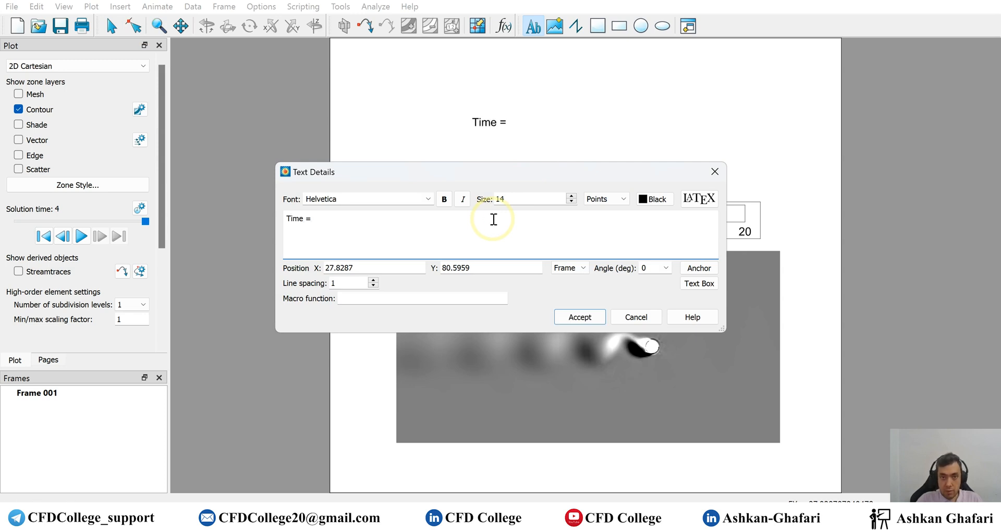
{"action": "type", "text": "&(SOLUTIONTIME%.2f)"}
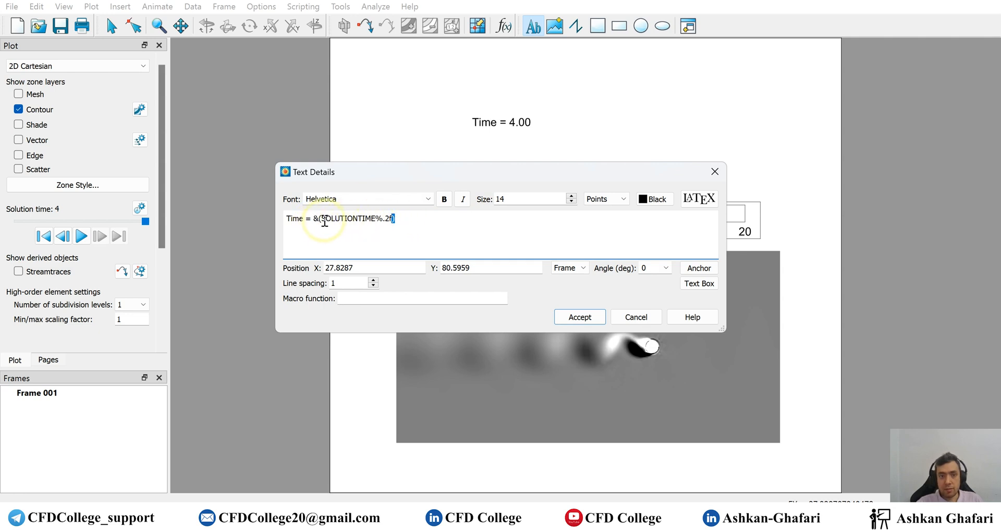
{"action": "double_click", "coordinate": [342, 218]}
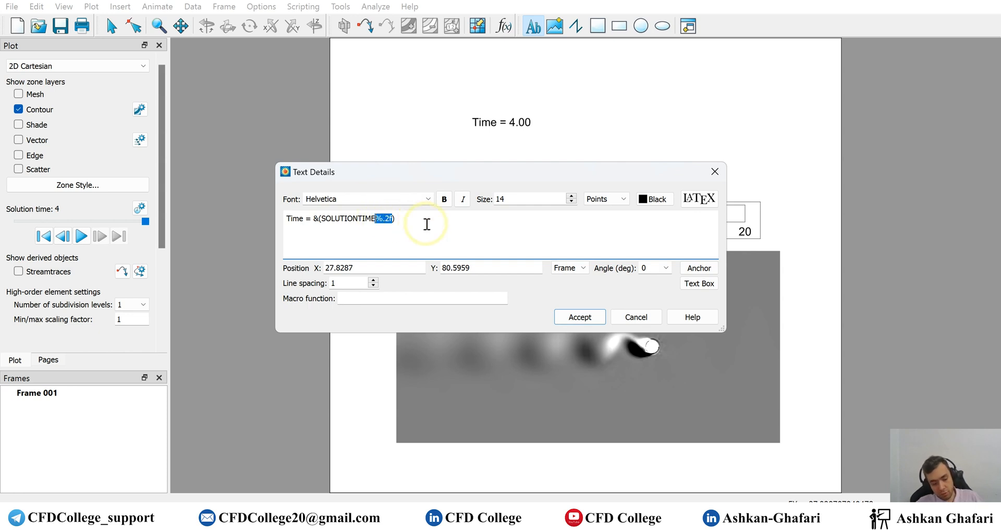
{"action": "key", "text": "Delete"}
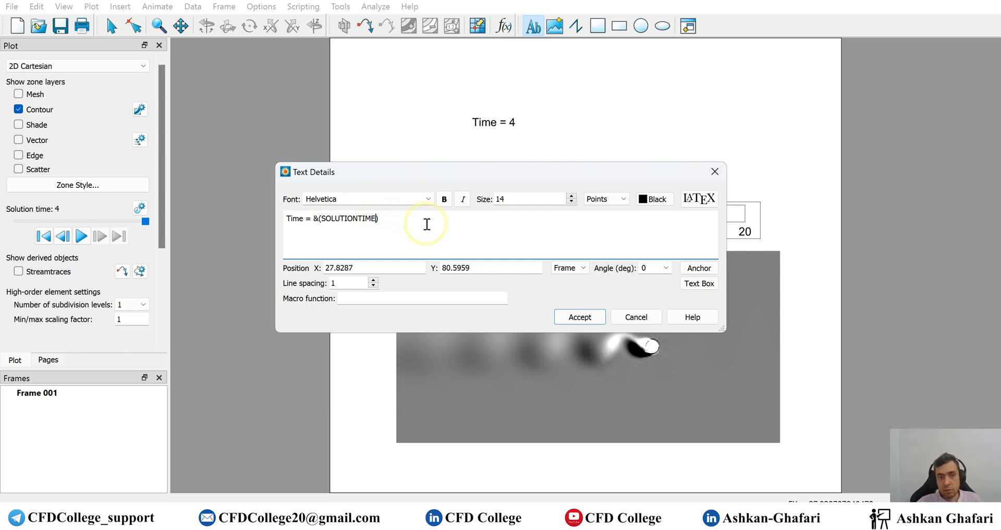
{"action": "mouse_move", "coordinate": [526, 246]}
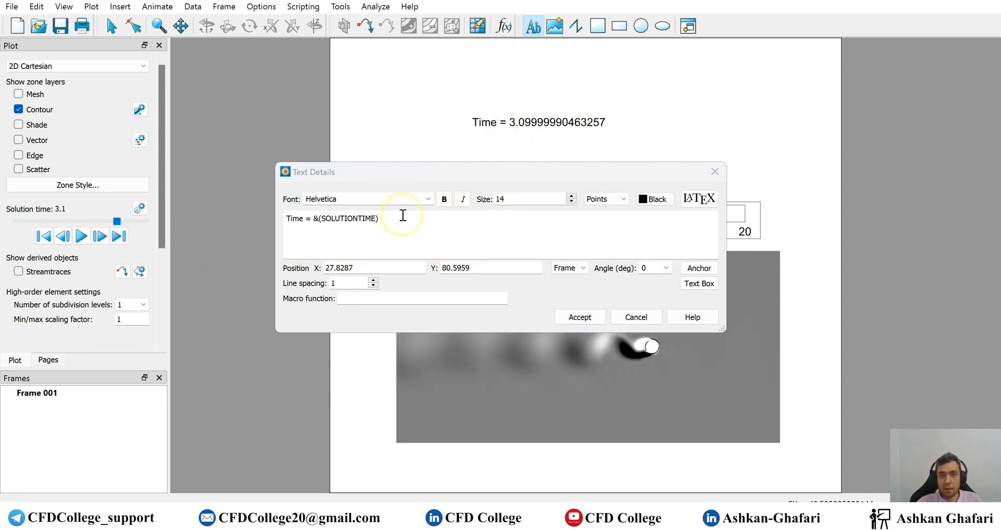
{"action": "type", "text": "%.2f"}
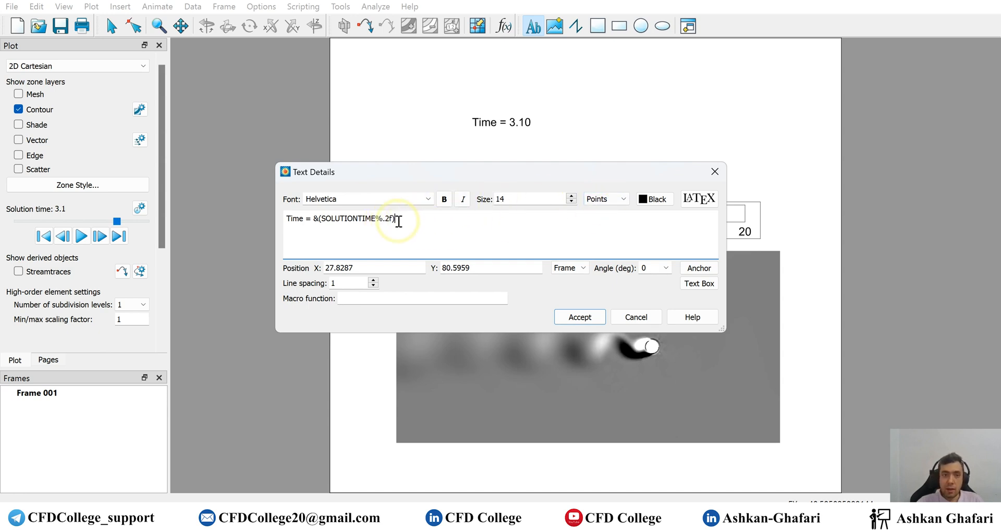
{"action": "triple_click", "coordinate": [341, 218]}
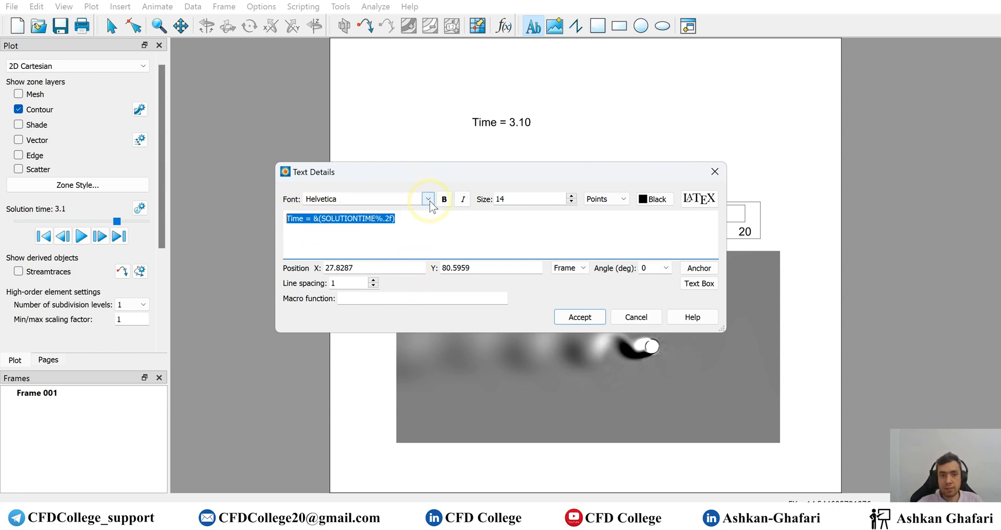
- Style the time label as bold, red Times New Roman at size 25
{"action": "left_click", "coordinate": [427, 199]}
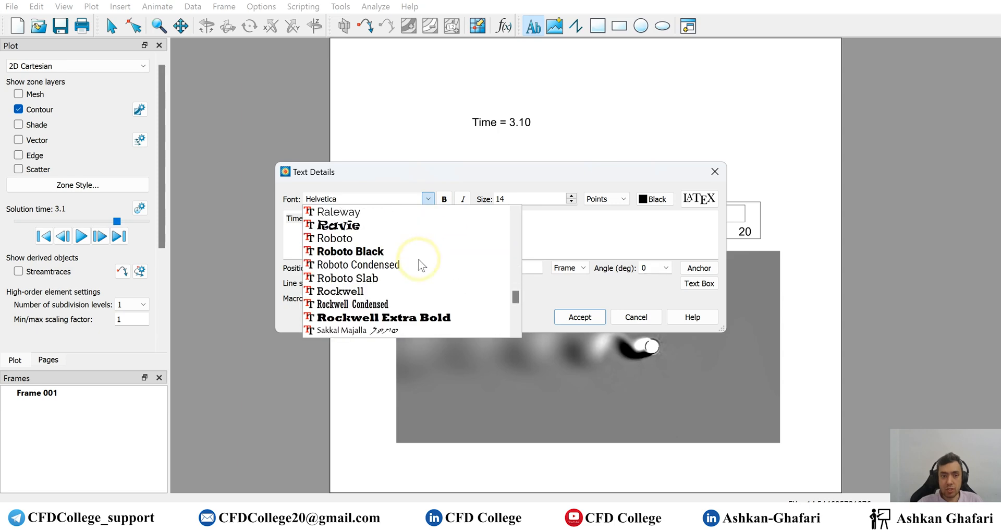
{"action": "scroll", "scroll_direction": "down", "scroll_amount": 3}
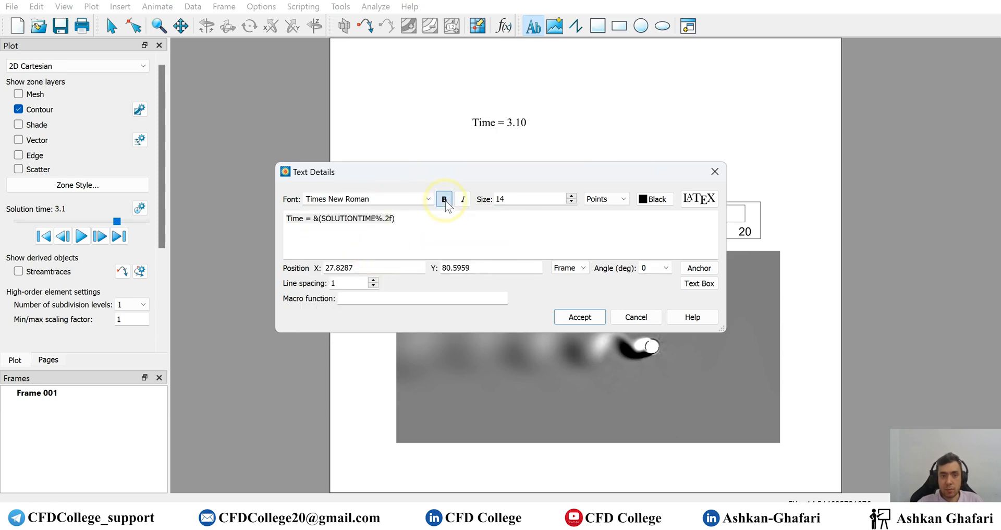
{"action": "left_click", "coordinate": [571, 195]}
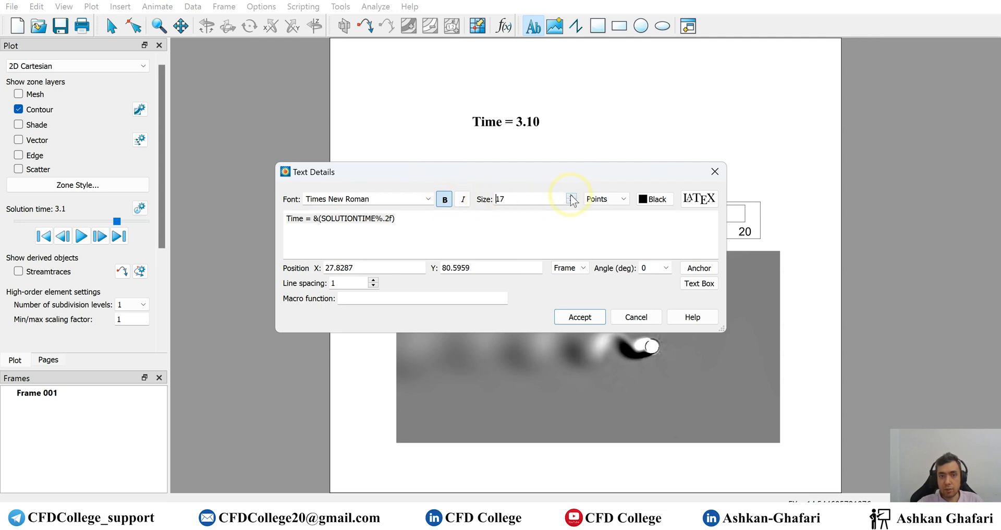
{"action": "left_click", "coordinate": [572, 195]}
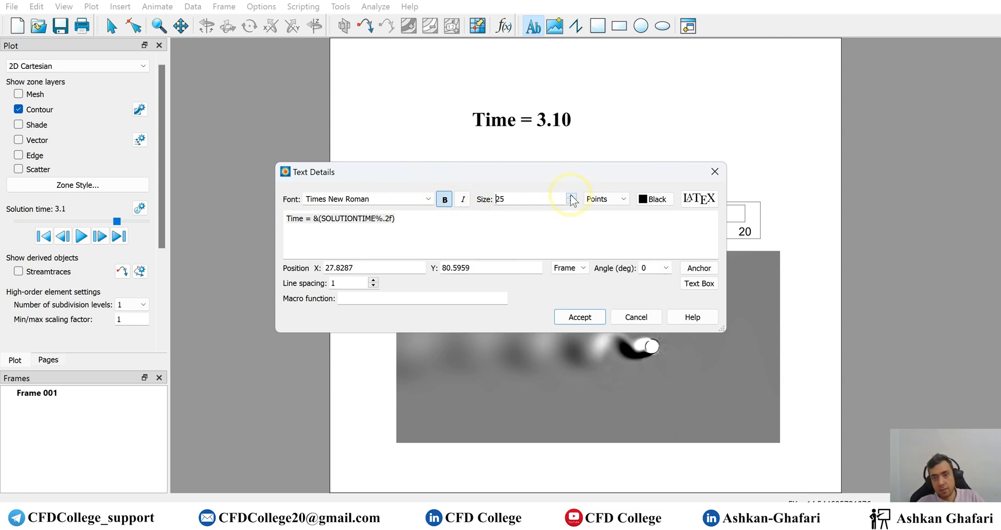
{"action": "left_click", "coordinate": [655, 199]}
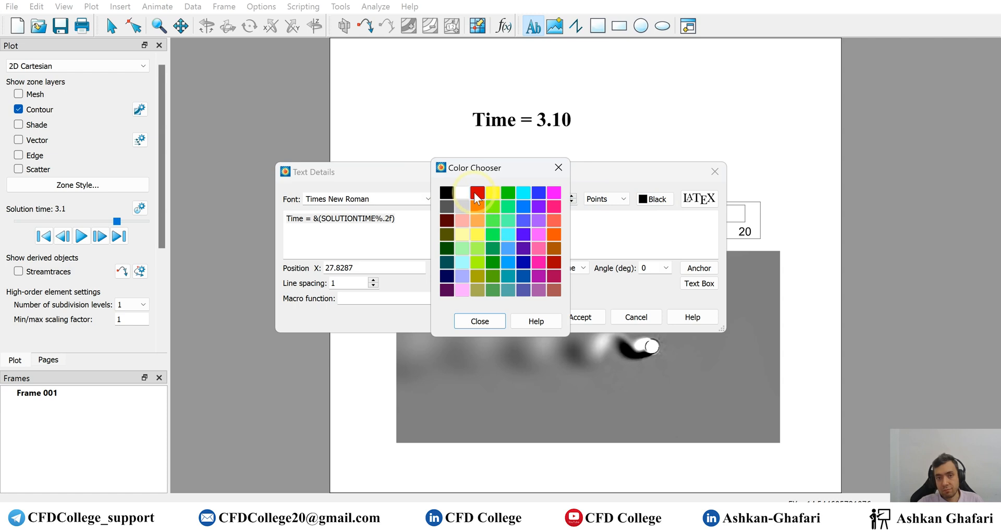
{"action": "left_click", "coordinate": [477, 192]}
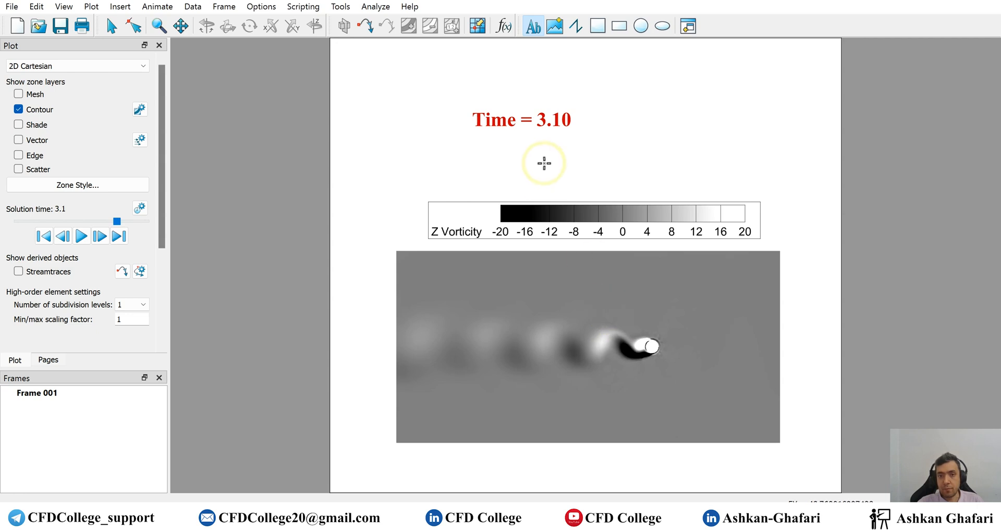
- Move the time label above the legend, preview playback, and append '[s]' units
{"action": "left_click", "coordinate": [530, 121]}
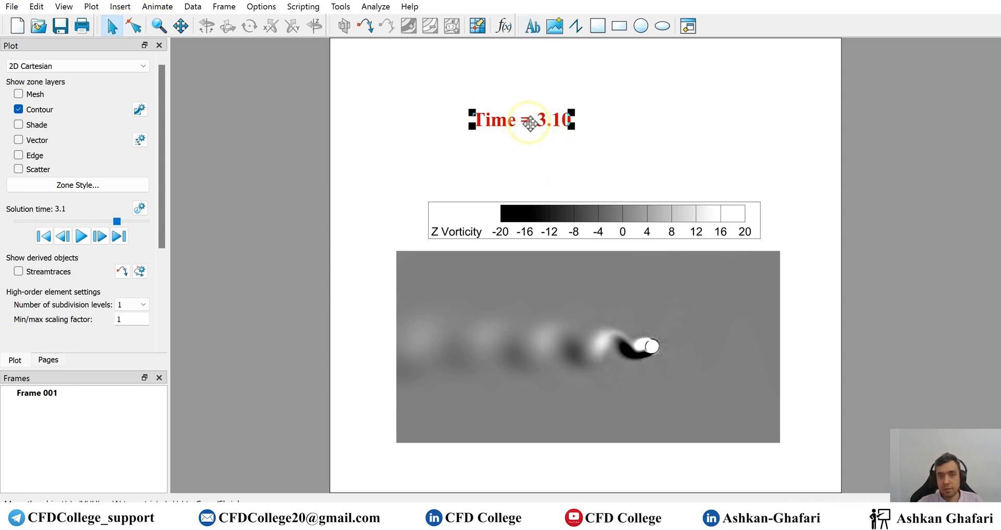
{"action": "left_click_drag", "start_coordinate": [523, 120], "coordinate": [590, 184]}
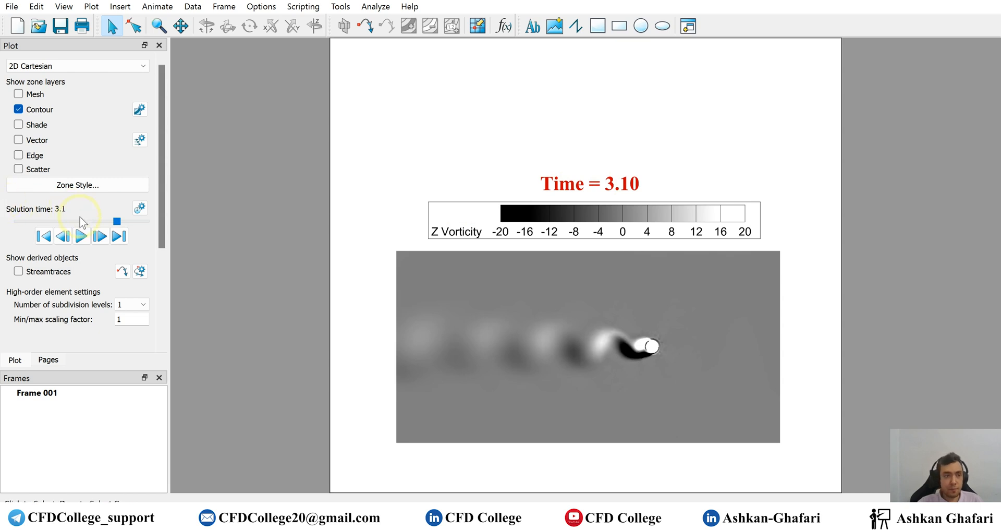
{"action": "left_click", "coordinate": [81, 236]}
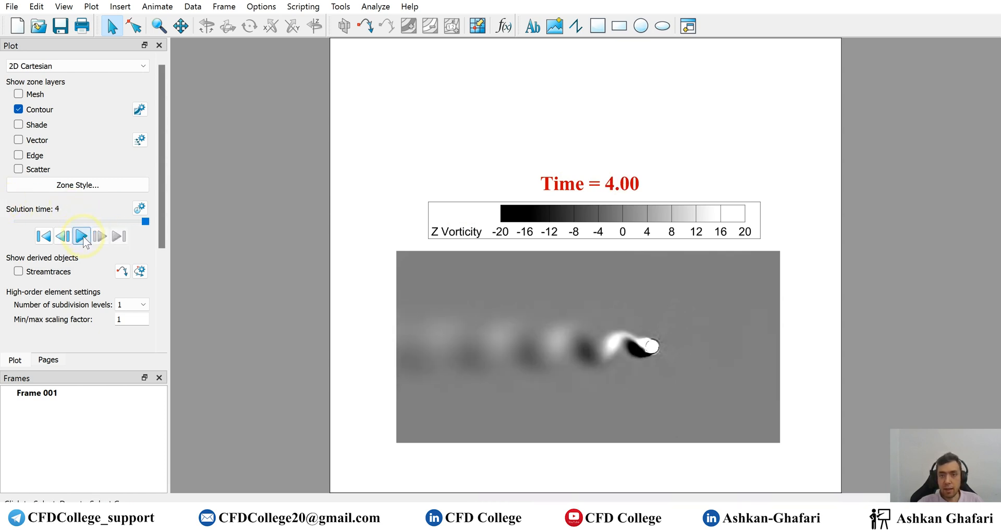
{"action": "left_click", "coordinate": [82, 237]}
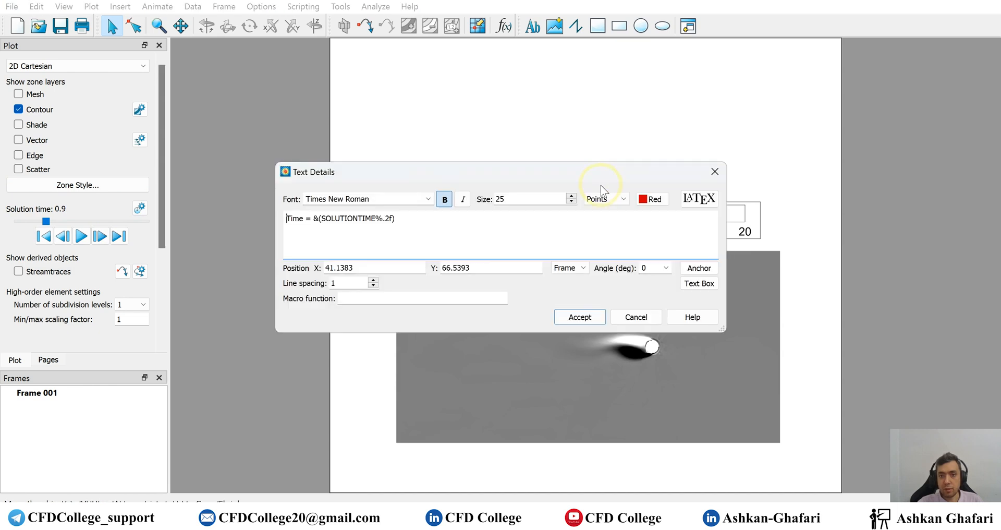
{"action": "type", "text": "[s"}
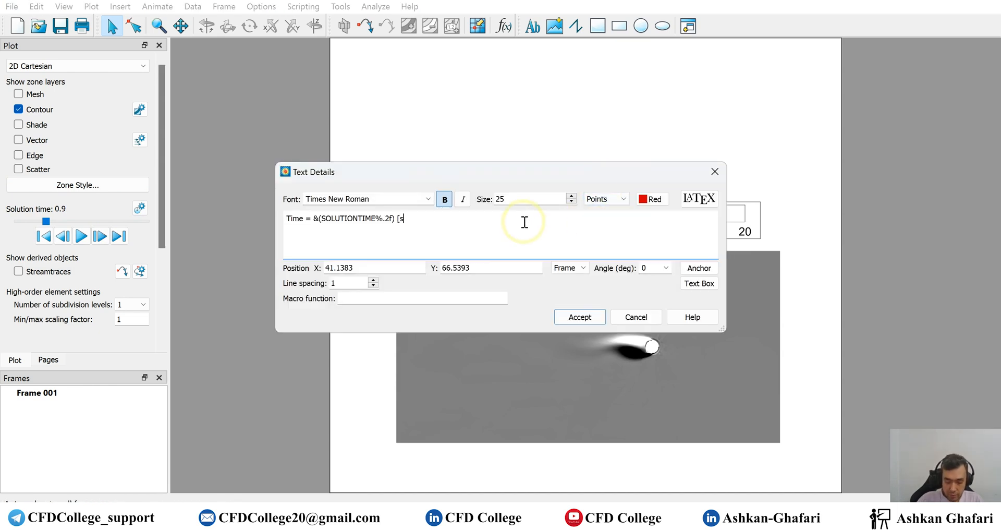
{"action": "left_click", "coordinate": [580, 316]}
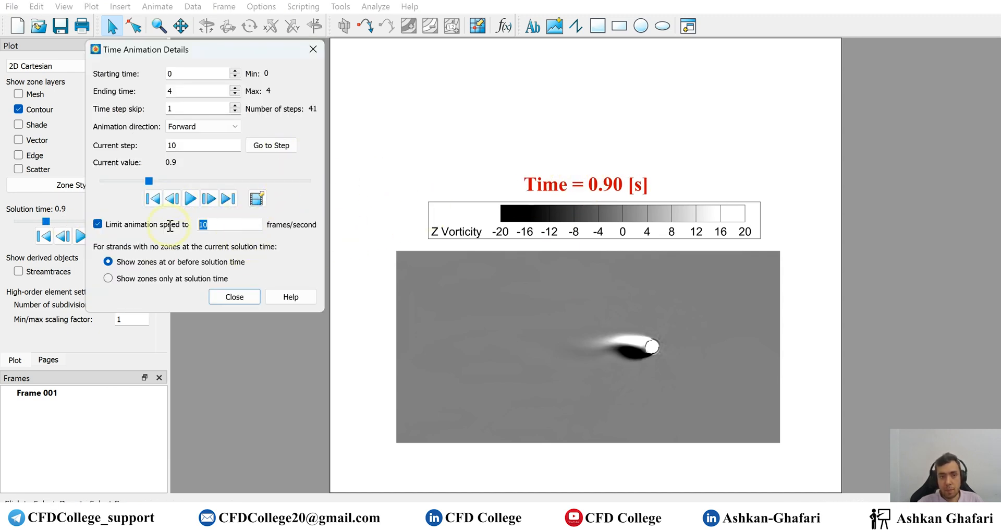
- Export the animation as SecondTry.mp4 in MPEG-4 format at 8 frames per second
{"action": "type", "text": "8"}
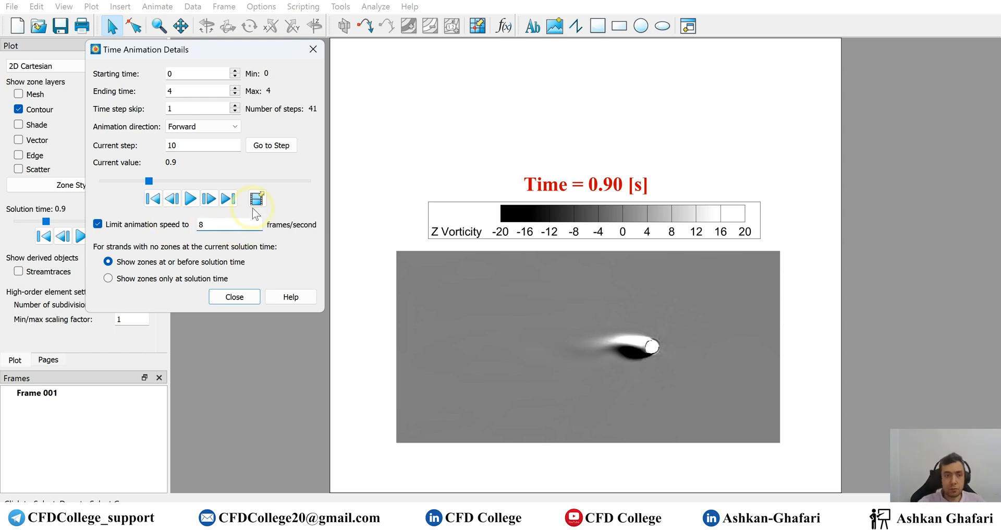
{"action": "left_click", "coordinate": [256, 199]}
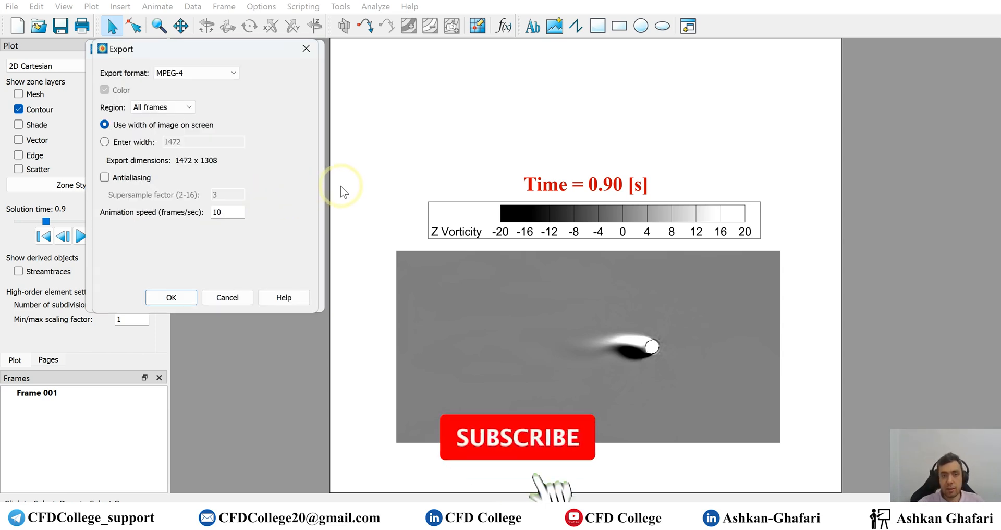
{"action": "type", "text": "8"}
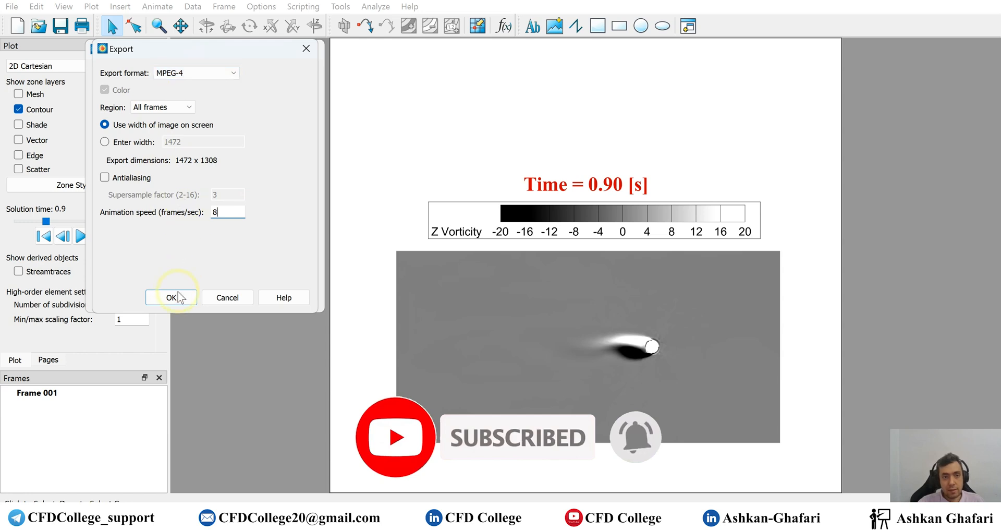
{"action": "left_click", "coordinate": [171, 297]}
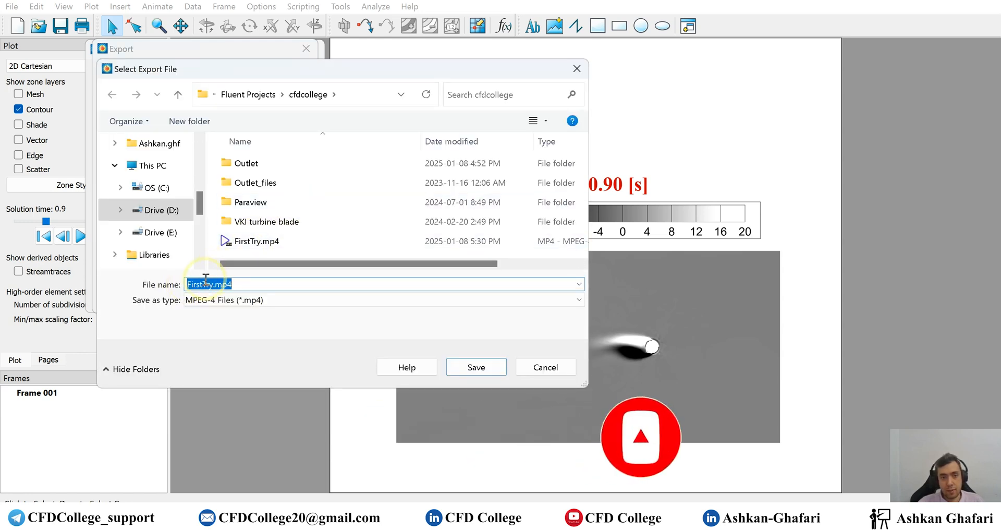
{"action": "type", "text": "STry.mp4"}
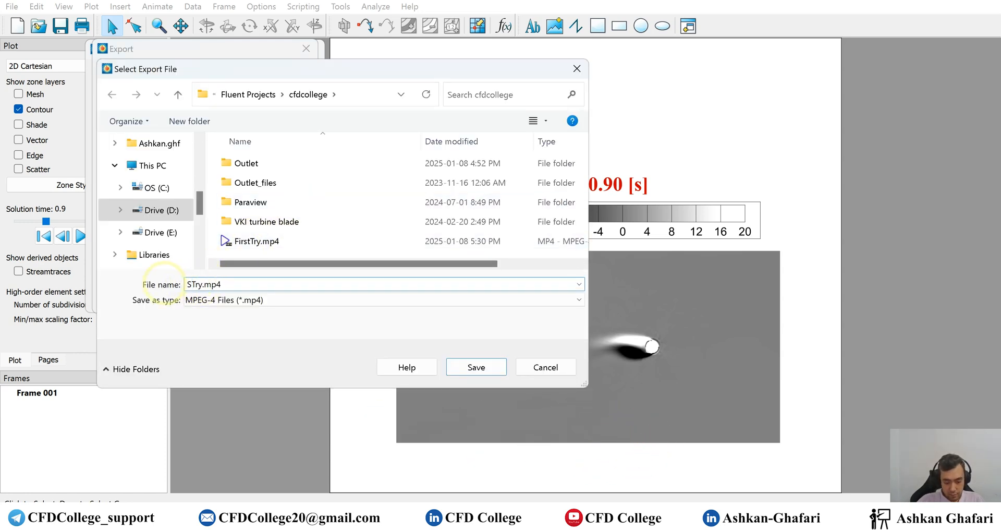
{"action": "type", "text": "SecondTry.mp4"}
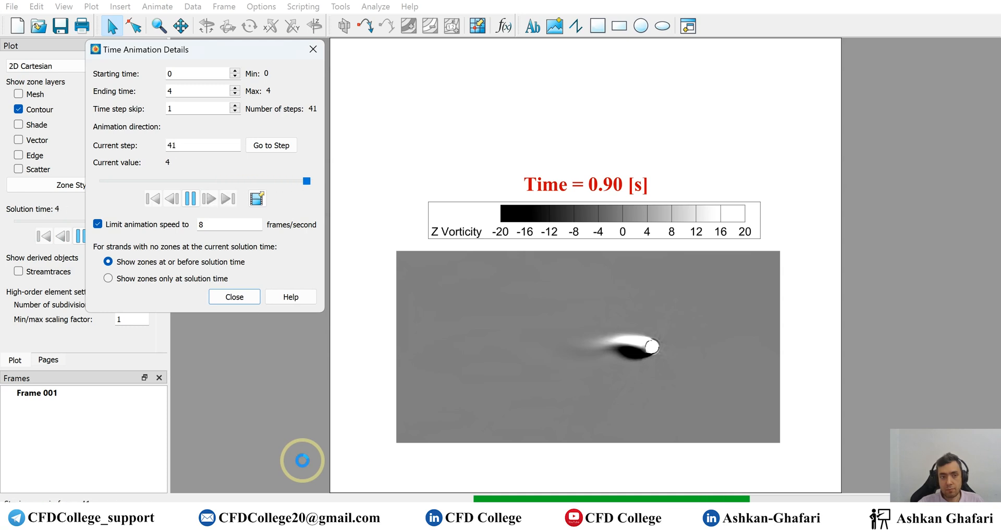
{"action": "left_click", "coordinate": [190, 198]}
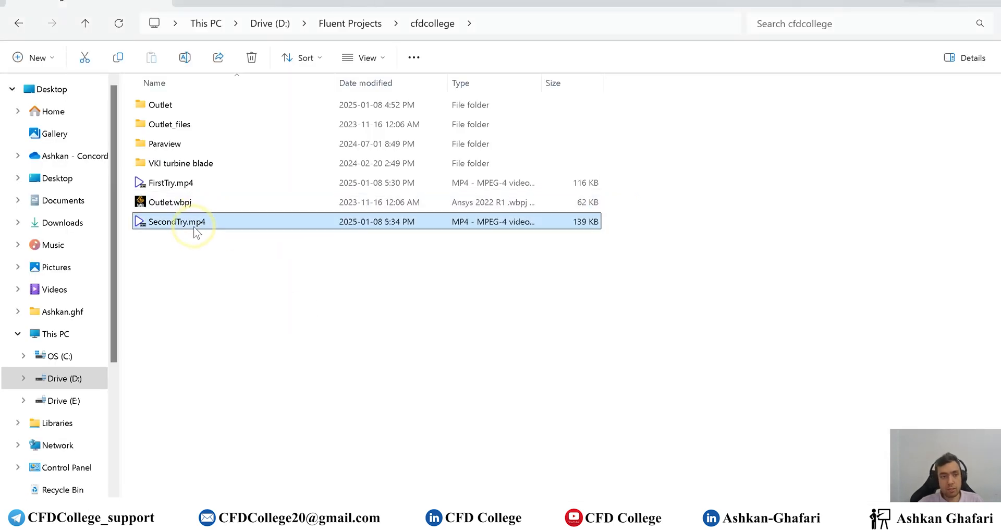
- Play SecondTry.mp4 from File Explorer in PotPlayer
{"action": "double_click", "coordinate": [185, 222]}
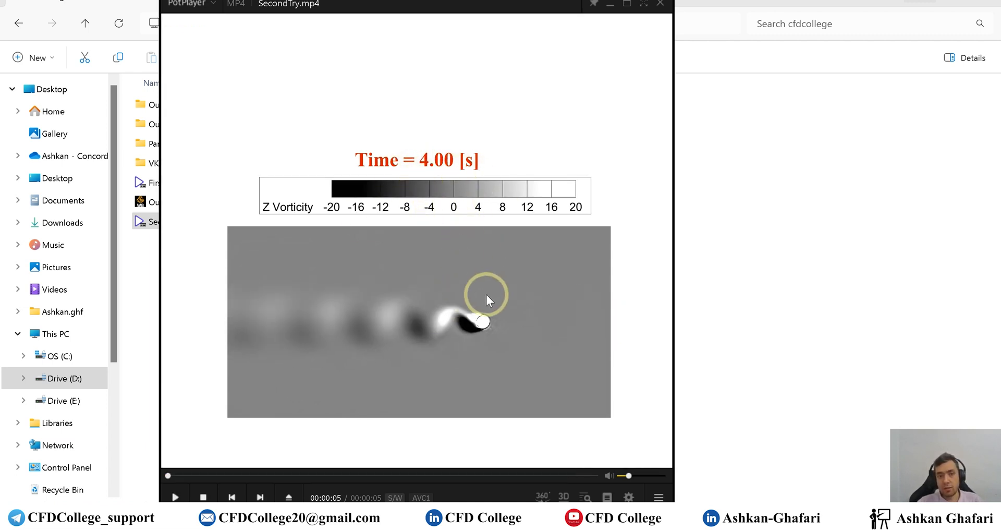
{"action": "mouse_move", "coordinate": [628, 41]}
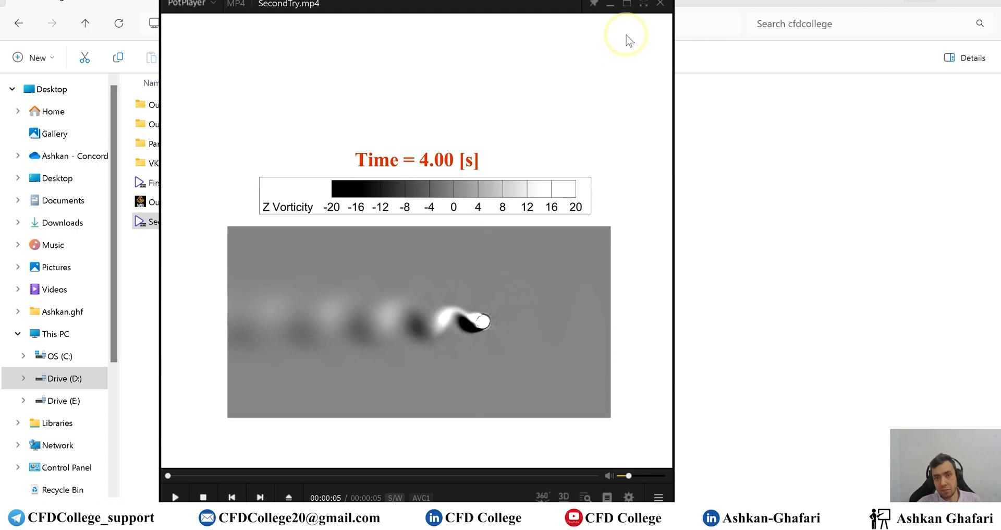
{"action": "mouse_move", "coordinate": [660, 5]}
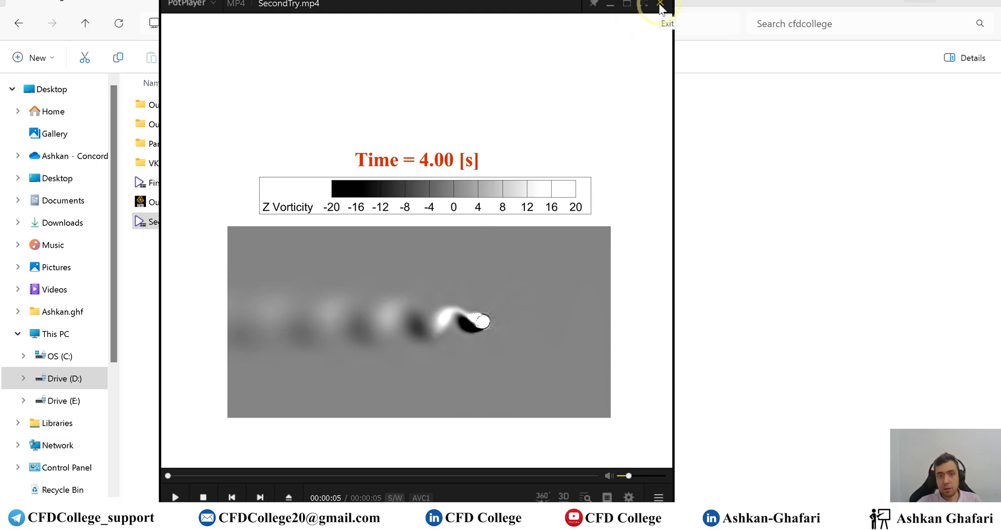